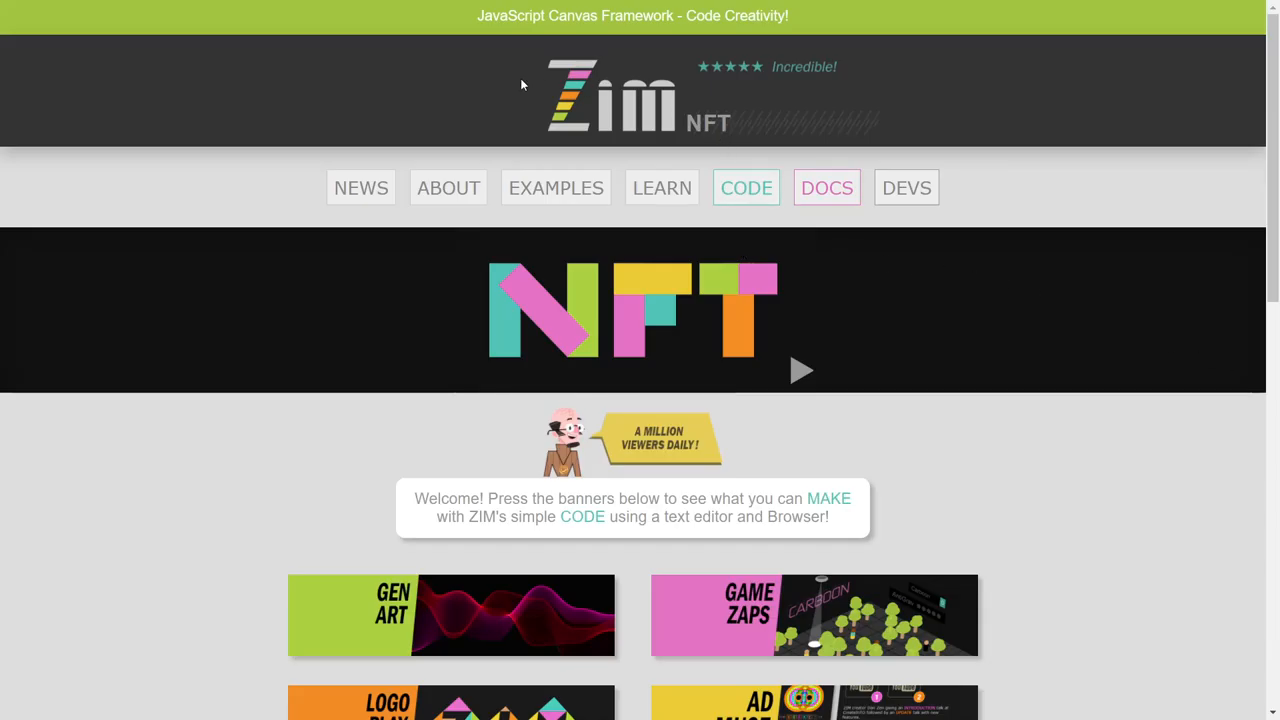
{"action": "mouse_move", "coordinate": [910, 122]}
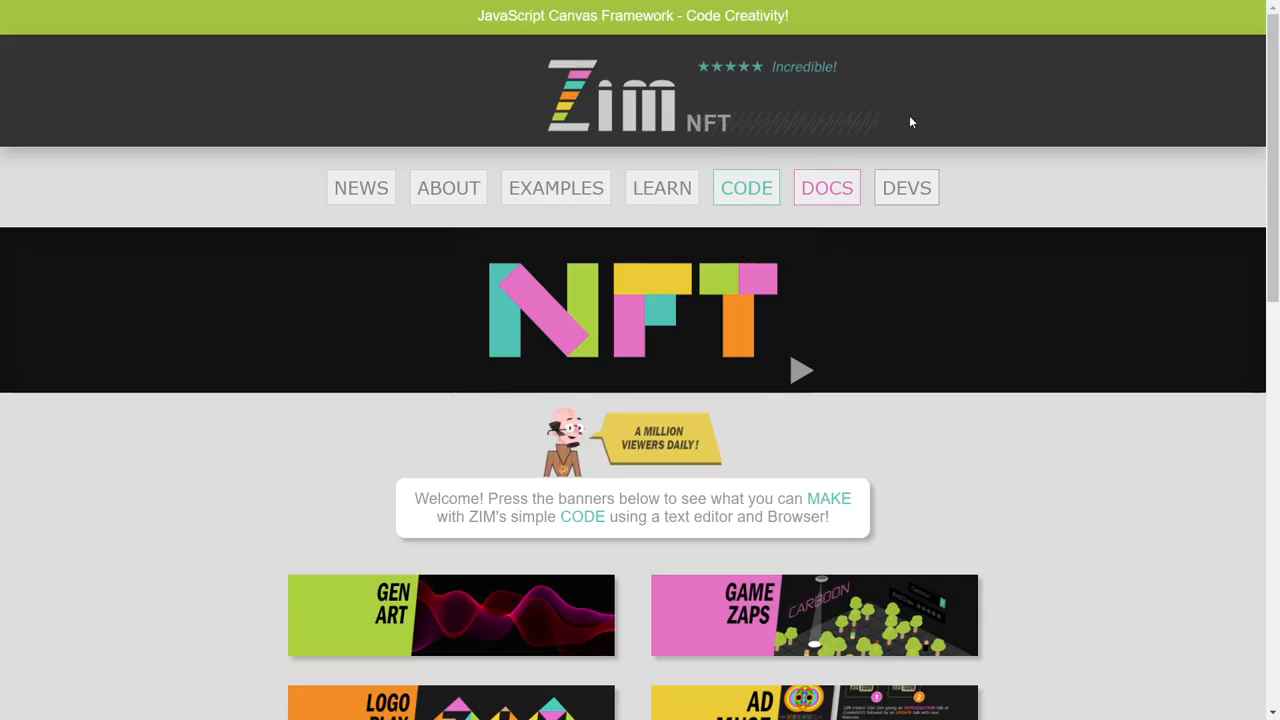
{"action": "mouse_move", "coordinate": [800, 370]}
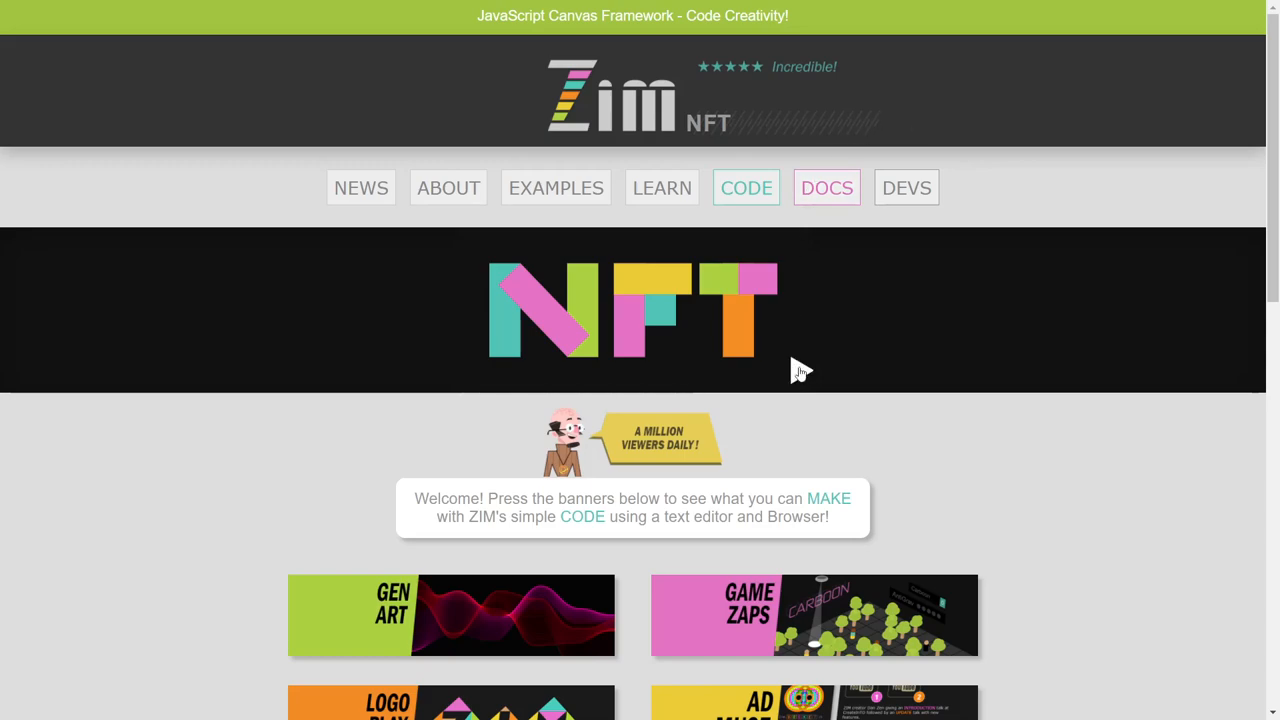
{"action": "mouse_move", "coordinate": [846, 306]}
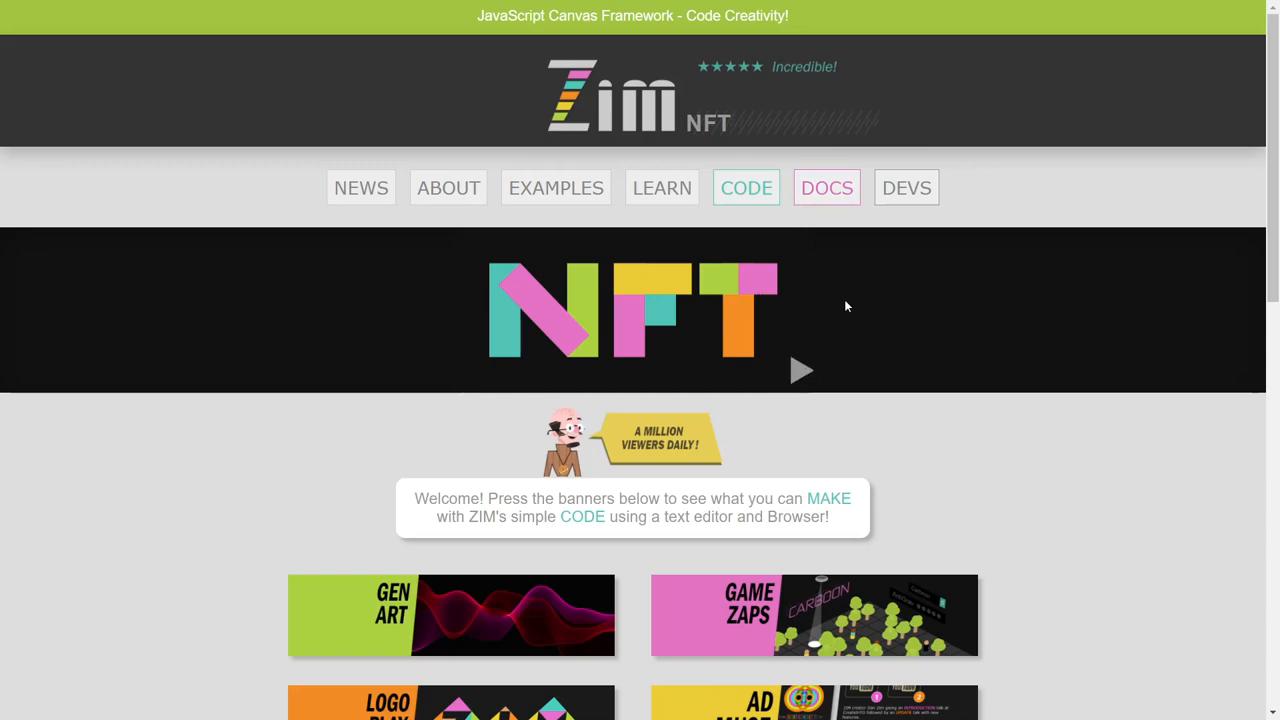
{"action": "mouse_move", "coordinate": [800, 374]}
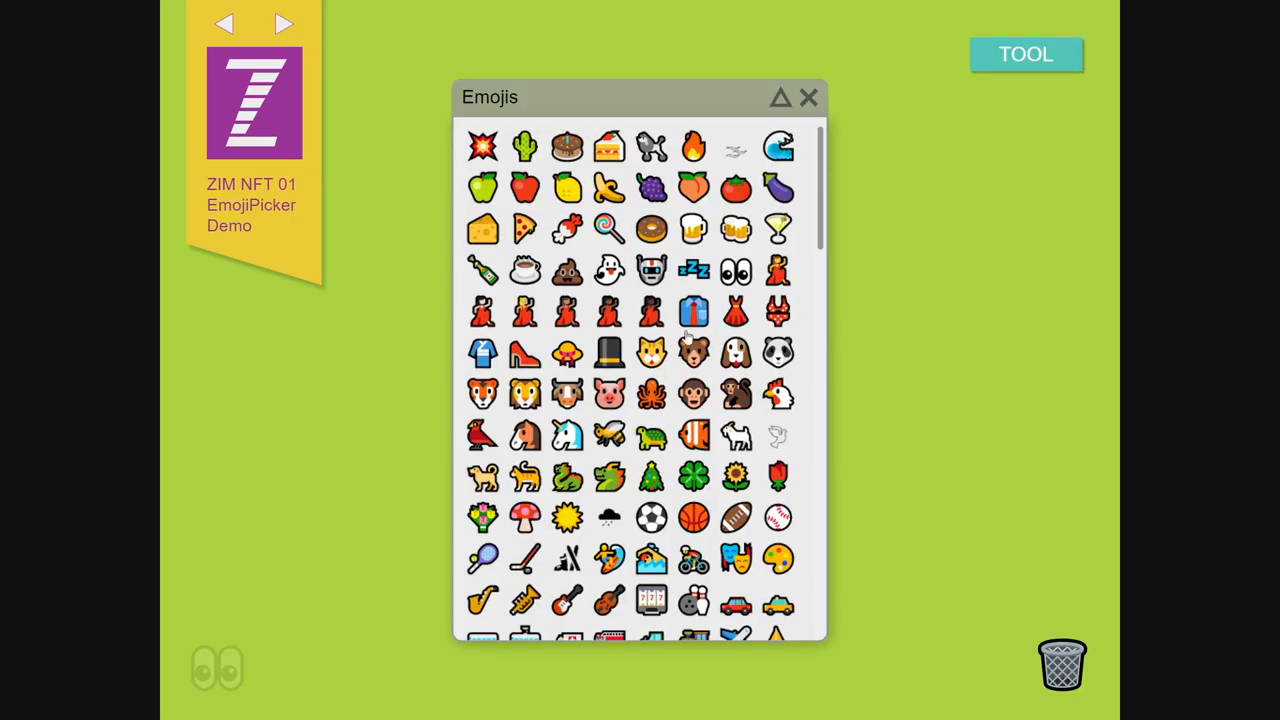
Move from the EmojiPicker demo on to Cam Motion Demo 1 using the banner's next arrow
{"action": "left_click", "coordinate": [284, 24]}
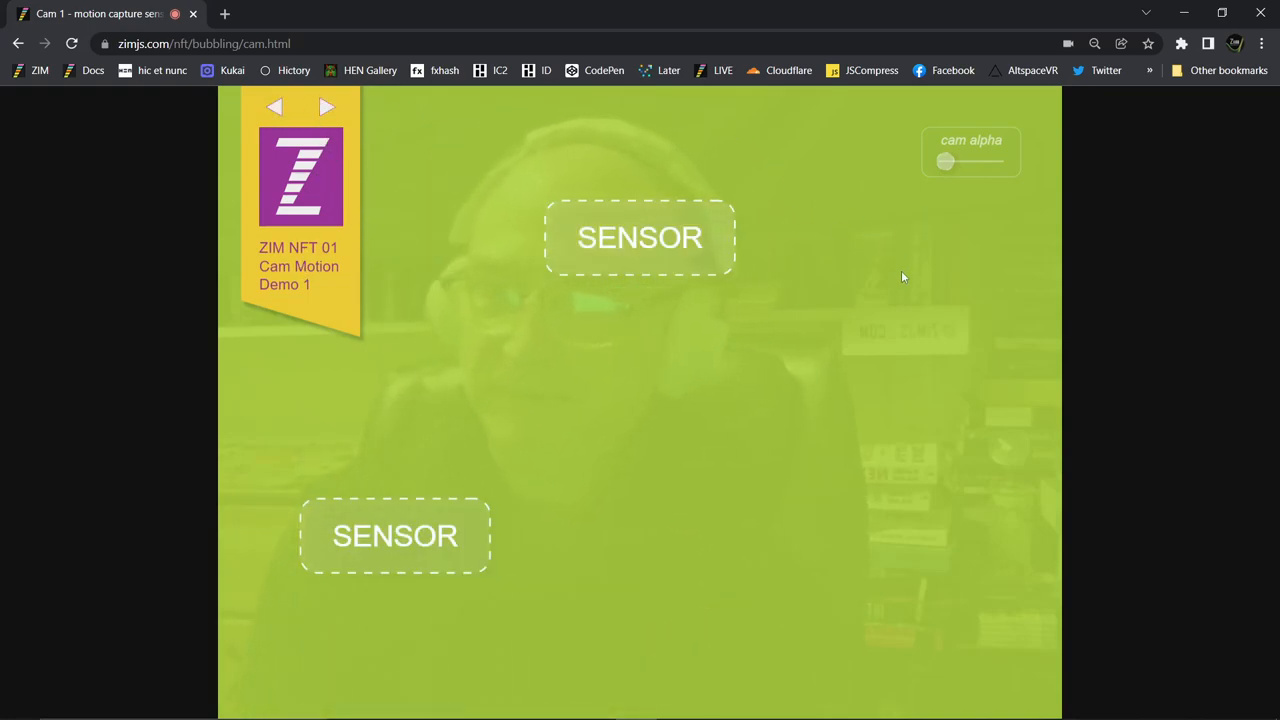
Show Cam Motion Demo 1 full screen and slide the cam alpha to reveal the webcam behind the sensors
{"action": "key", "text": "F11"}
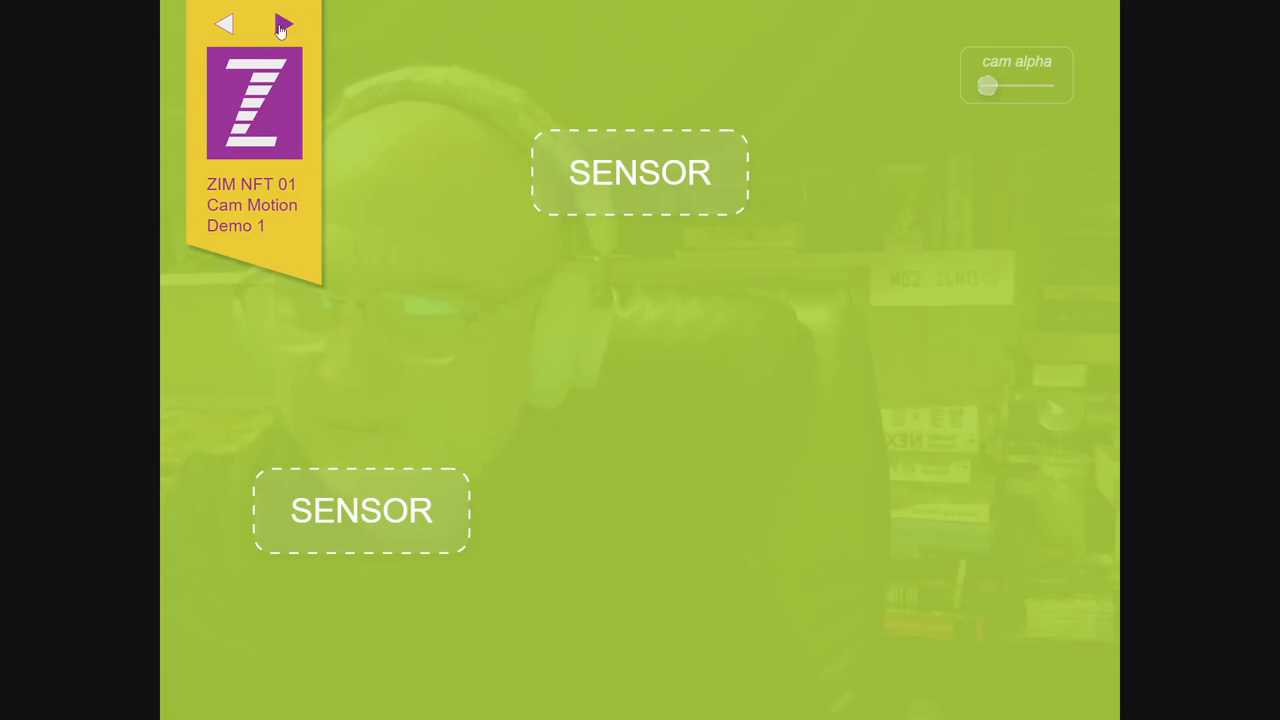
{"action": "left_click_drag", "start_coordinate": [984, 84], "coordinate": [1040, 84]}
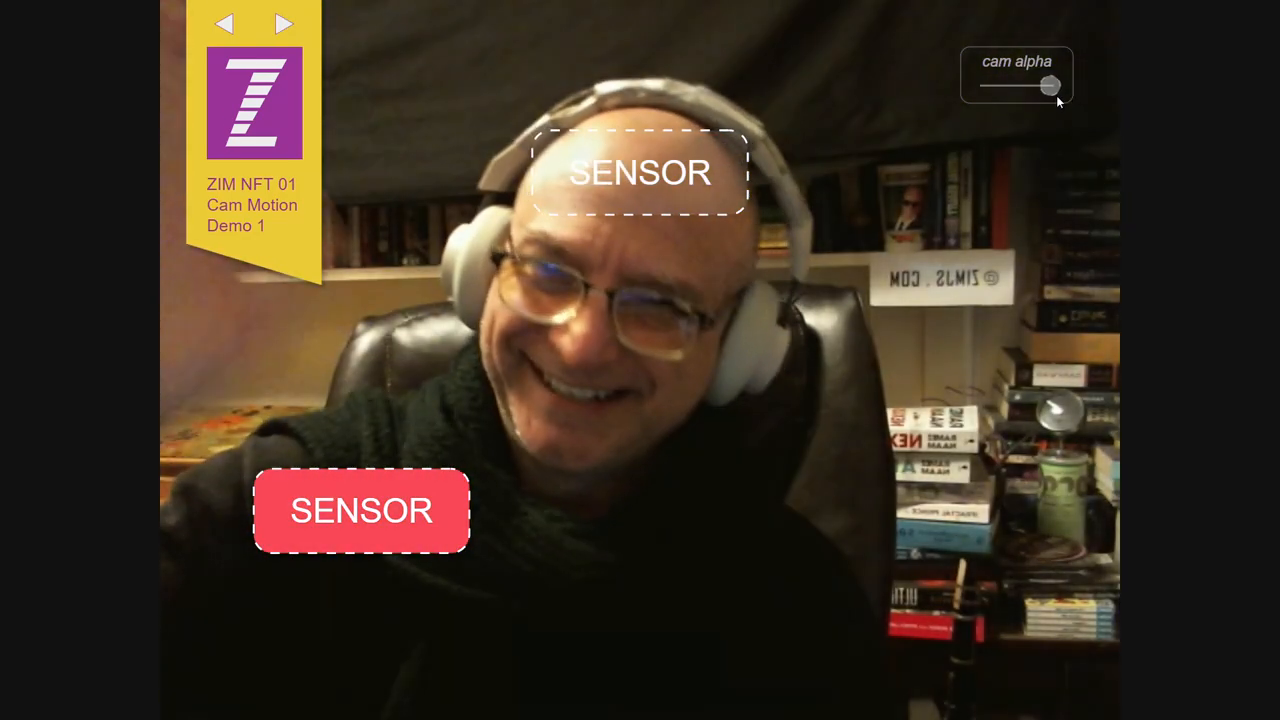
{"action": "left_click_drag", "start_coordinate": [1044, 84], "coordinate": [978, 84]}
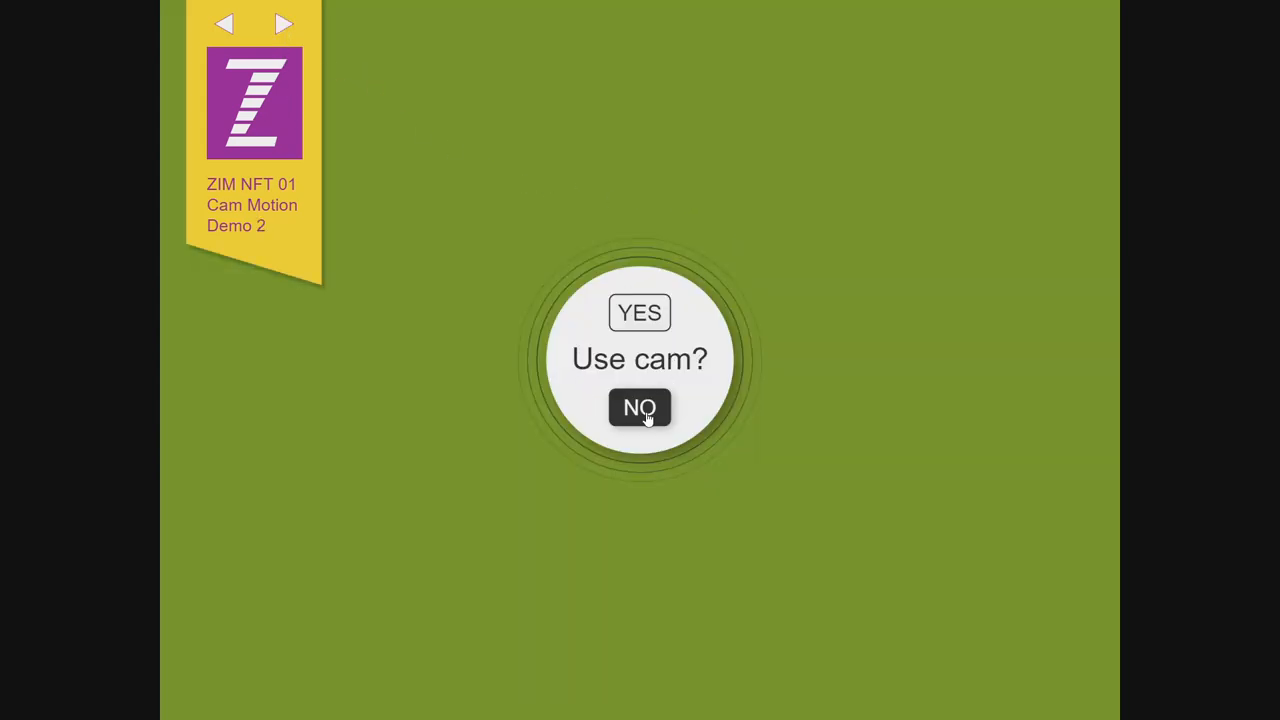
Answer YES to the Use cam? prompt so Cam Motion Demo 2 runs on the webcam
{"action": "left_click", "coordinate": [640, 312]}
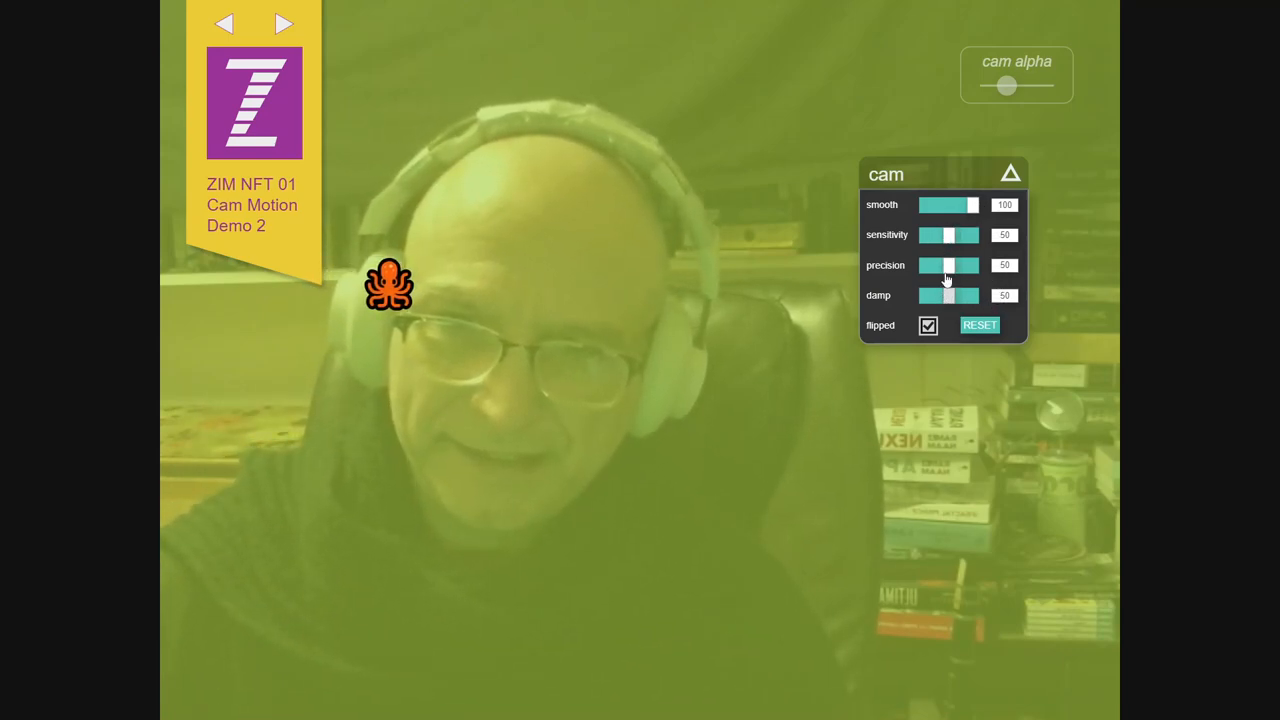
{"action": "left_click", "coordinate": [928, 324]}
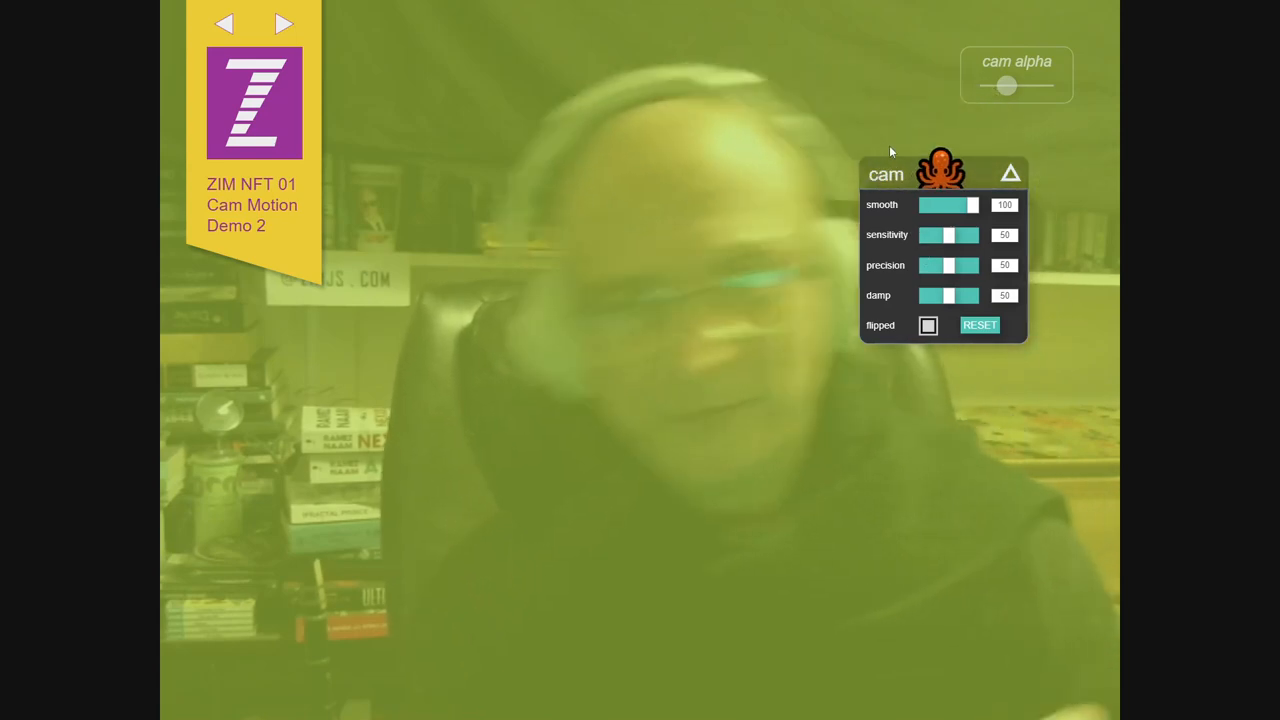
{"action": "left_click", "coordinate": [928, 324]}
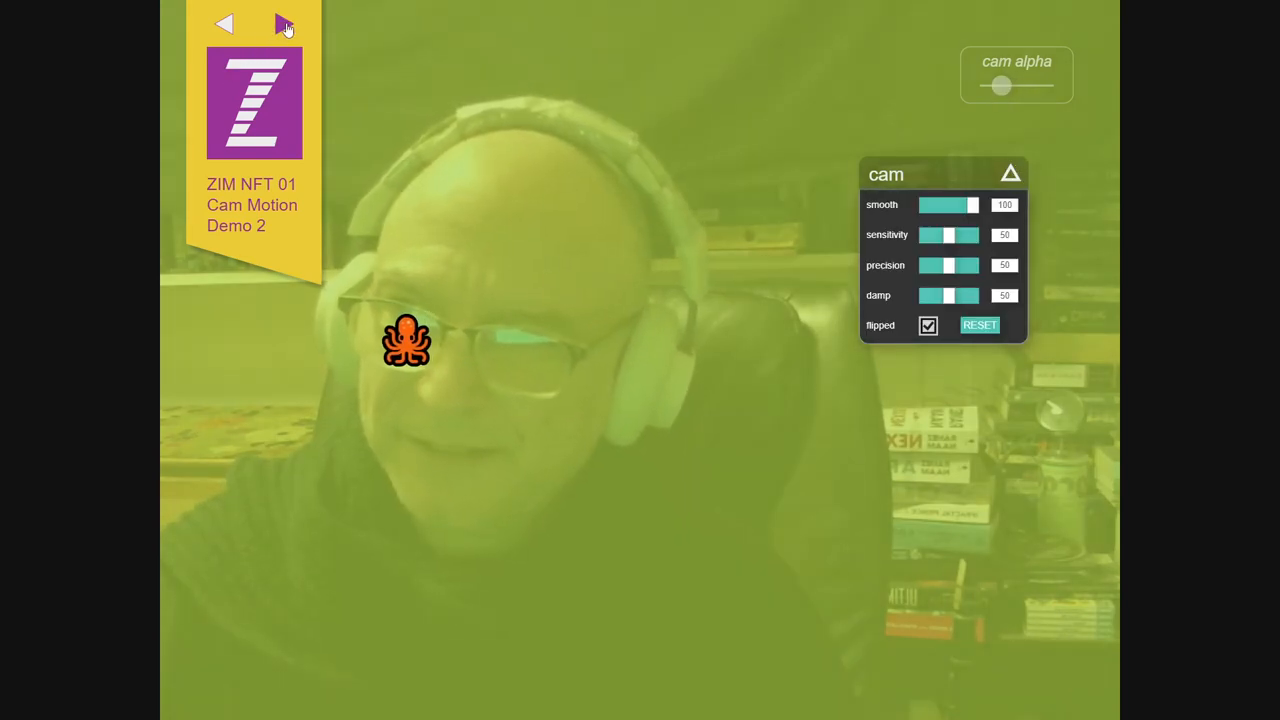
Advance to Cam Motion Demo 3 with the banner's next arrow, reaching its Use cam? prompt
{"action": "left_click", "coordinate": [284, 24]}
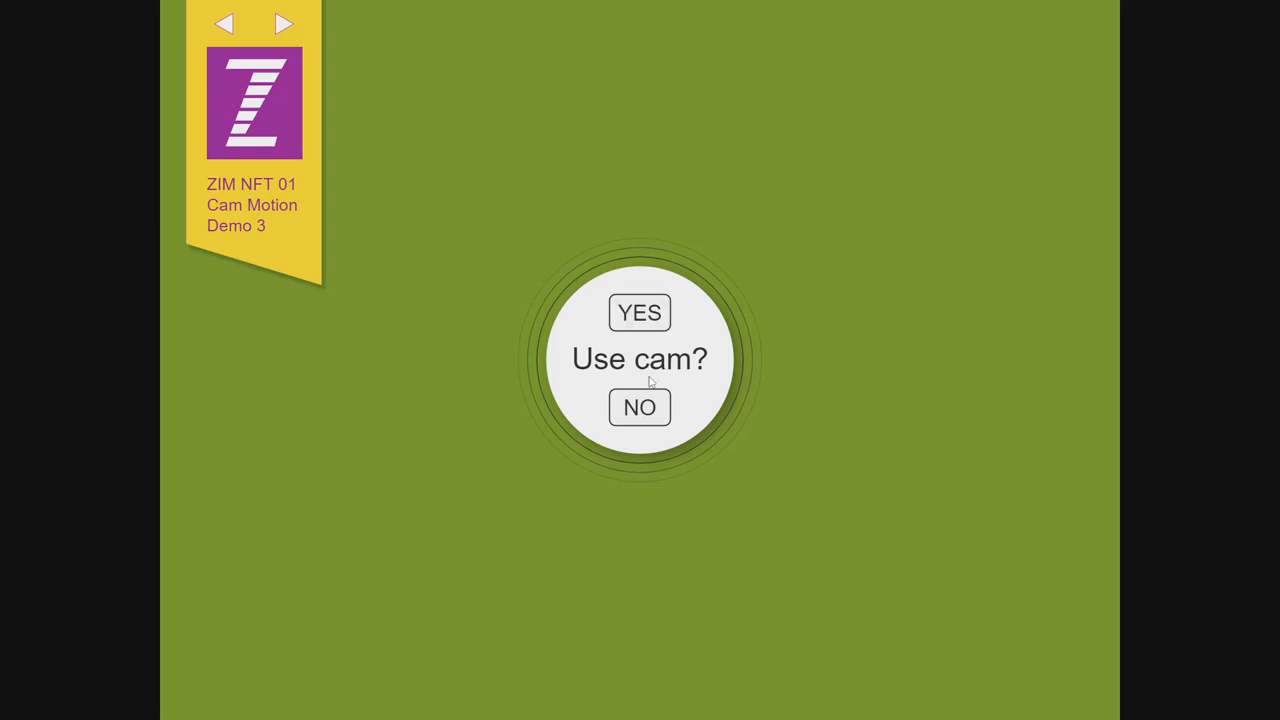
{"action": "mouse_move", "coordinate": [676, 340]}
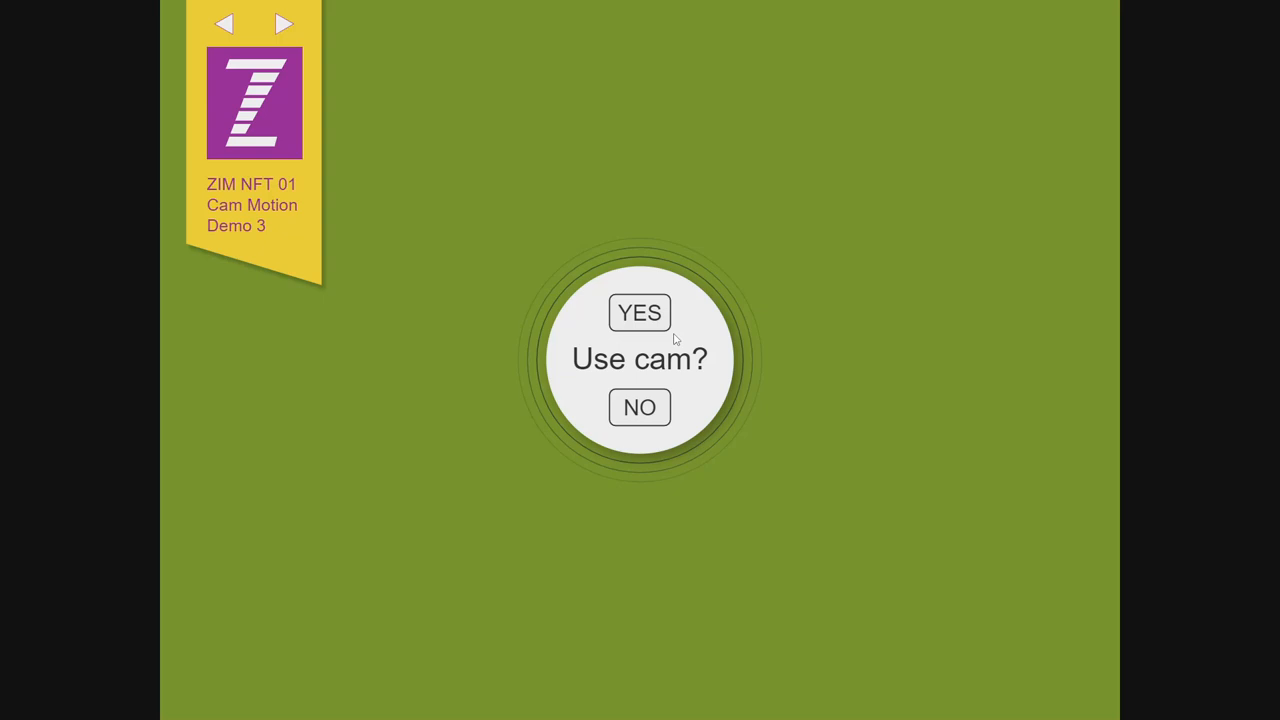
{"action": "mouse_move", "coordinate": [668, 336]}
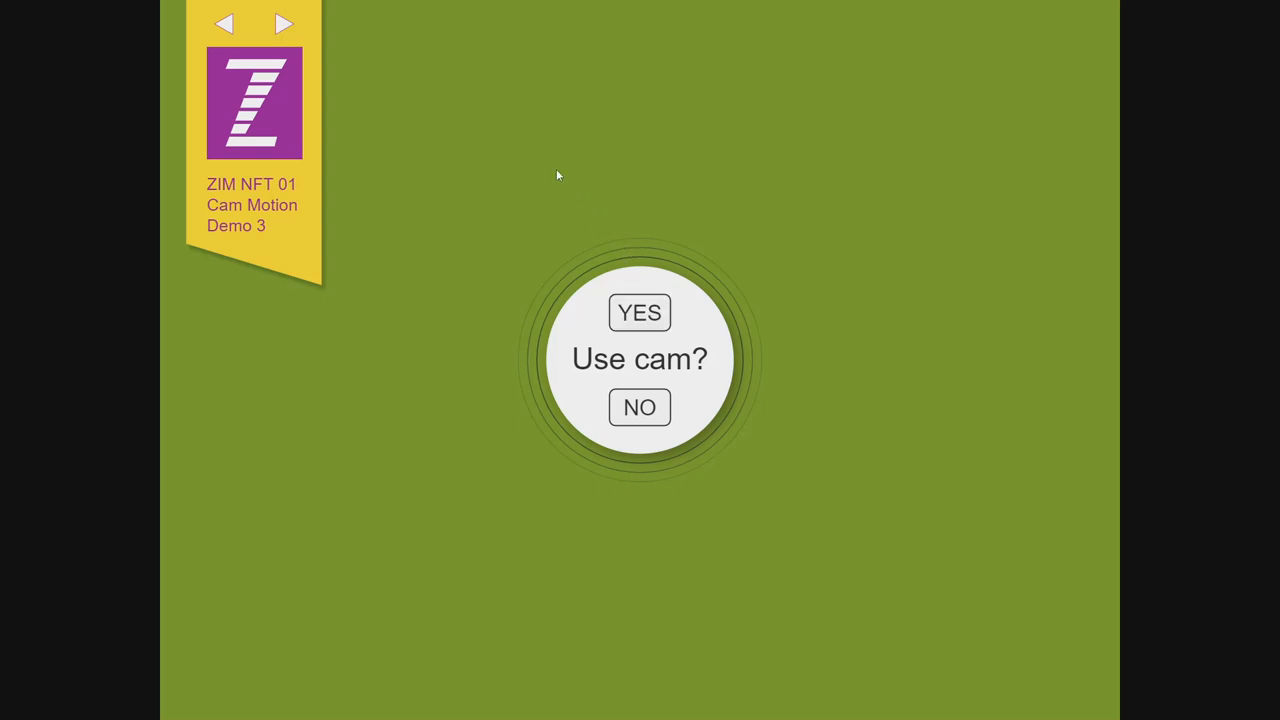
{"action": "mouse_move", "coordinate": [584, 248]}
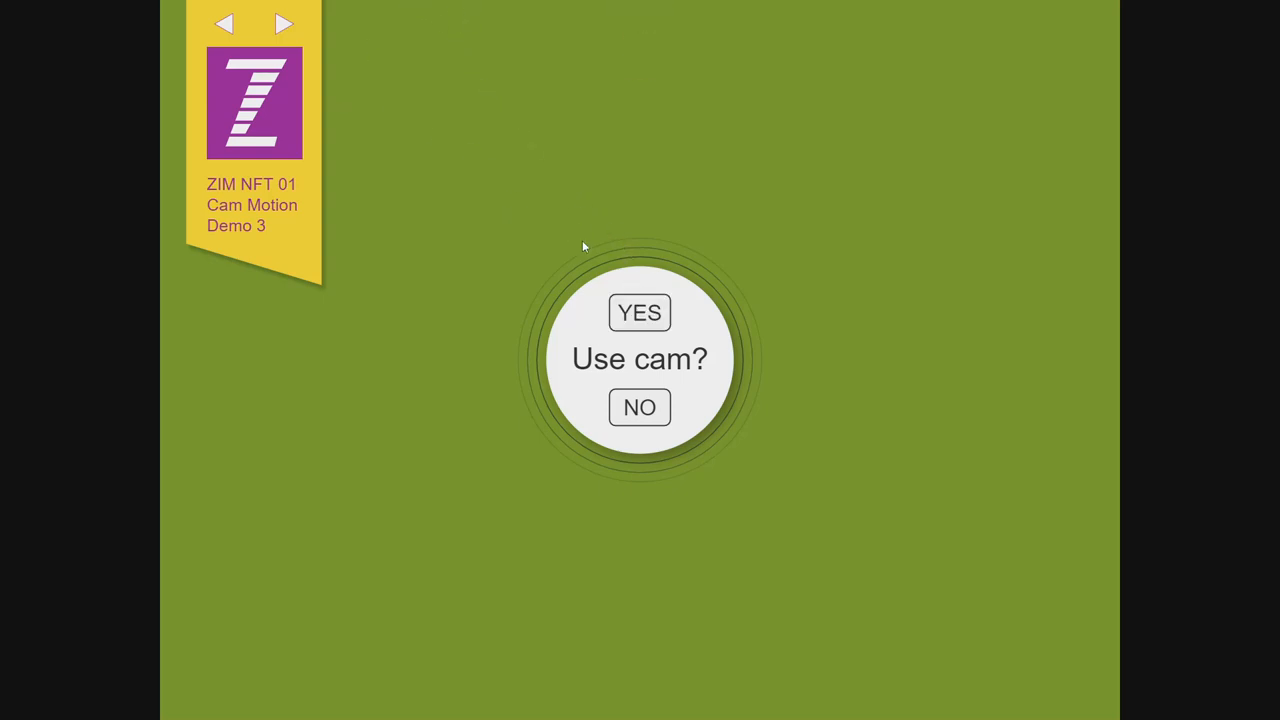
{"action": "mouse_move", "coordinate": [604, 204]}
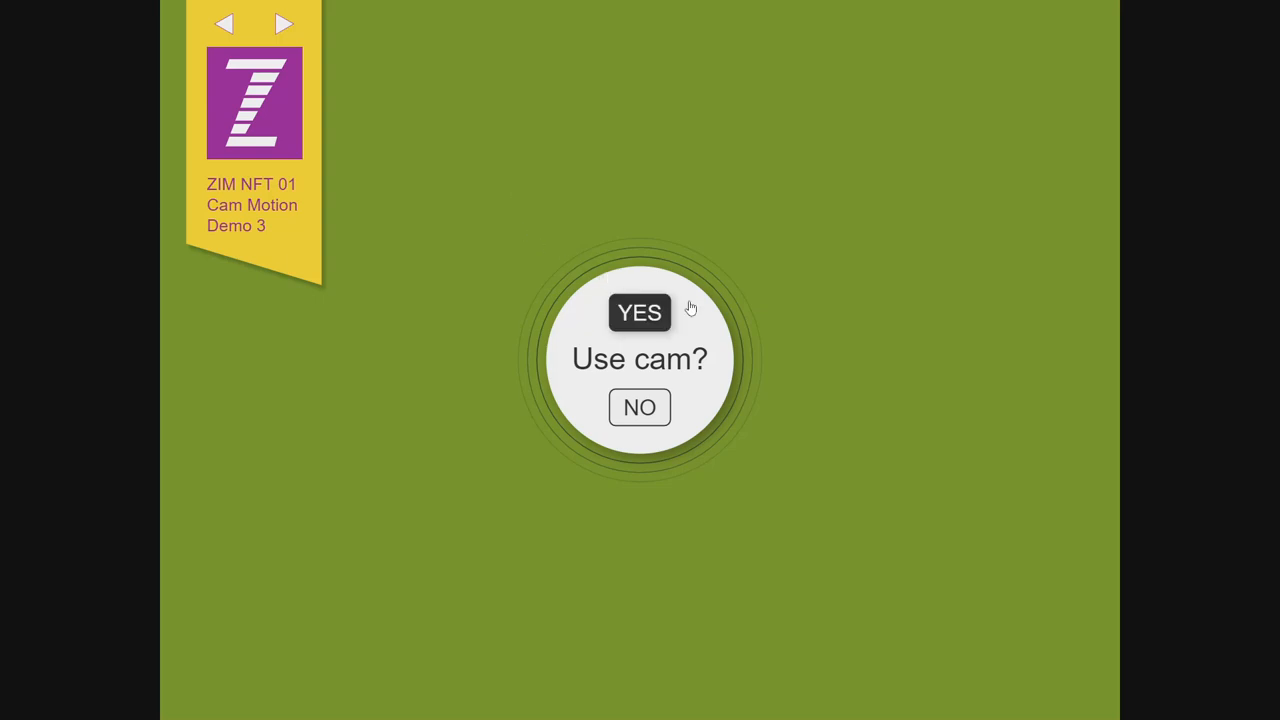
{"action": "mouse_move", "coordinate": [698, 374]}
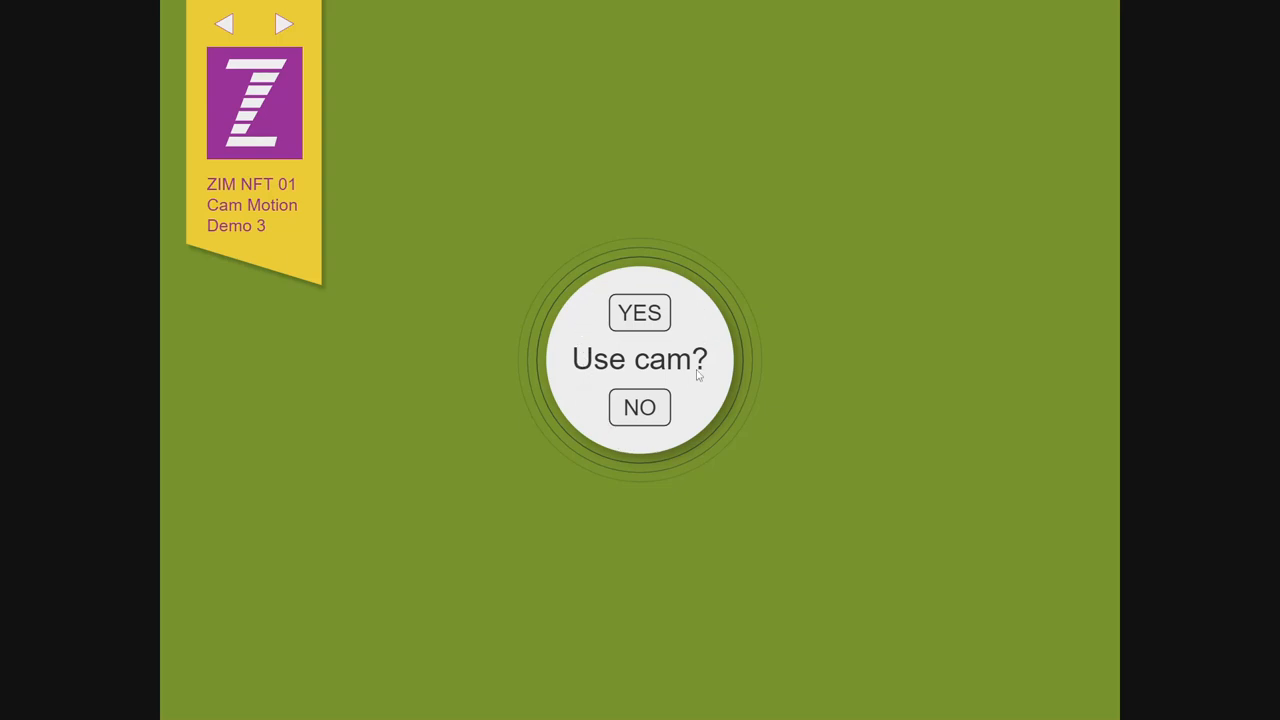
Let Cam Motion Demo 3 use the webcam and nudge its cam alpha slider to adjust transparency
{"action": "left_click", "coordinate": [640, 312]}
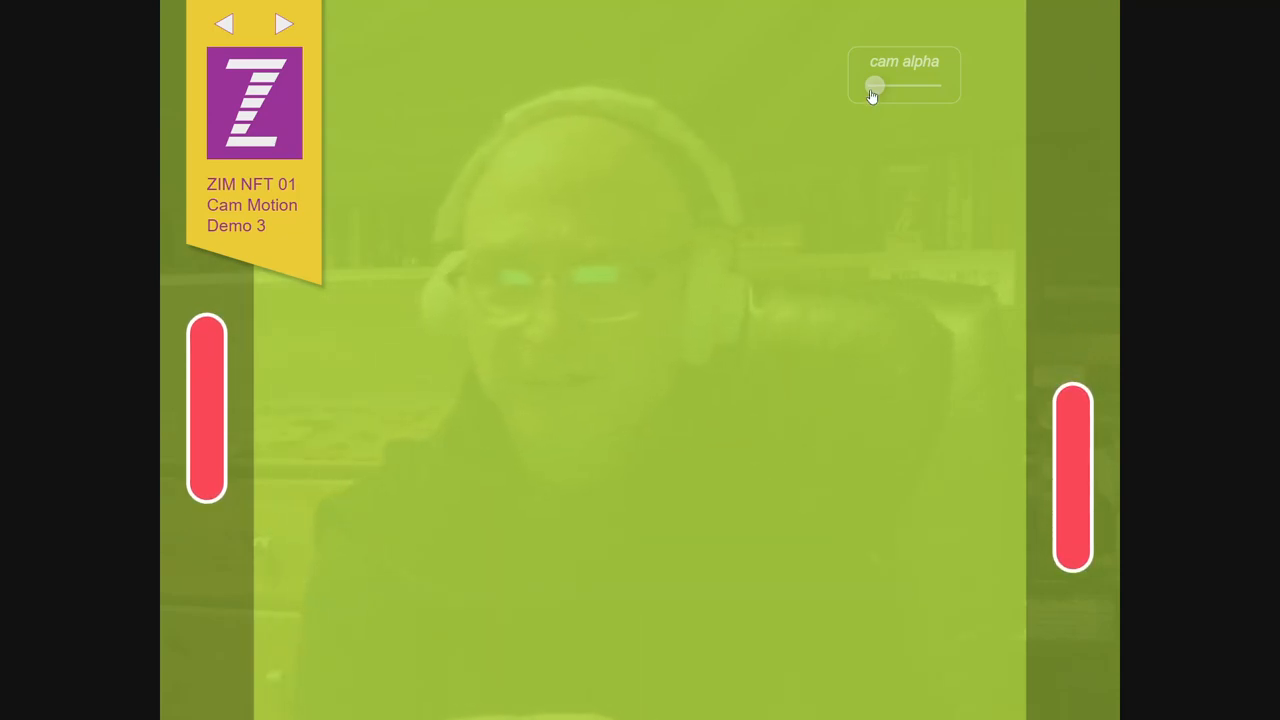
{"action": "left_click_drag", "start_coordinate": [872, 86], "coordinate": [892, 86]}
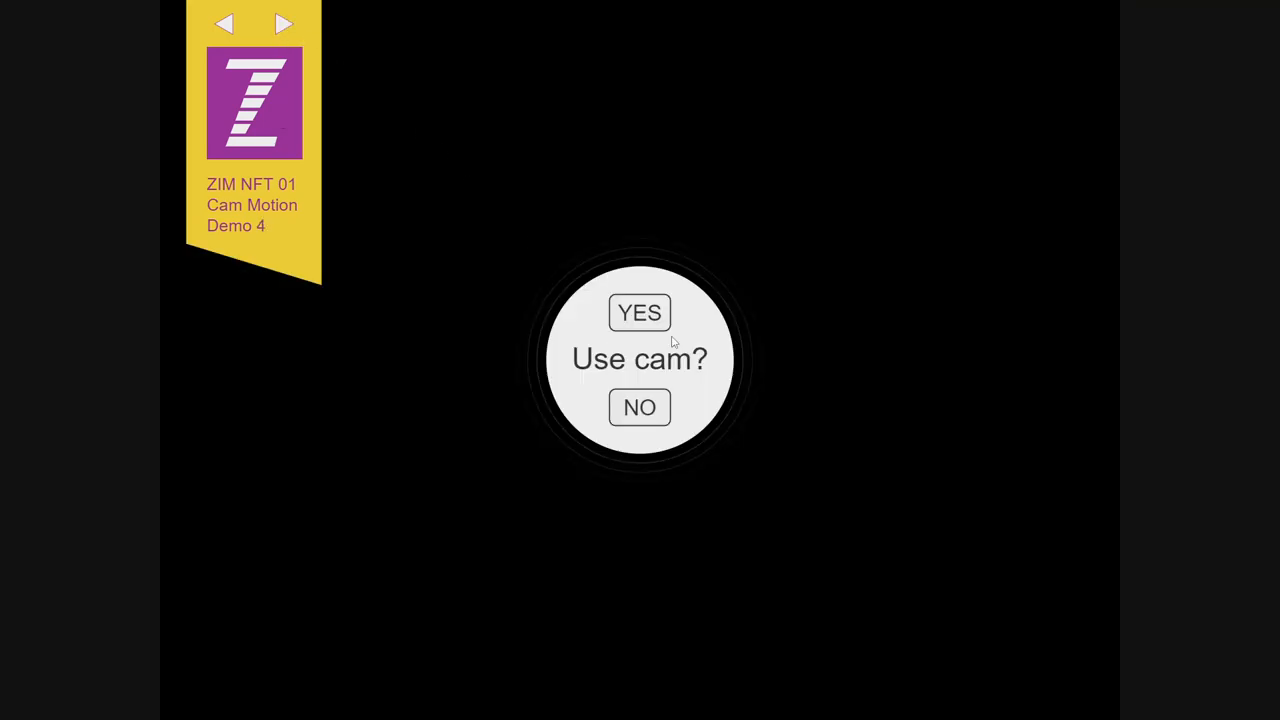
{"action": "left_click", "coordinate": [640, 312]}
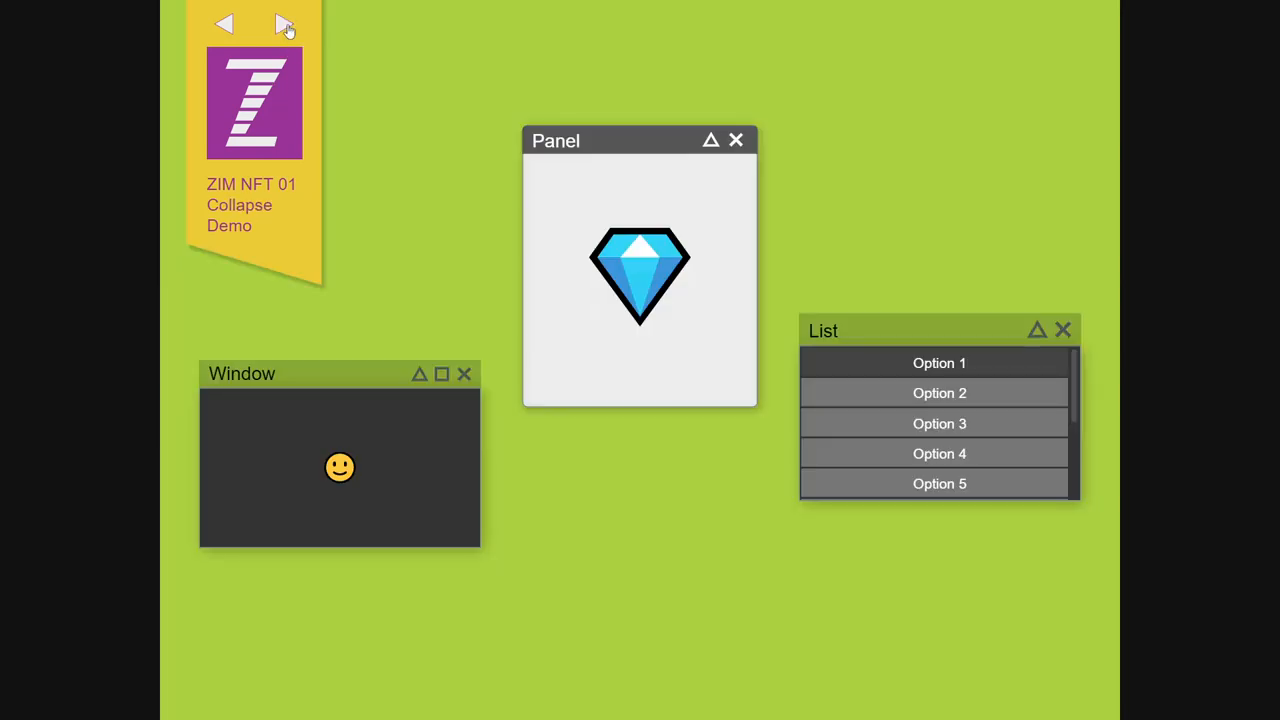
{"action": "mouse_move", "coordinate": [350, 168]}
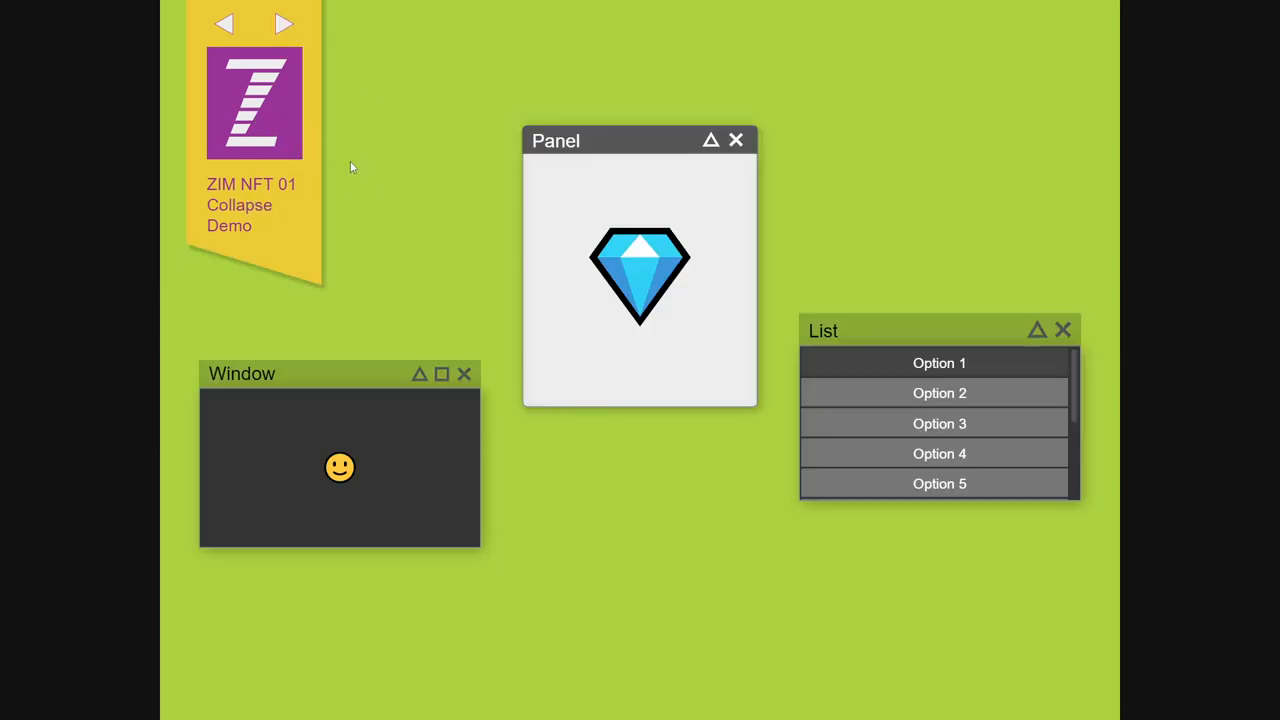
{"action": "mouse_move", "coordinate": [940, 198]}
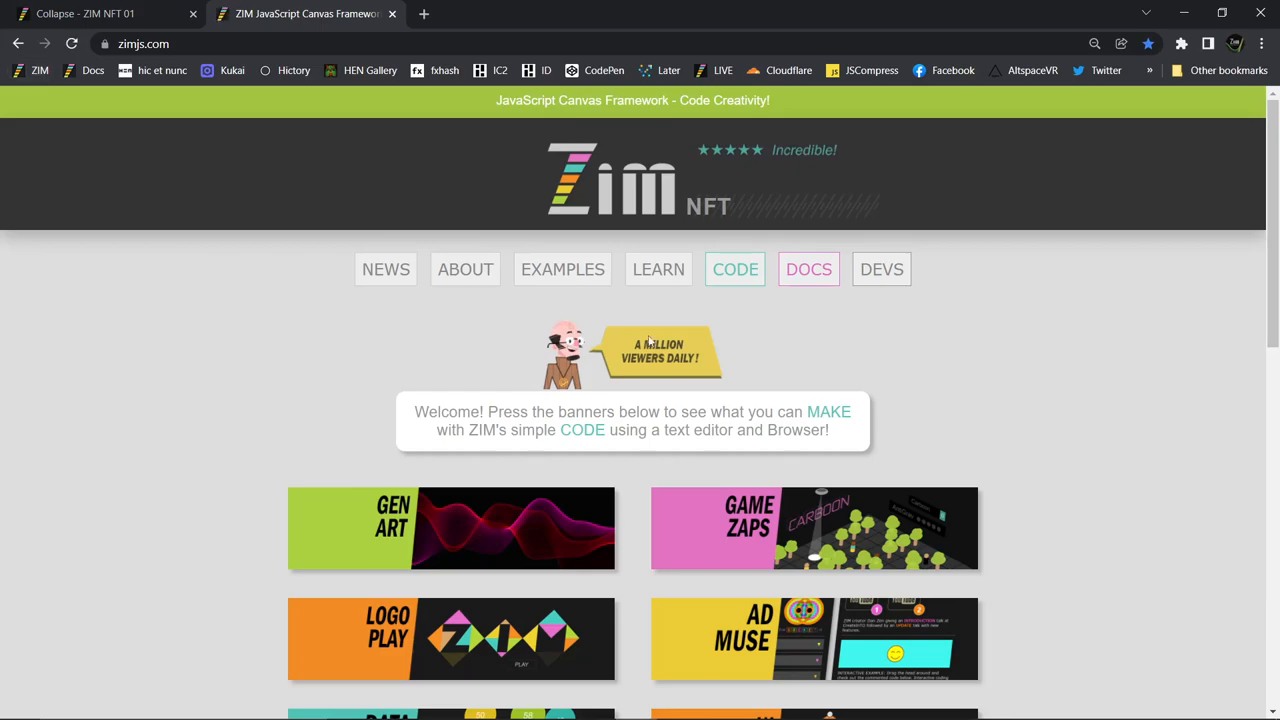
Go to the zimjs.com Examples page and filter it to the NFTs gallery
{"action": "left_click", "coordinate": [562, 268]}
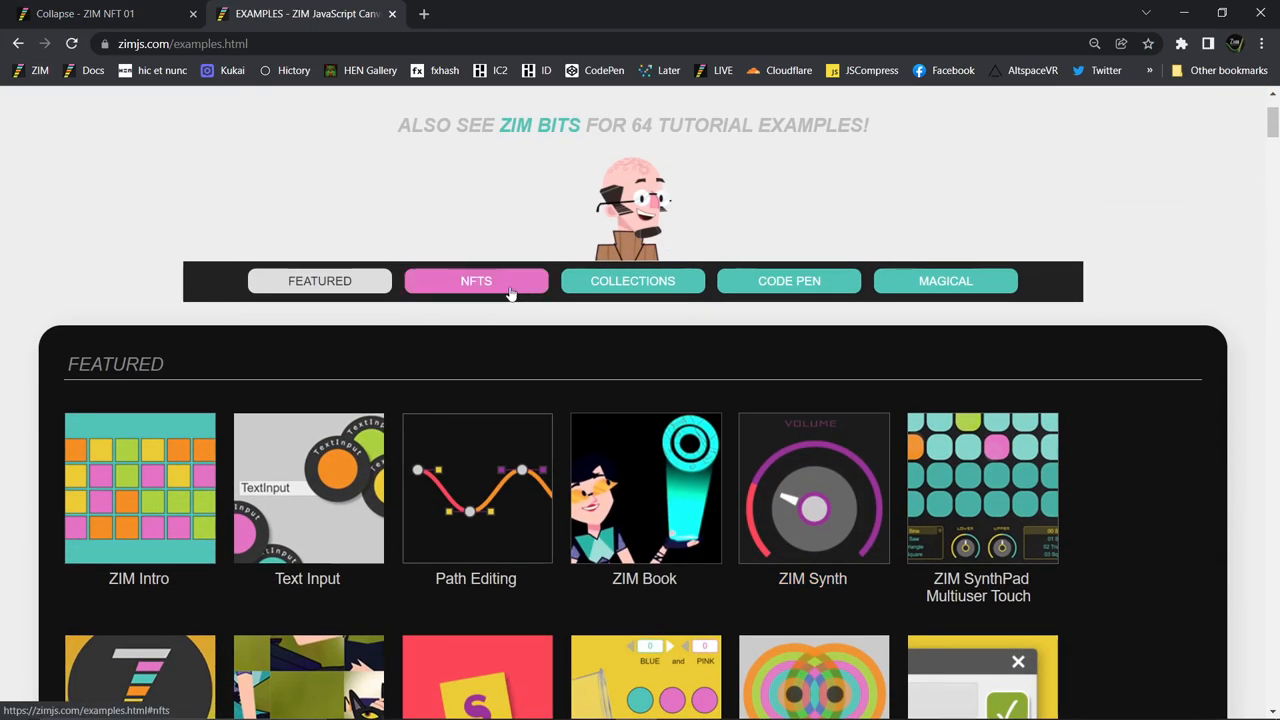
{"action": "left_click", "coordinate": [476, 280]}
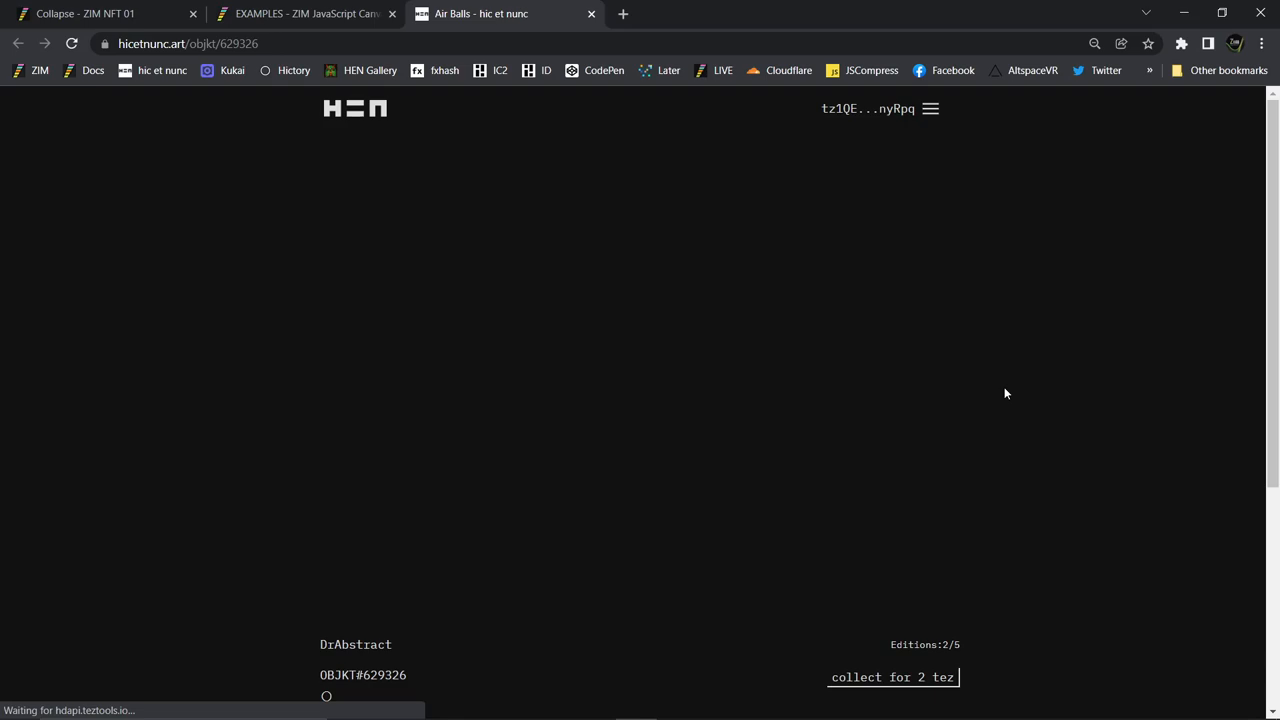
{"action": "mouse_move", "coordinate": [454, 132]}
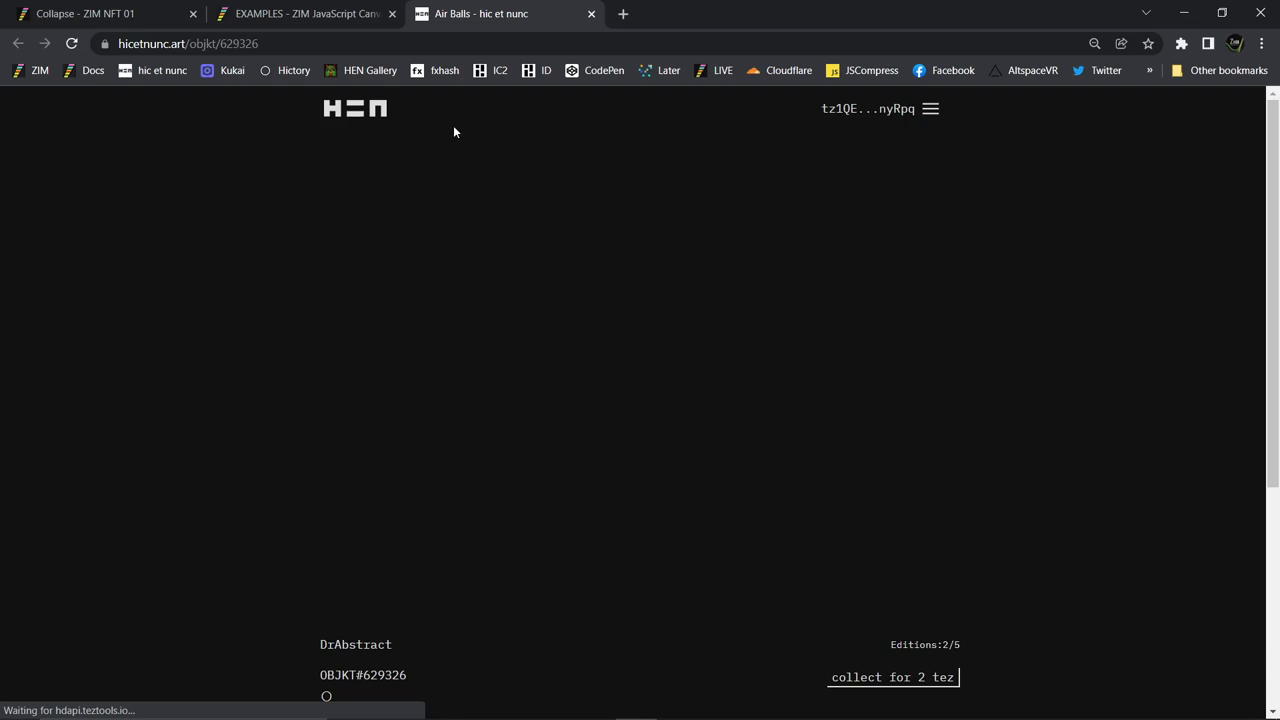
{"action": "mouse_move", "coordinate": [304, 12]}
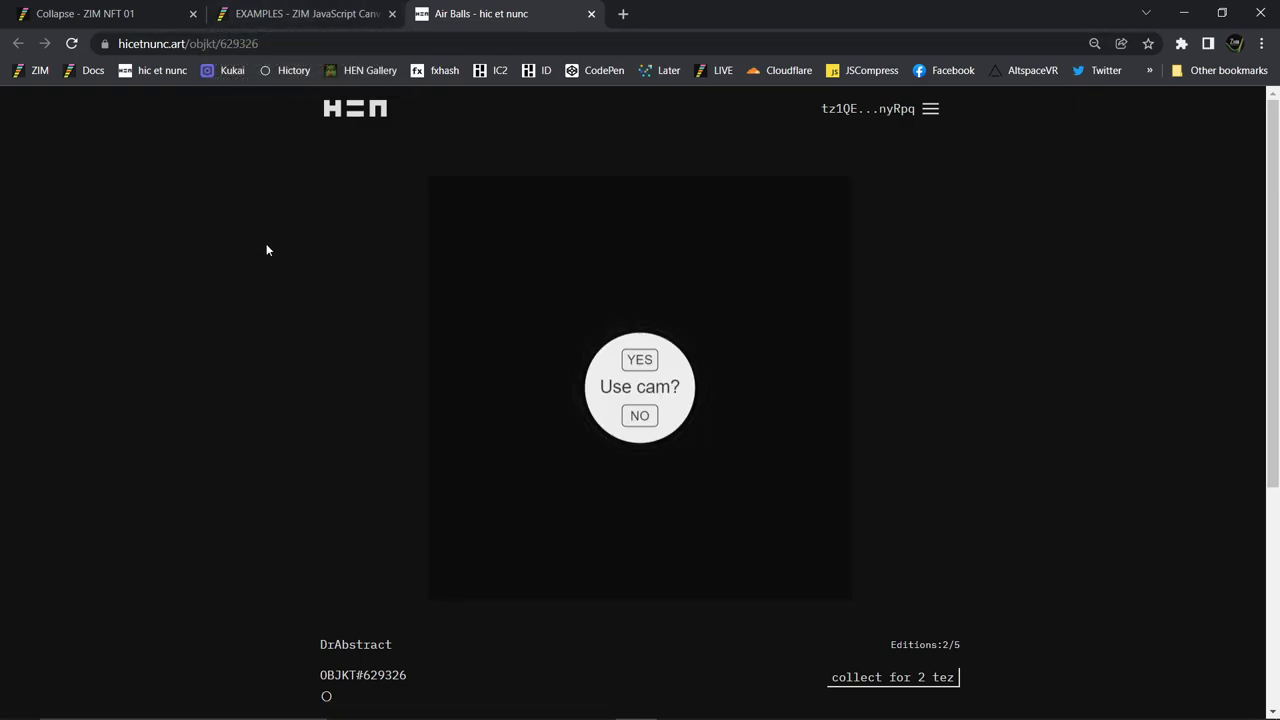
{"action": "mouse_move", "coordinate": [694, 424]}
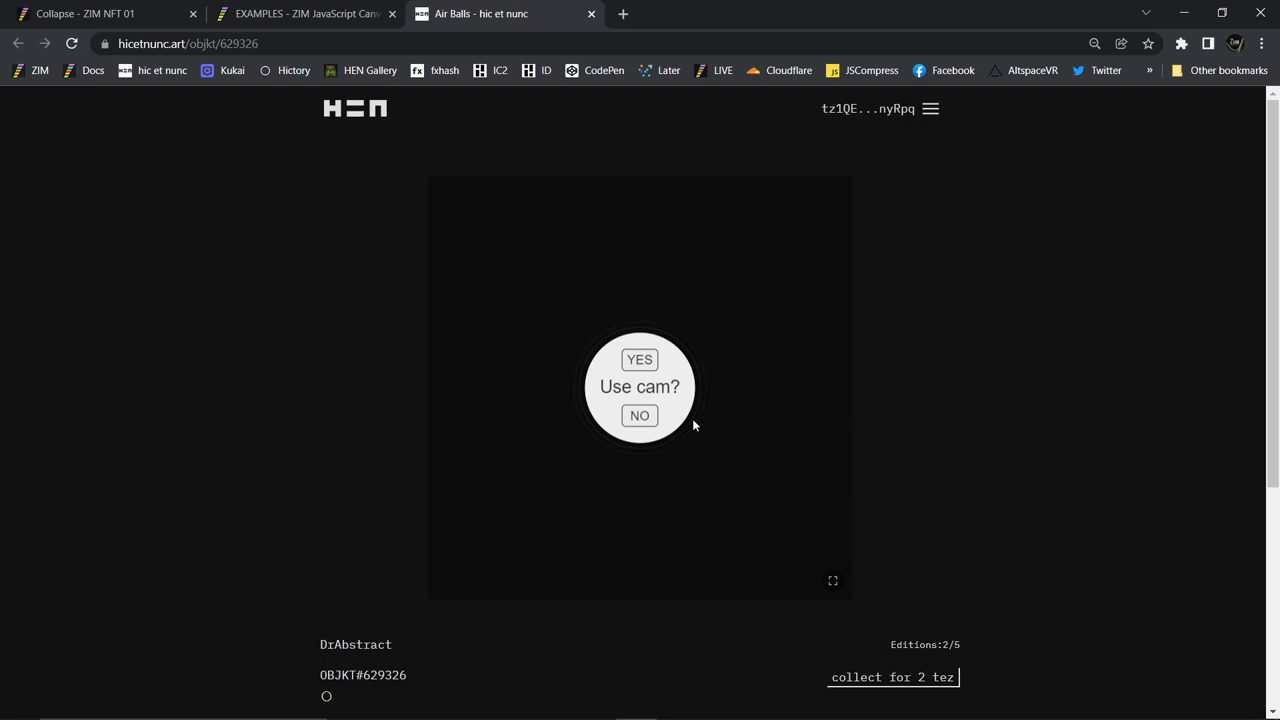
{"action": "mouse_move", "coordinate": [772, 396]}
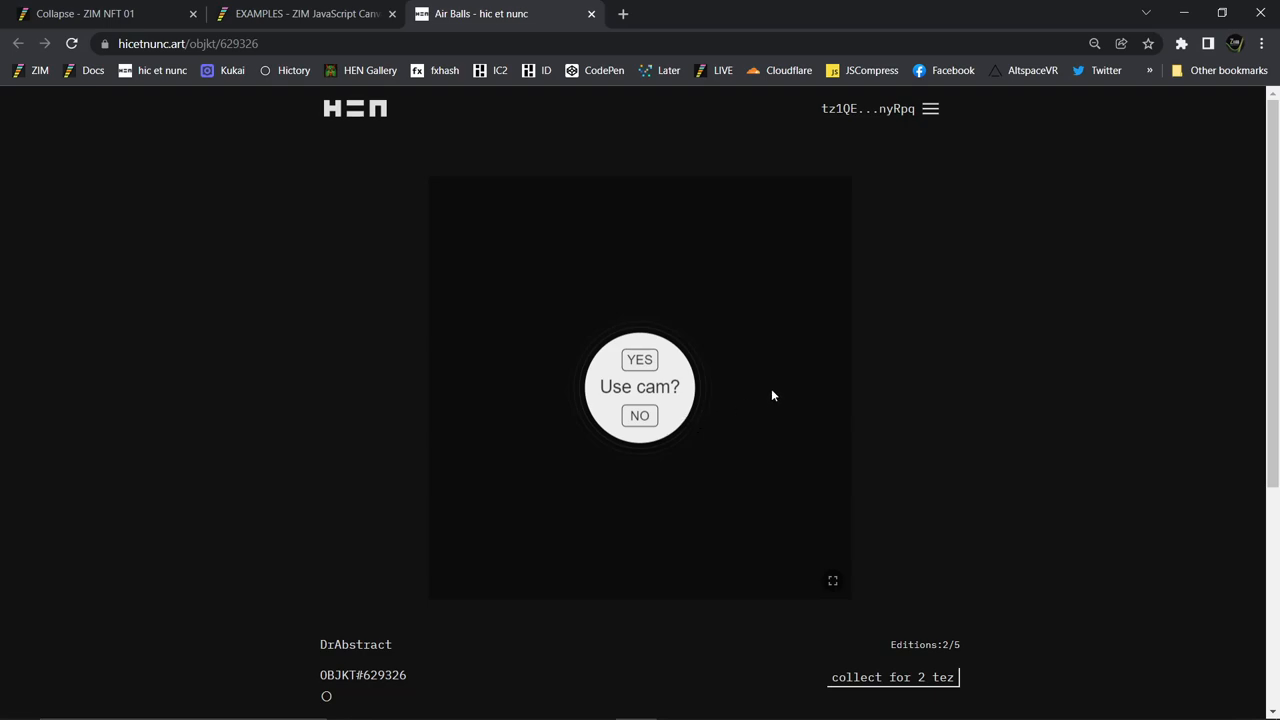
{"action": "mouse_move", "coordinate": [770, 390]}
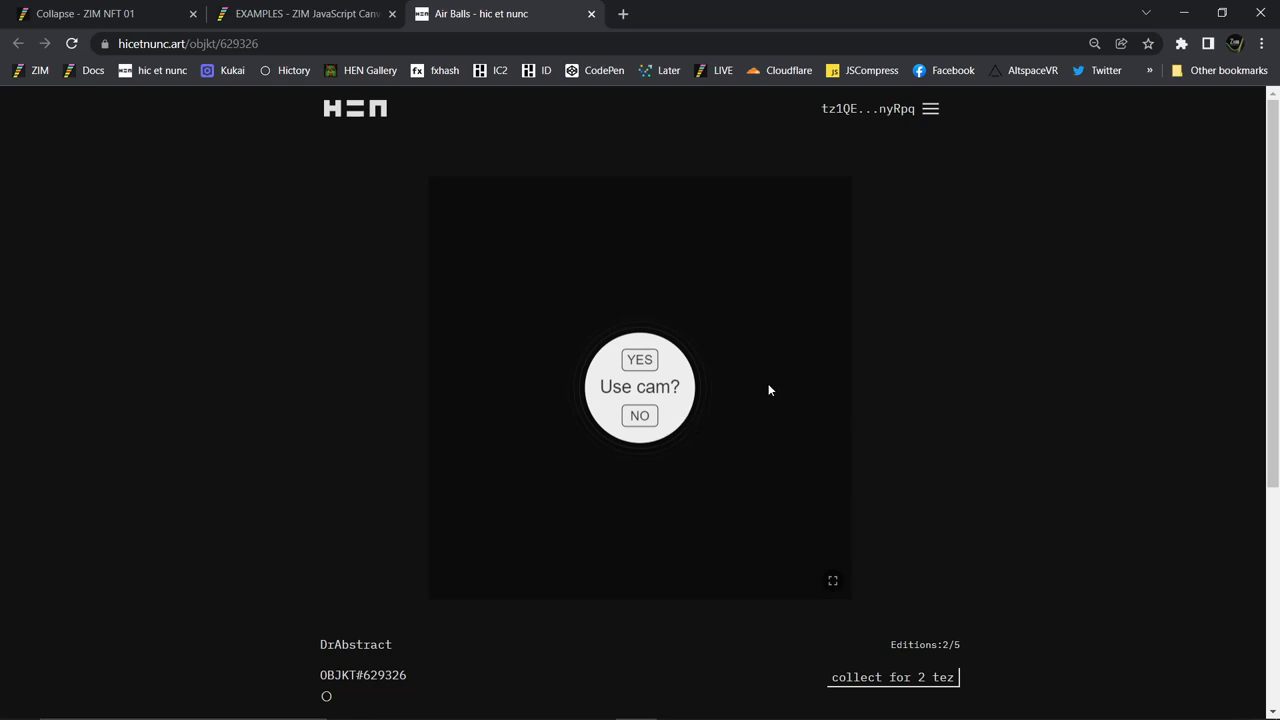
Run Air Balls with the webcam, leave its full-screen view, then close the Air Balls tab
{"action": "left_click", "coordinate": [640, 360]}
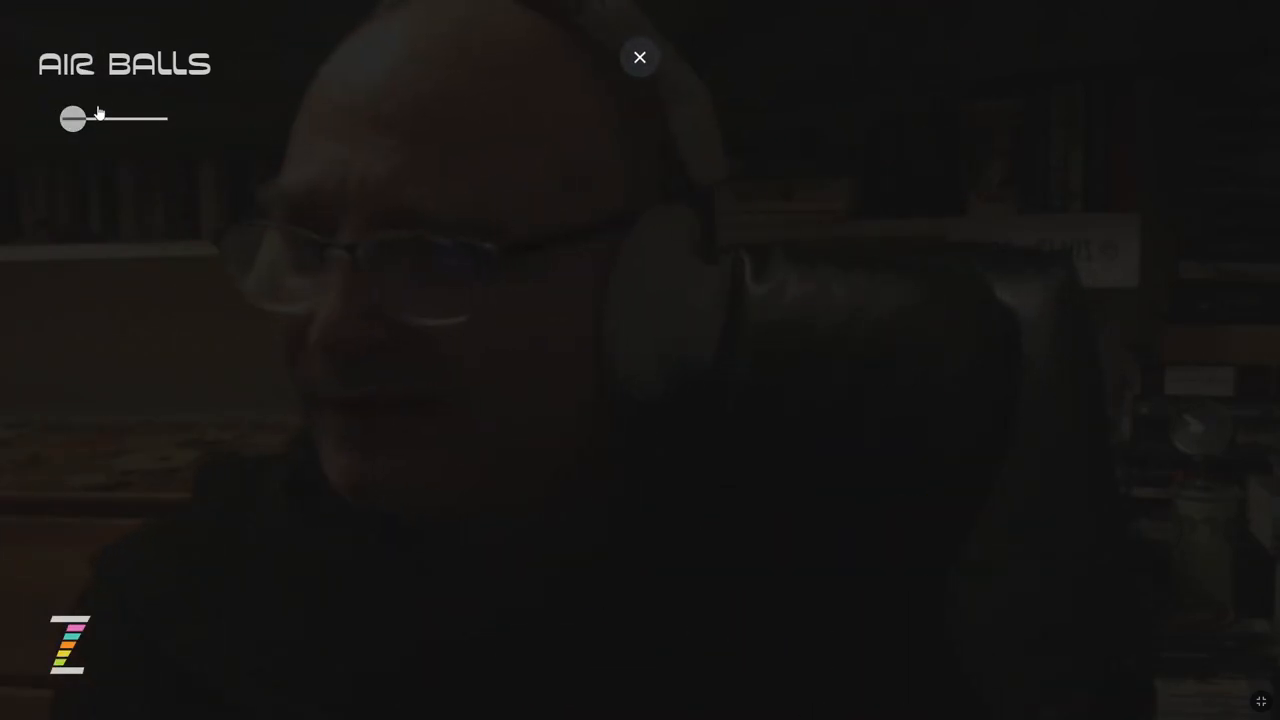
{"action": "left_click", "coordinate": [640, 56]}
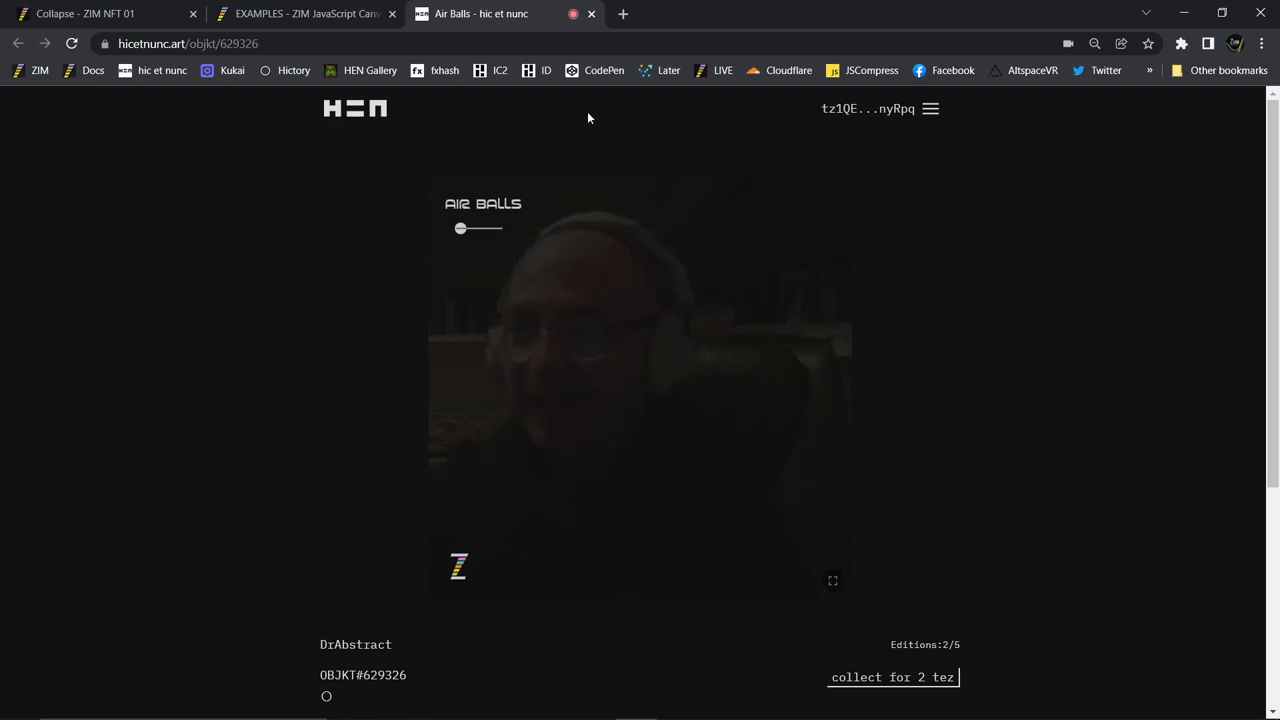
{"action": "left_click", "coordinate": [304, 12]}
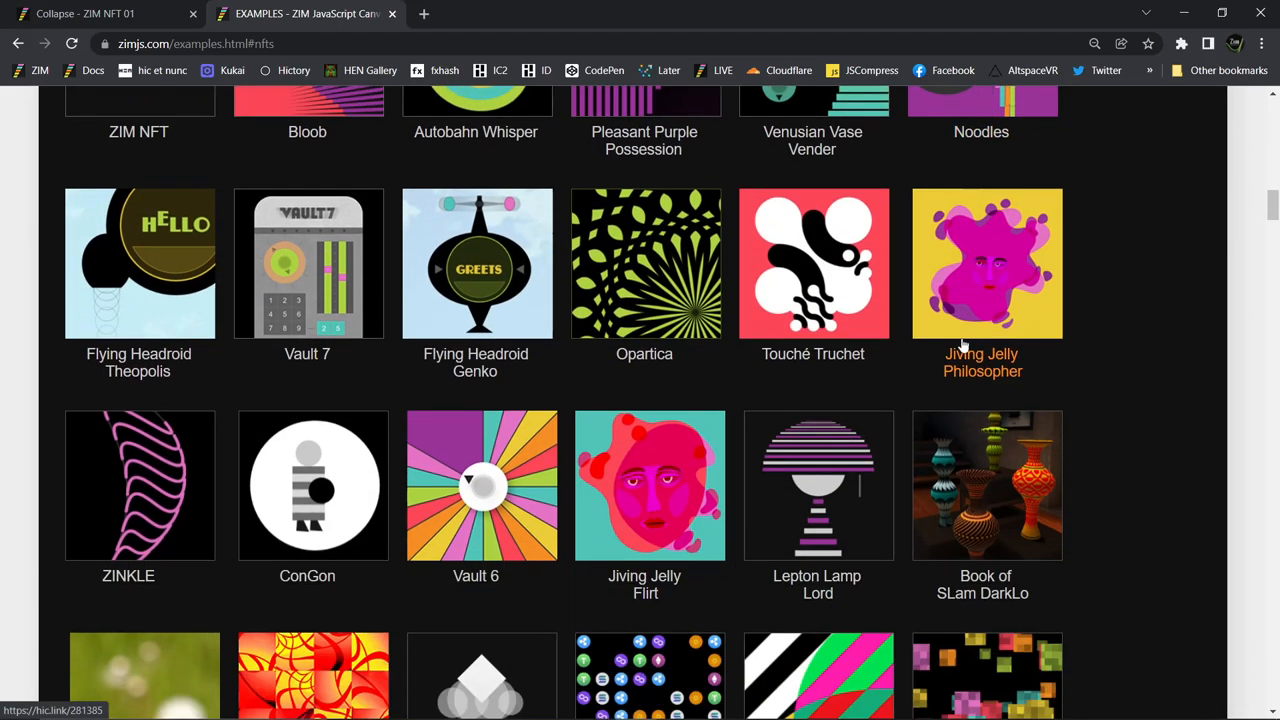
{"action": "mouse_move", "coordinate": [792, 396]}
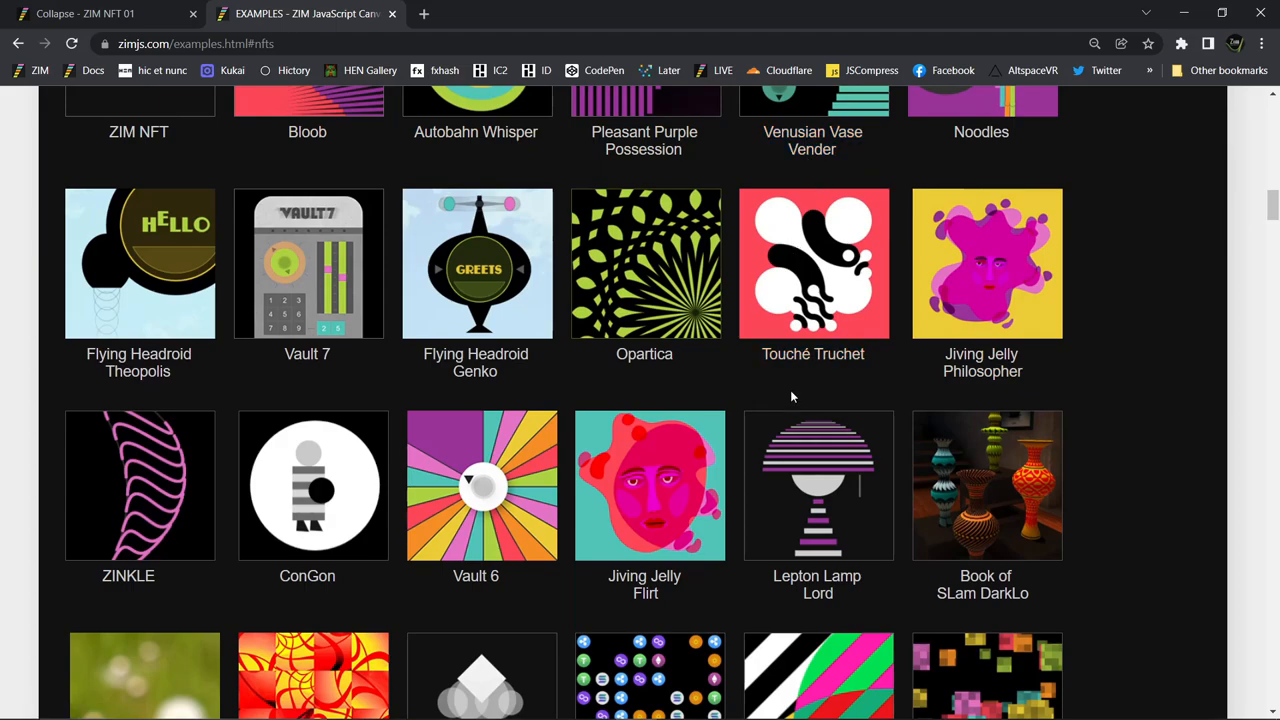
Browse down the NFTs gallery, then close the Examples tab to return to the Collapse demo
{"action": "scroll", "scroll_direction": "down", "scroll_amount": 3}
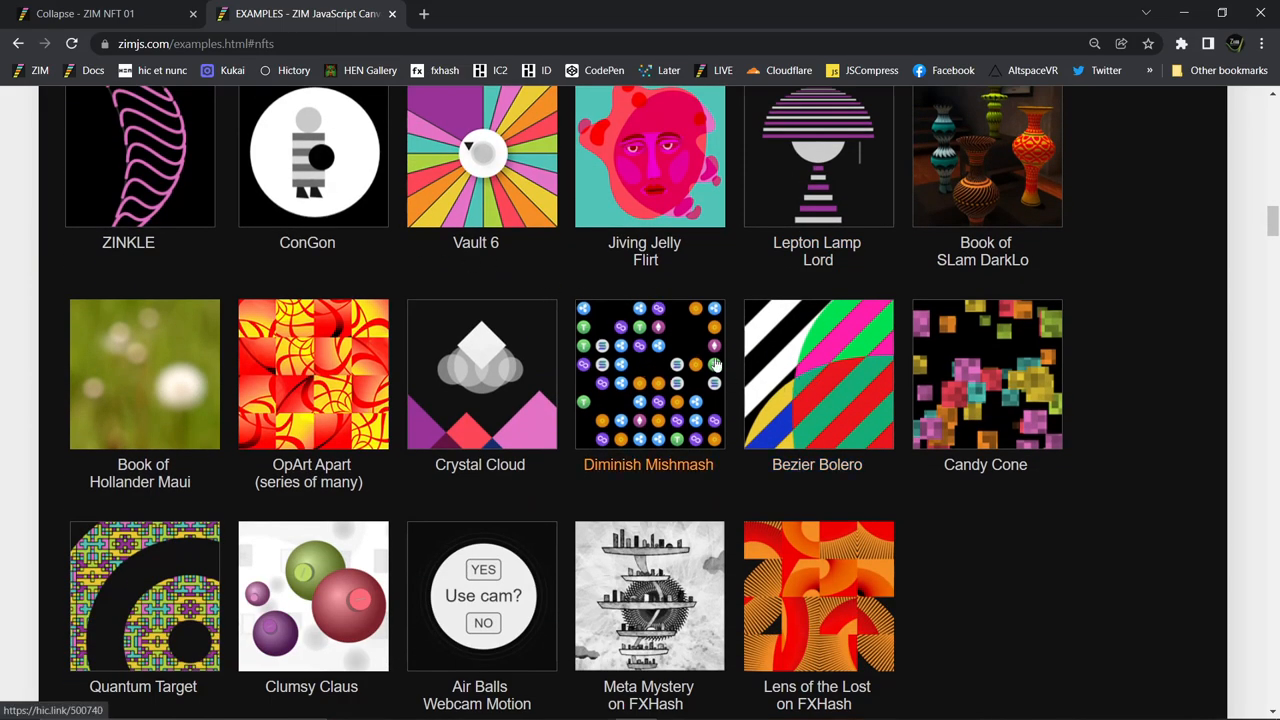
{"action": "scroll", "scroll_direction": "down", "scroll_amount": 3}
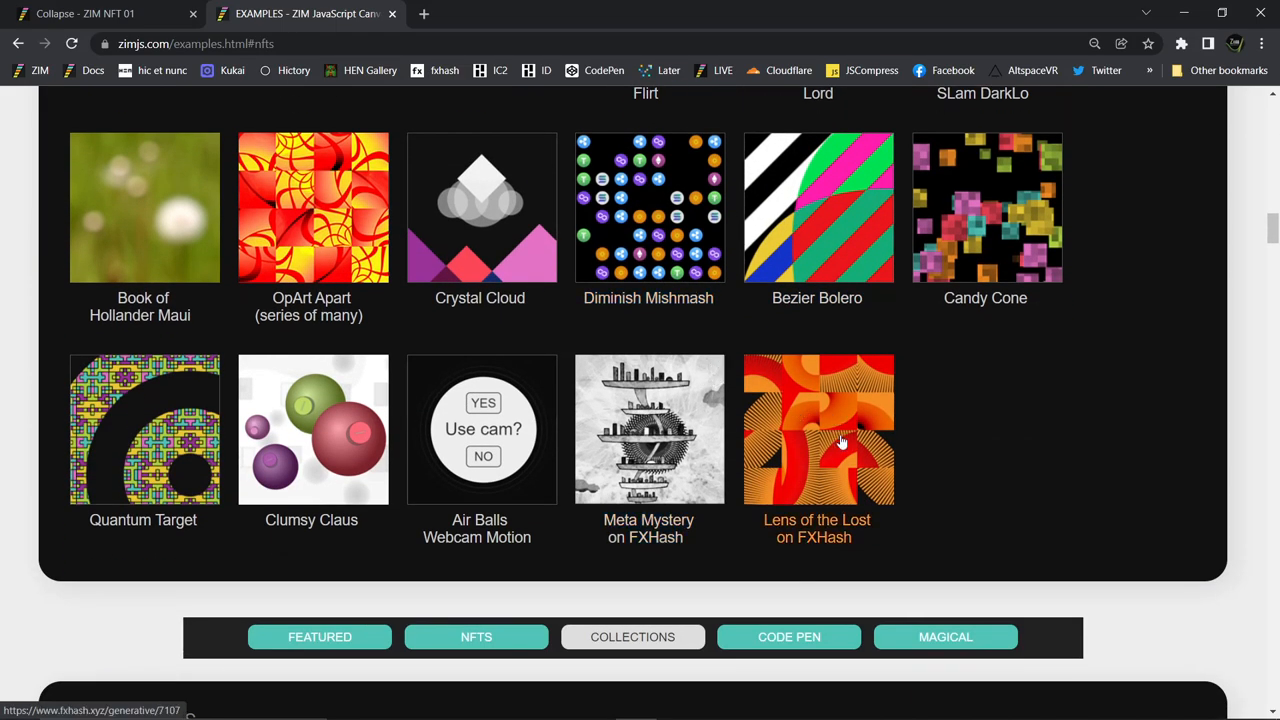
{"action": "mouse_move", "coordinate": [832, 418]}
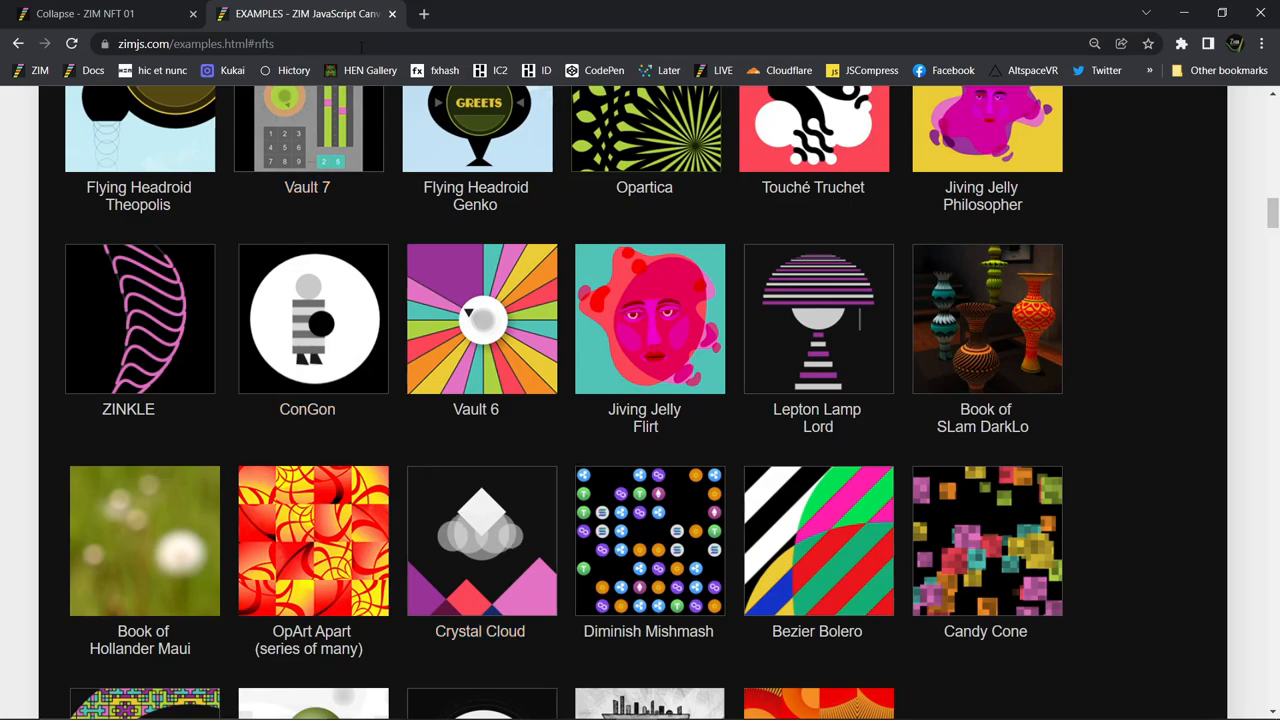
{"action": "left_click", "coordinate": [84, 12]}
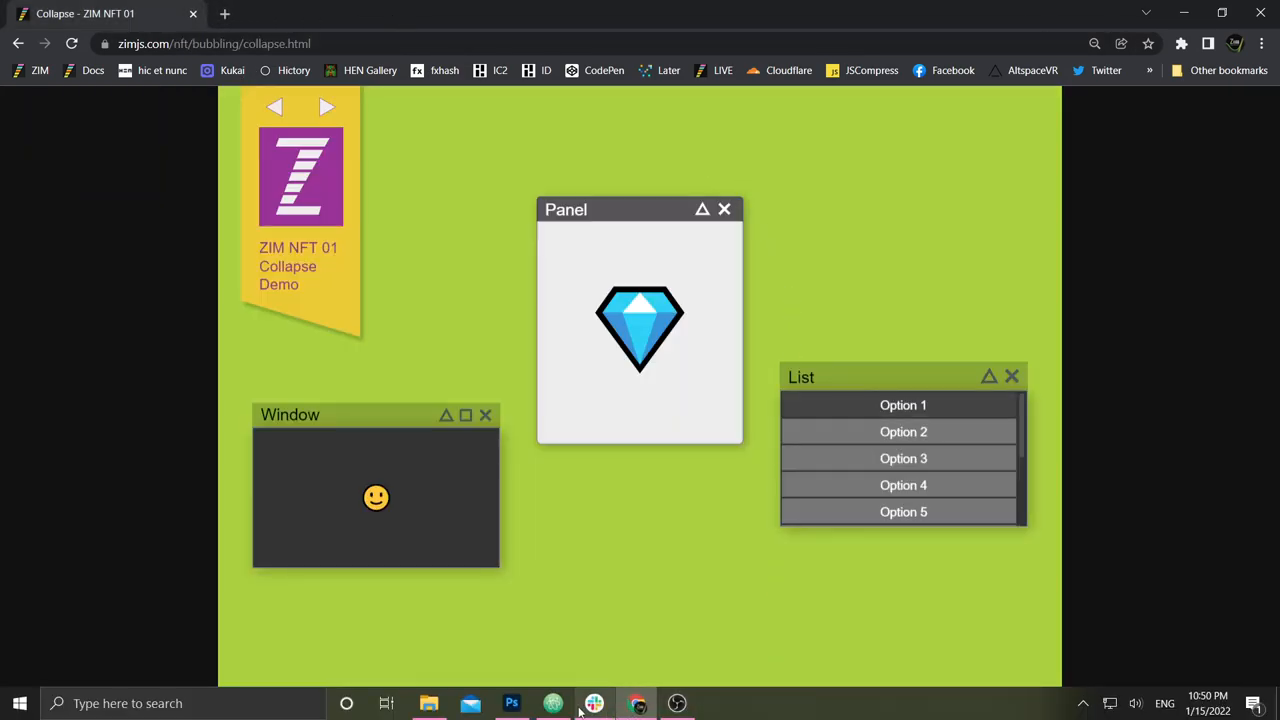
Switch from the browser to Atom via the taskbar, where cam.html is open
{"action": "left_click", "coordinate": [552, 704]}
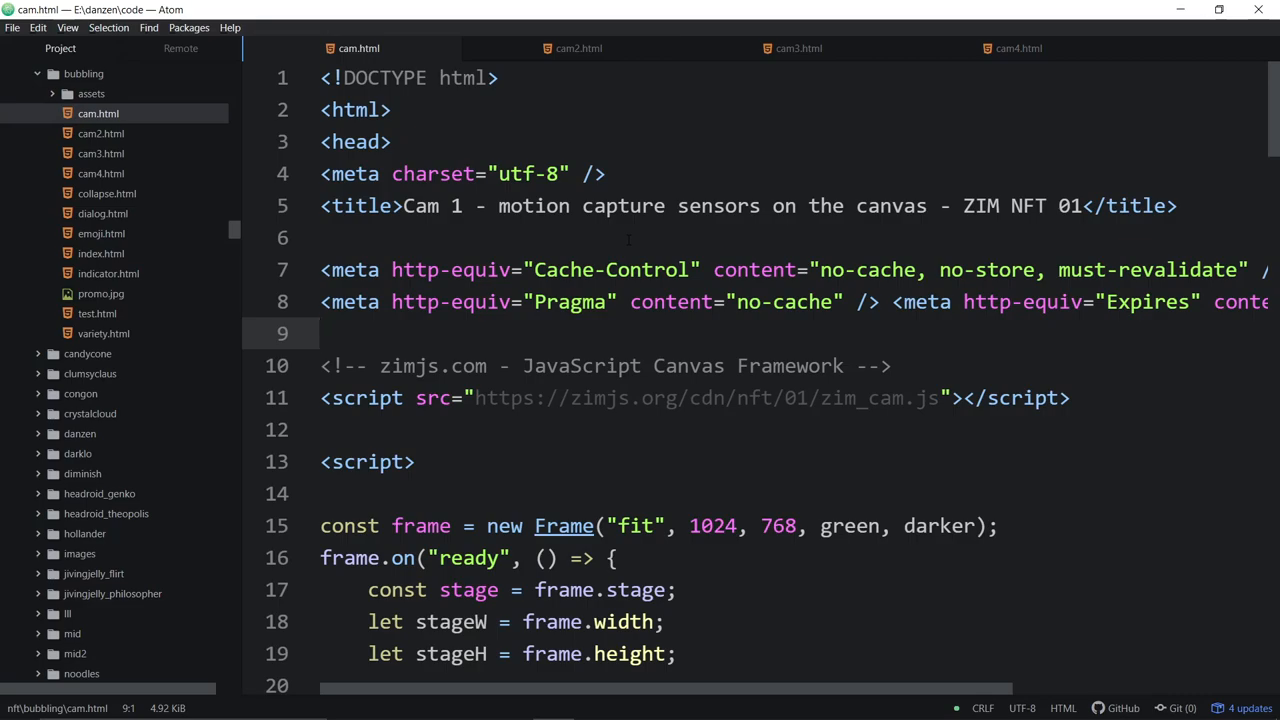
Locate cam.html in the nft/bubbling folder and select the zim_cam.js script src on line 11
{"action": "left_click", "coordinate": [320, 332]}
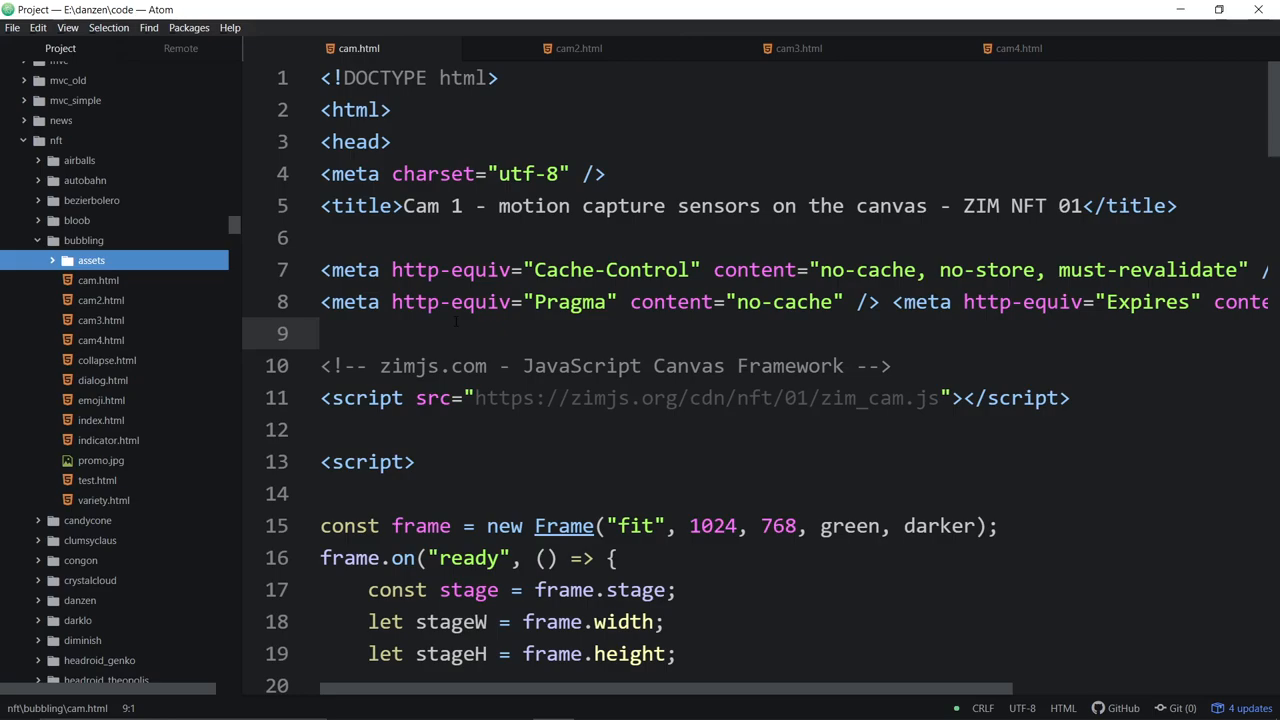
{"action": "scroll", "scroll_direction": "down", "scroll_amount": 3}
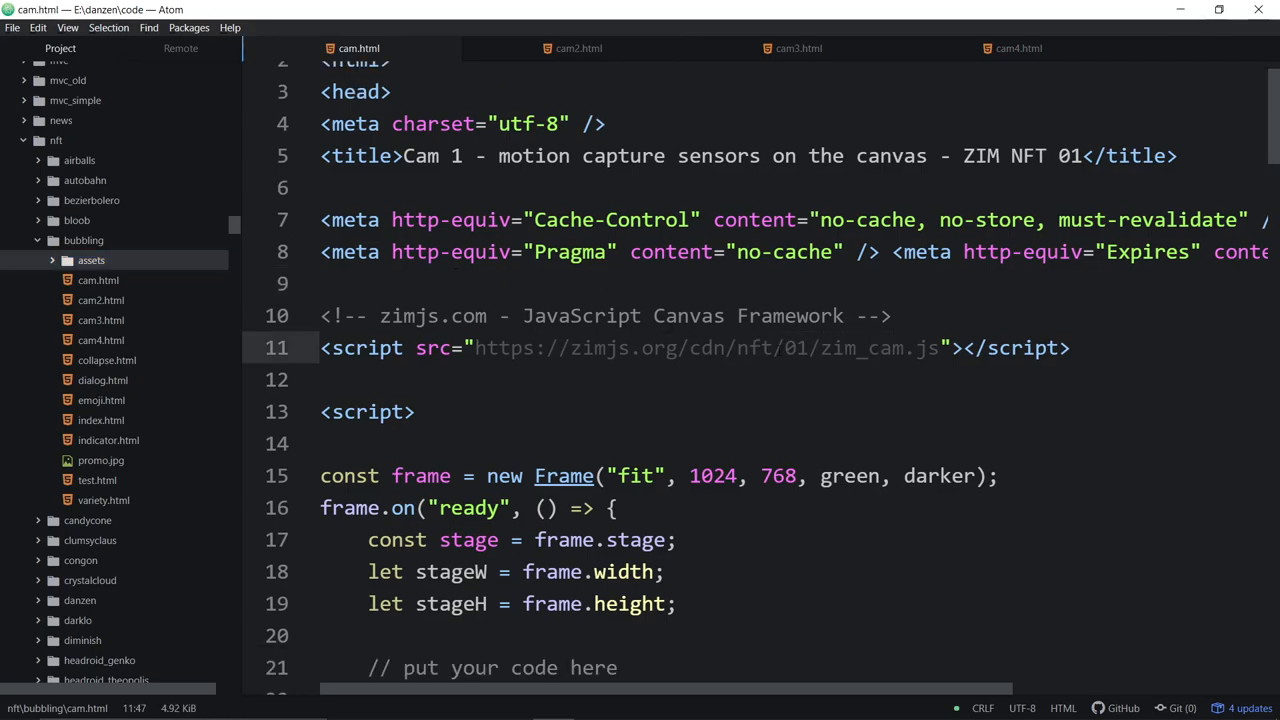
{"action": "double_click", "coordinate": [772, 348]}
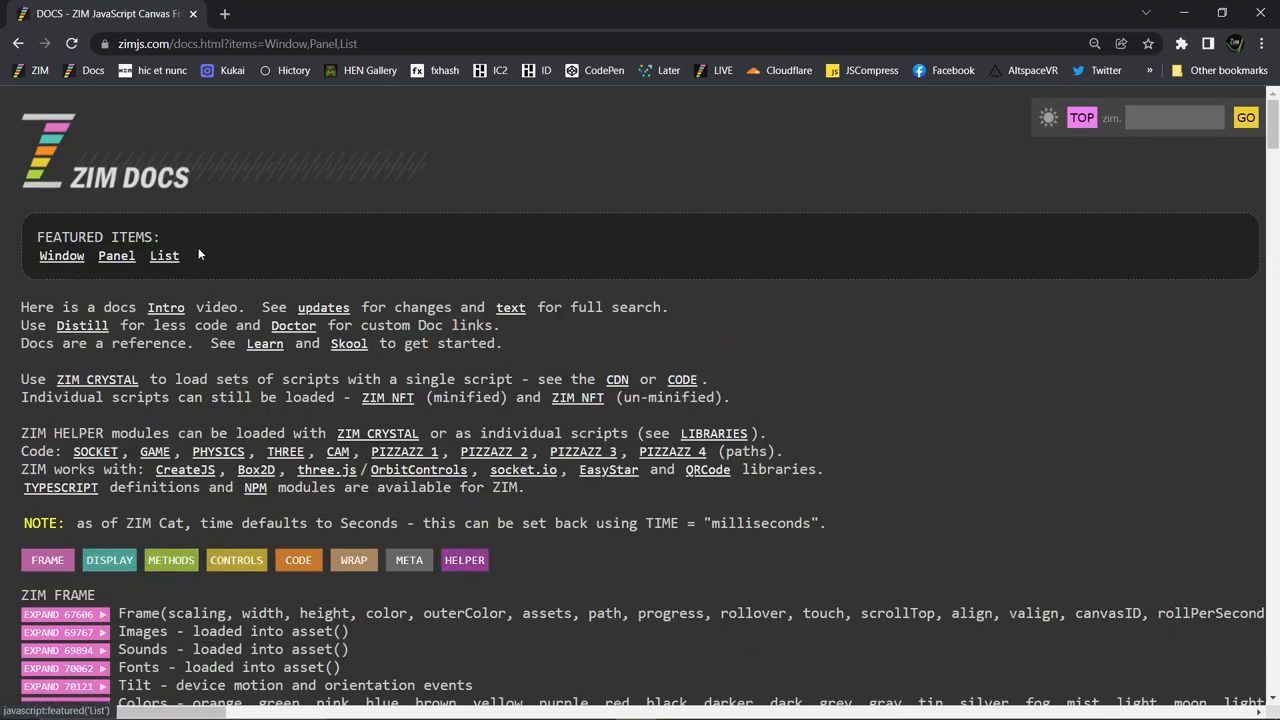
Jump to the helper module listings and bring the ZIM CAM section into view
{"action": "scroll", "scroll_direction": "down", "scroll_amount": 3}
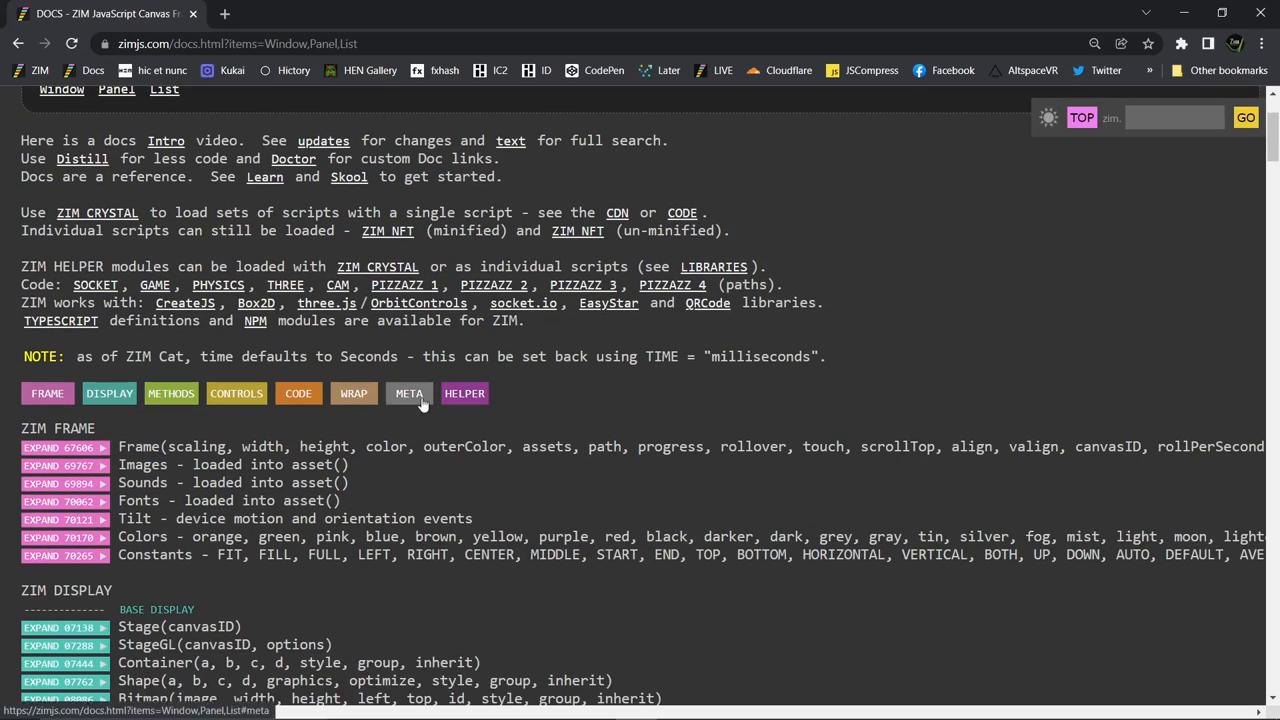
{"action": "left_click", "coordinate": [156, 284]}
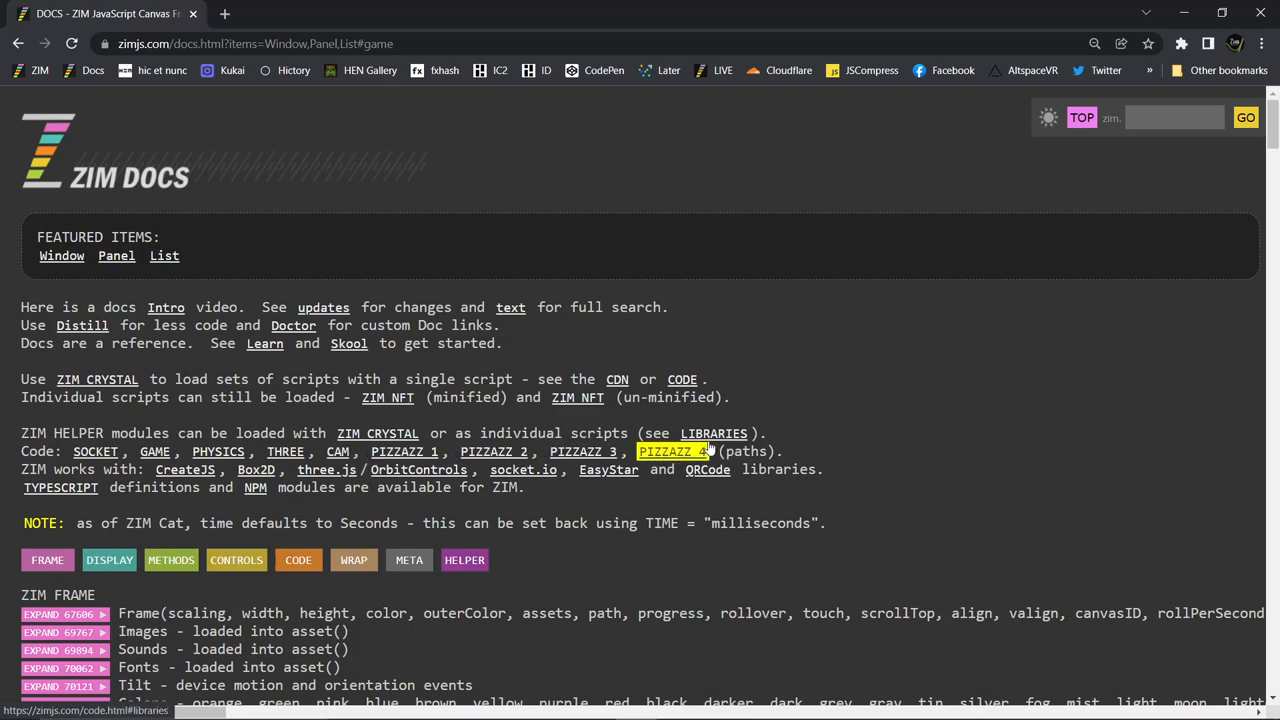
{"action": "mouse_move", "coordinate": [326, 470]}
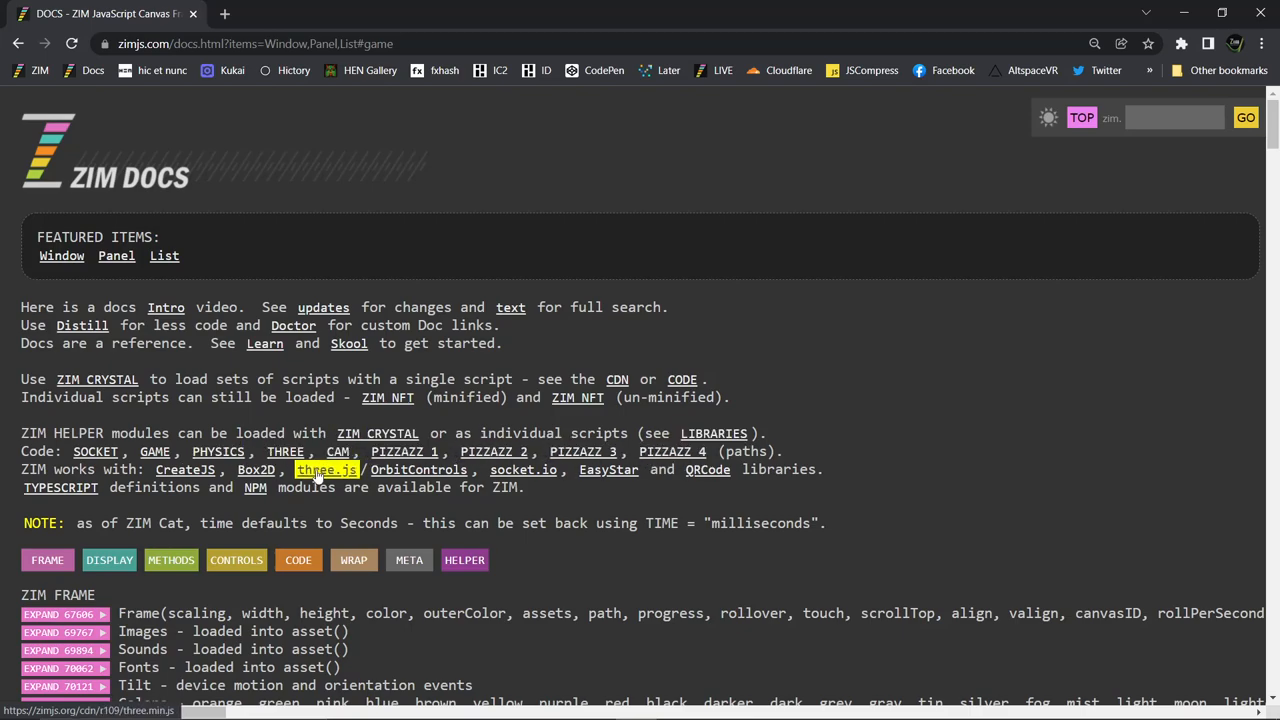
{"action": "scroll", "scroll_direction": "down", "scroll_amount": 3}
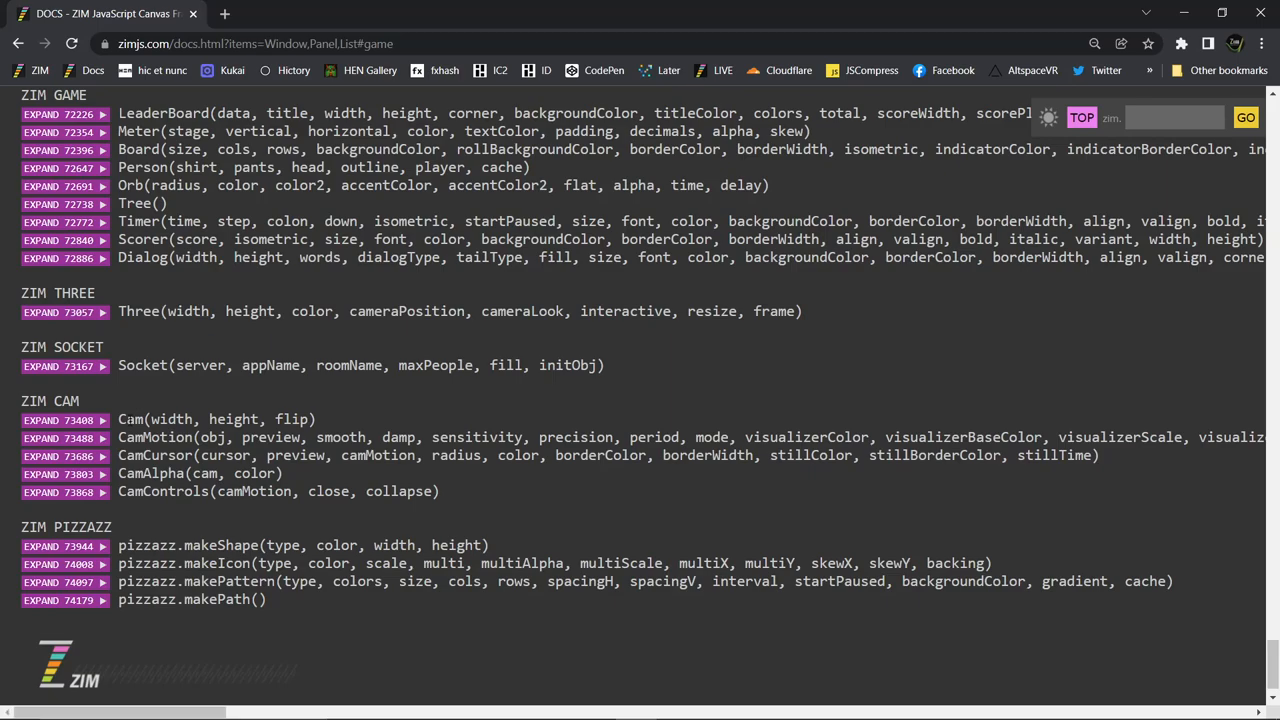
{"action": "scroll", "scroll_direction": "down", "scroll_amount": 3}
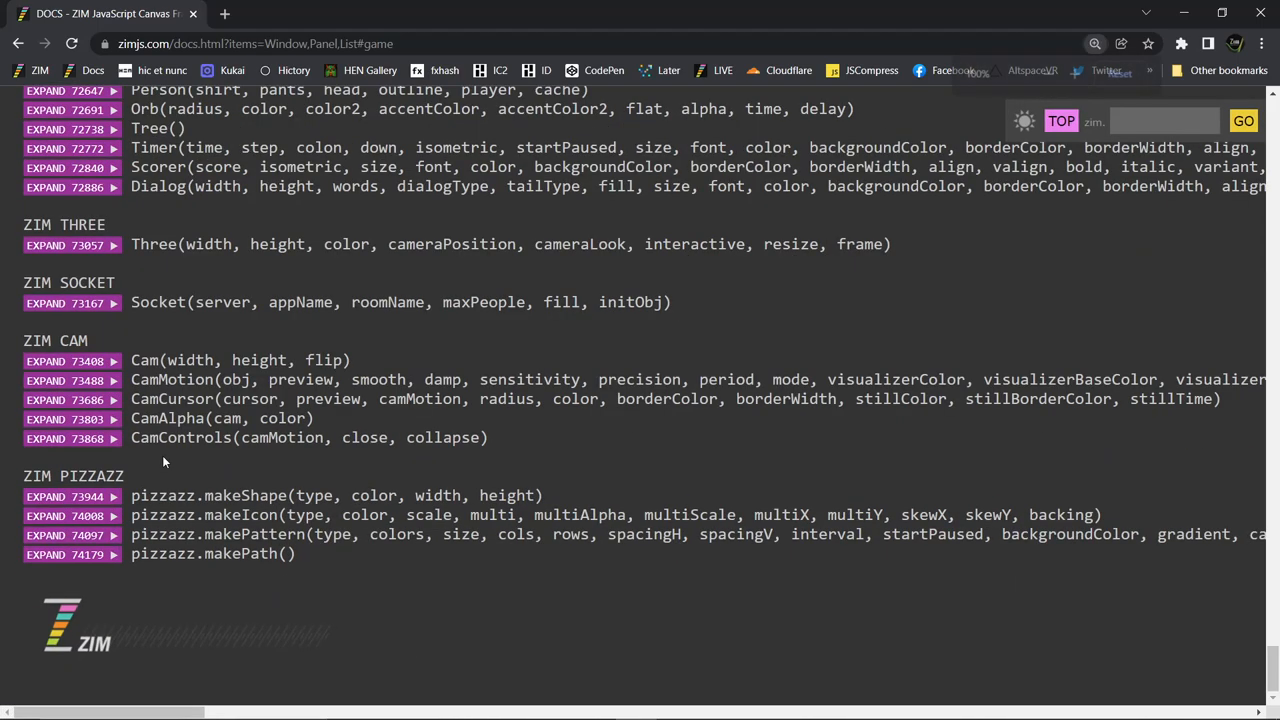
{"action": "scroll", "scroll_direction": "down", "scroll_amount": 3}
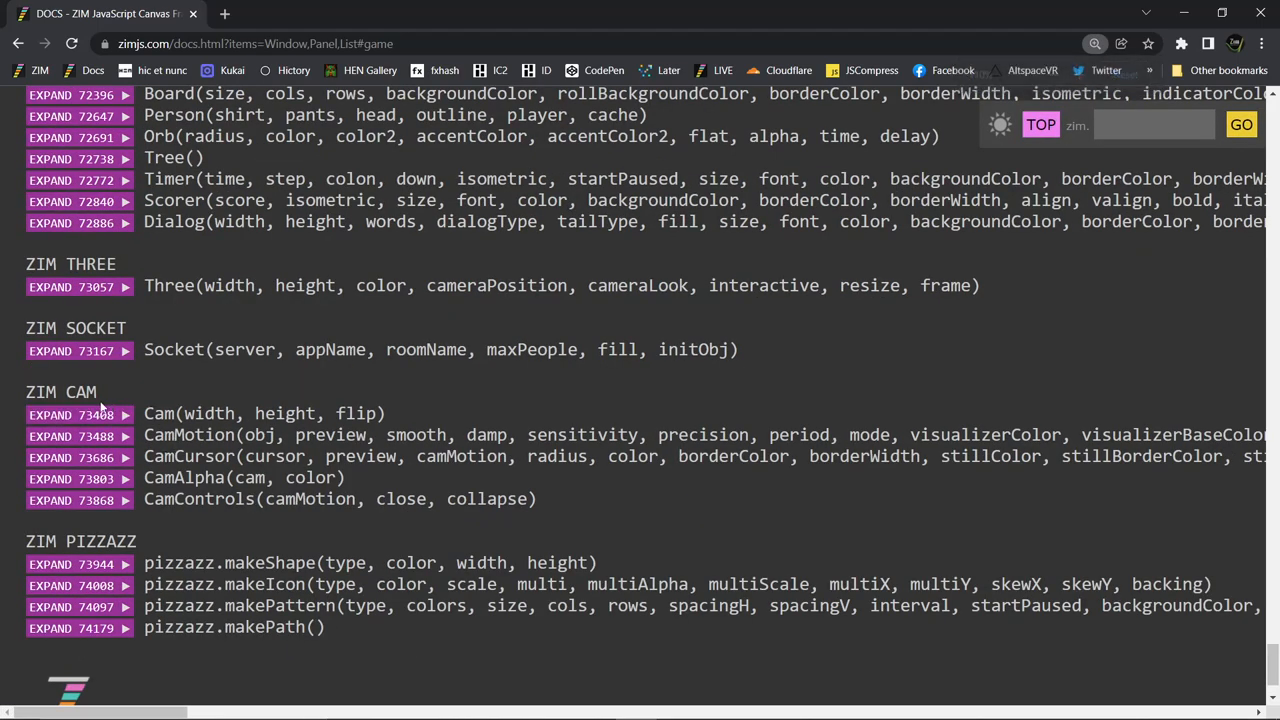
Expand the Cam entry, highlight the import note, and read its example, parameters and methods
{"action": "left_click", "coordinate": [70, 414]}
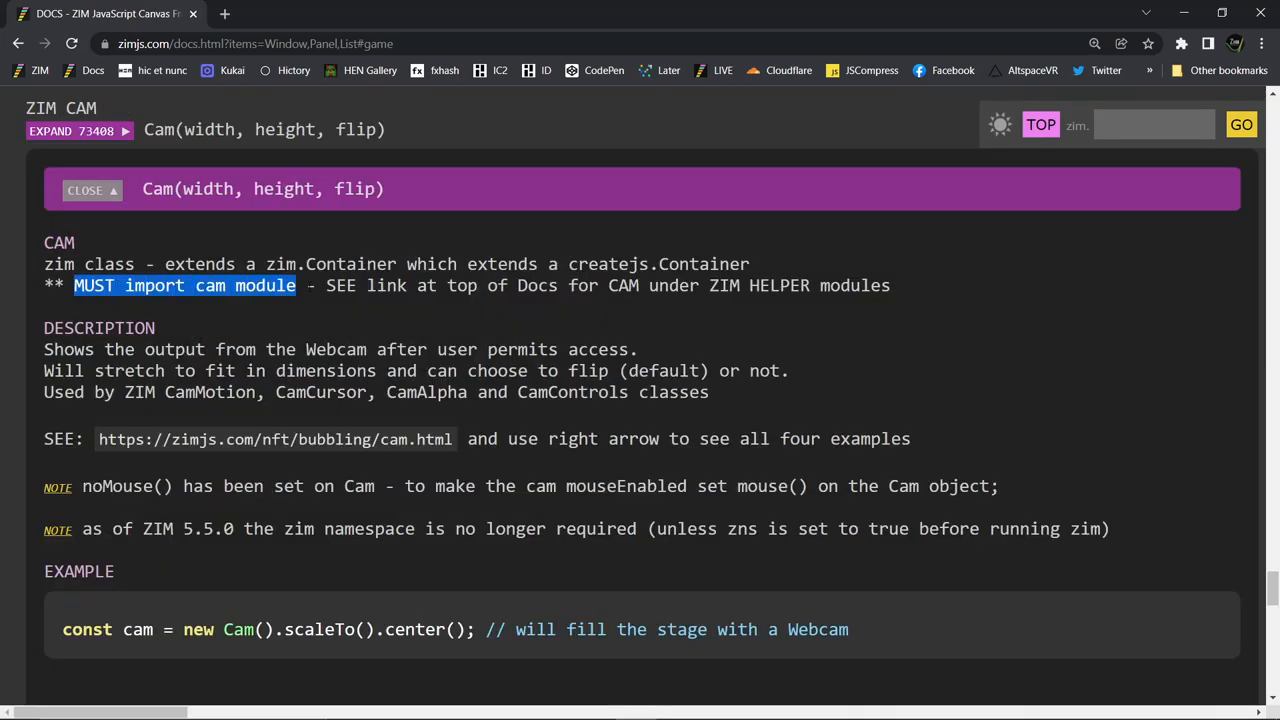
{"action": "left_click_drag", "start_coordinate": [296, 284], "coordinate": [890, 284]}
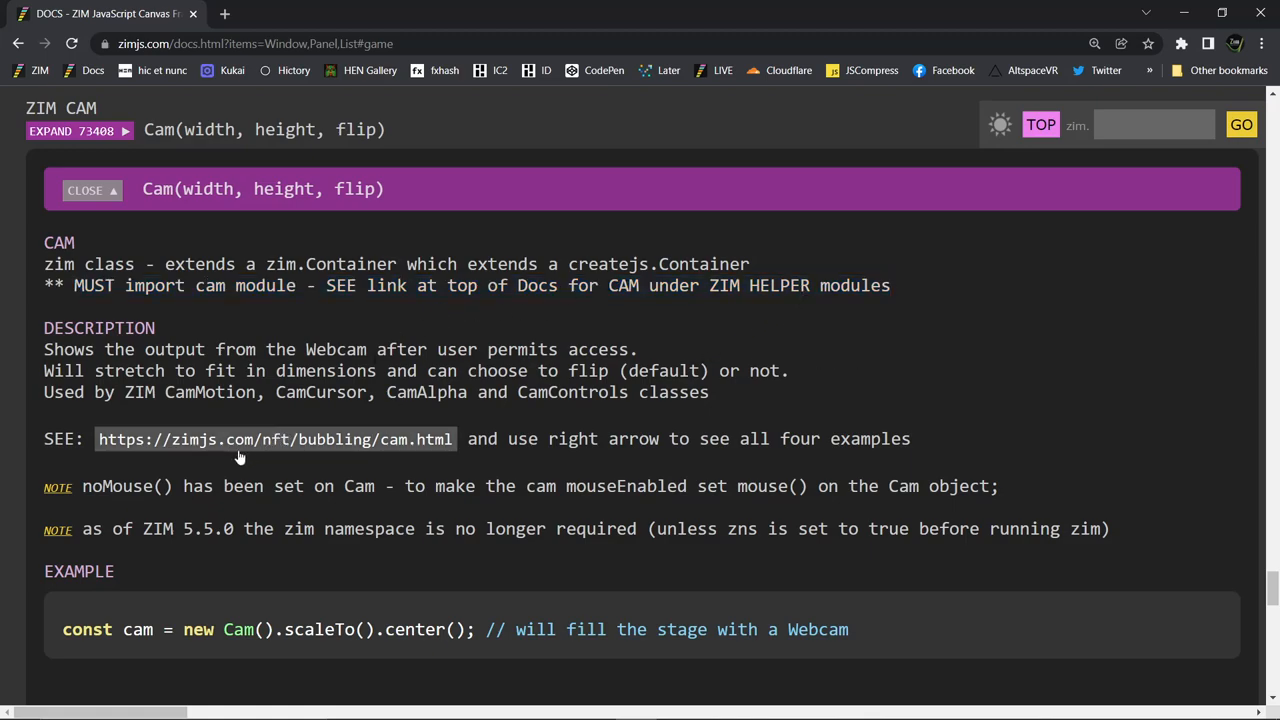
{"action": "mouse_move", "coordinate": [272, 448]}
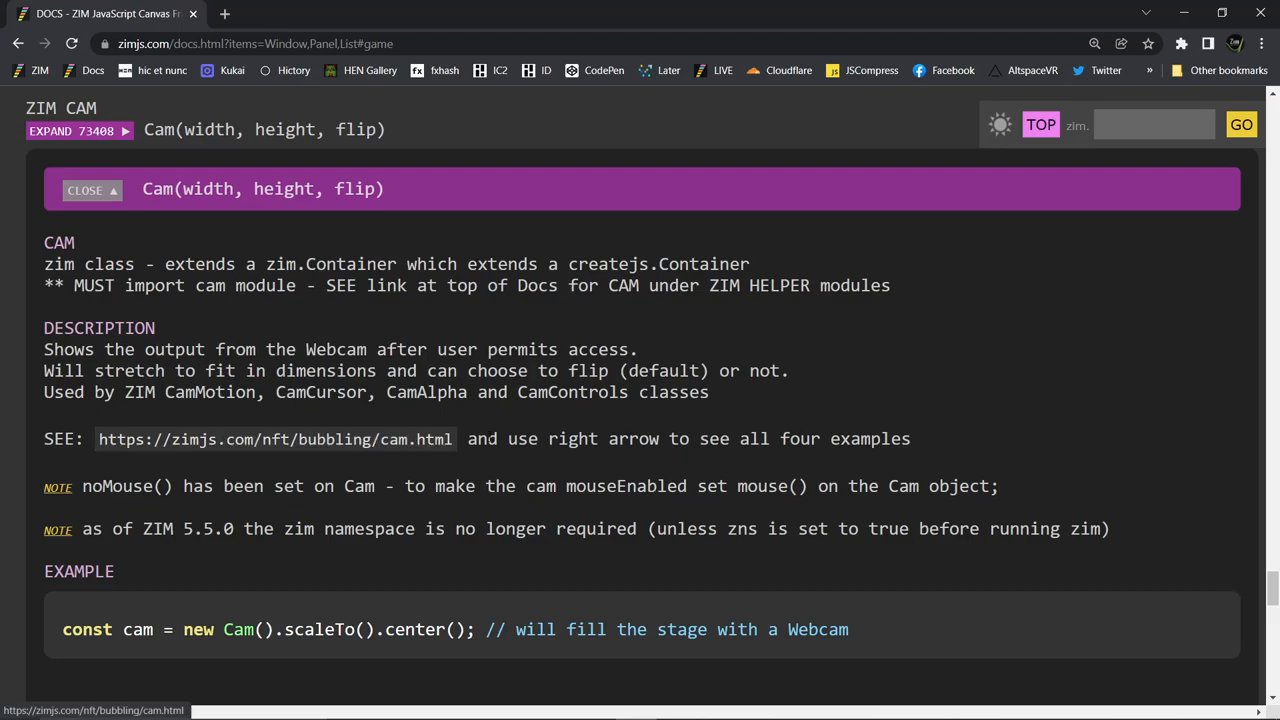
{"action": "scroll", "scroll_direction": "down", "scroll_amount": 3}
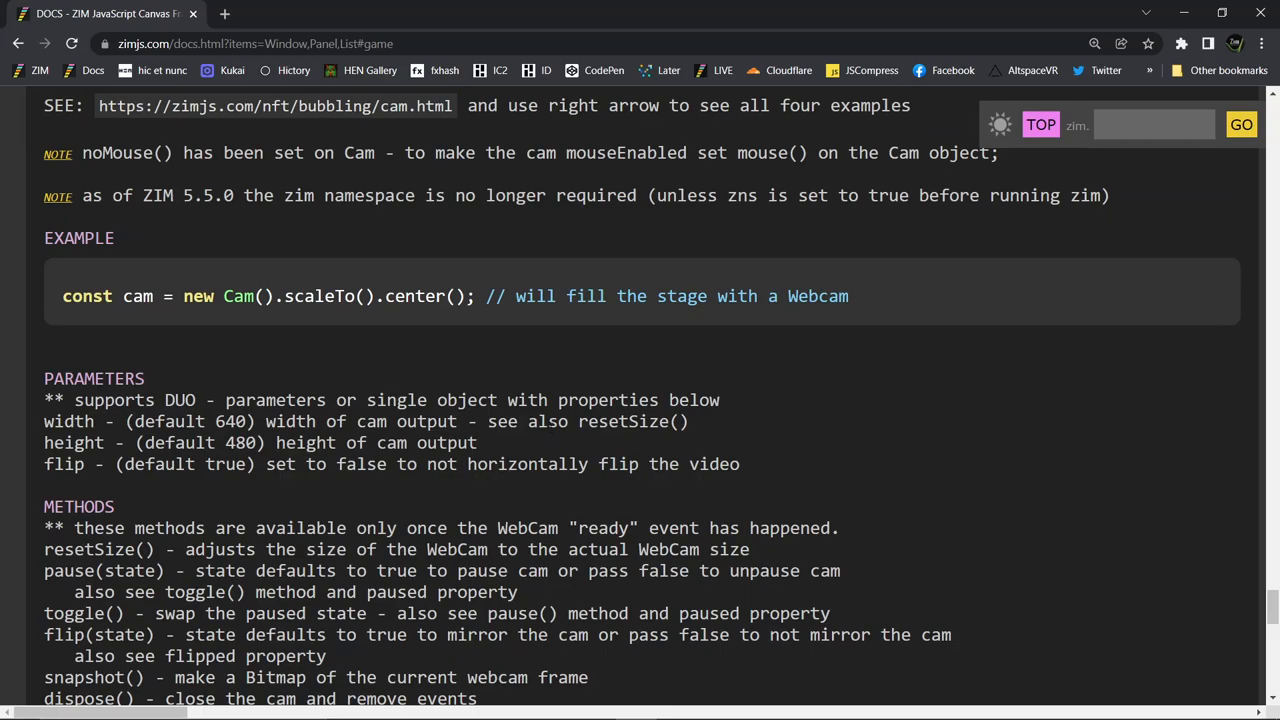
{"action": "scroll", "scroll_direction": "down", "scroll_amount": 3}
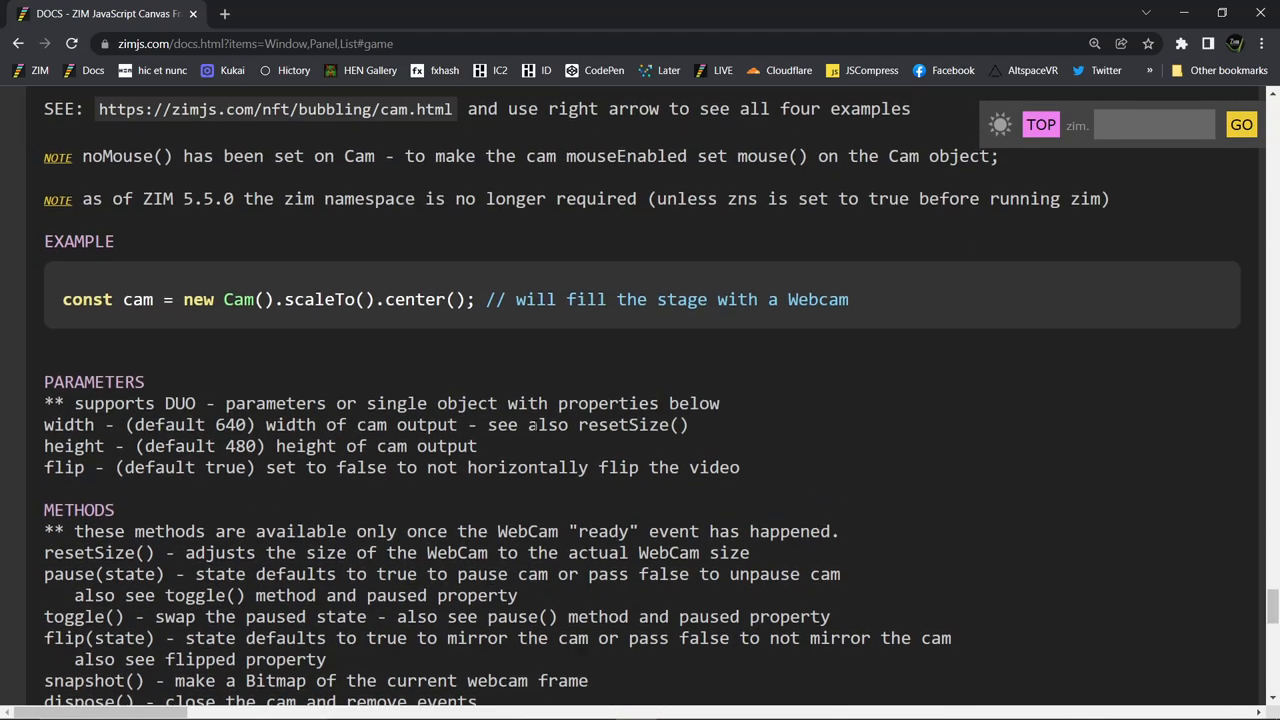
{"action": "scroll", "scroll_direction": "down", "scroll_amount": 3}
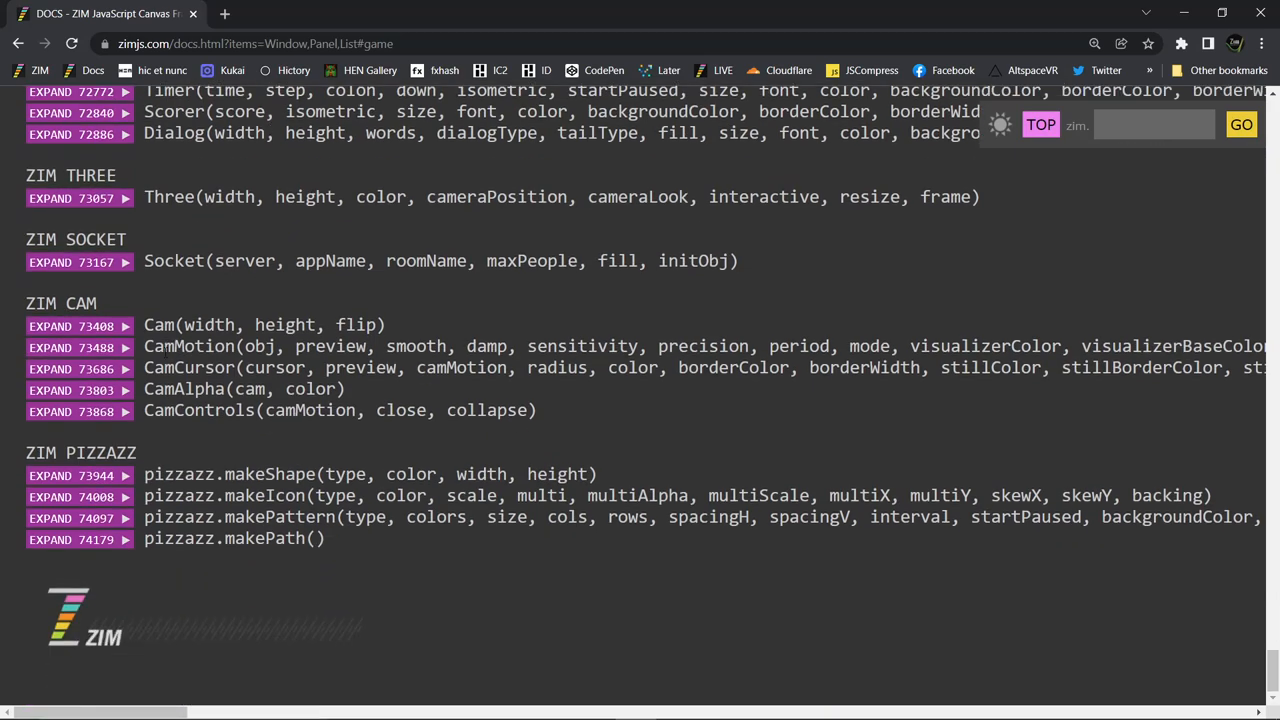
{"action": "double_click", "coordinate": [184, 368]}
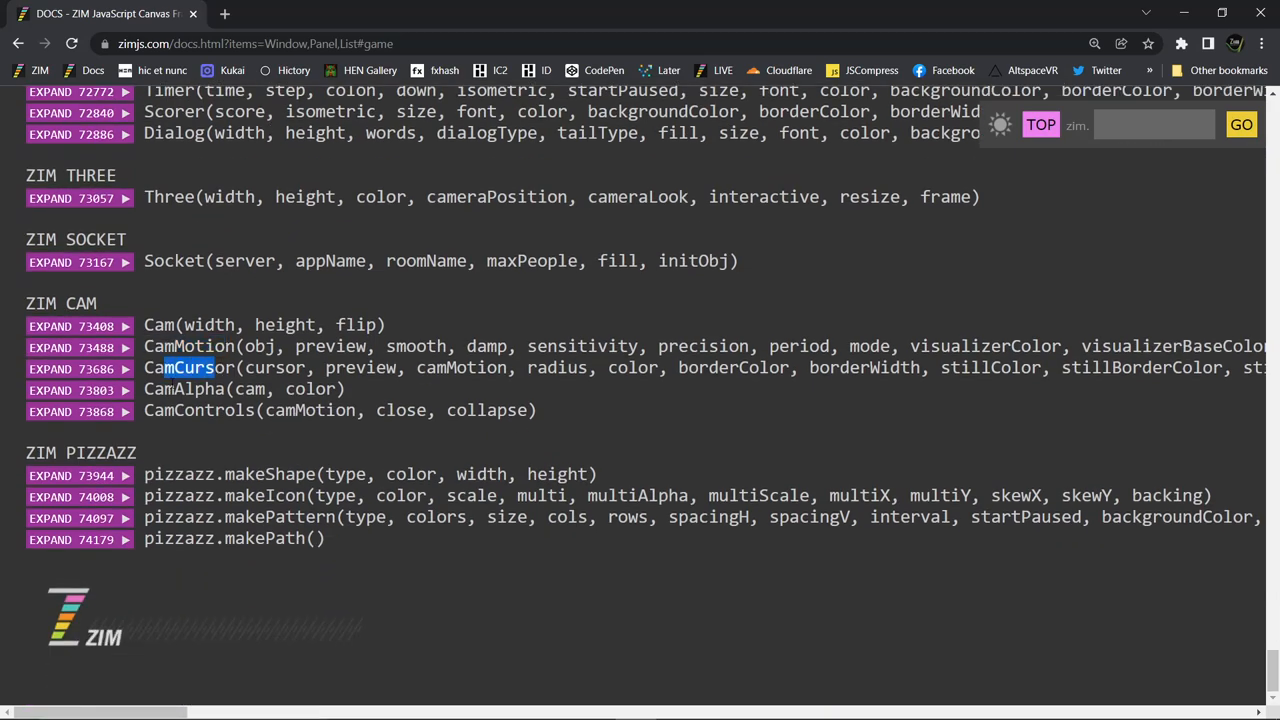
{"action": "double_click", "coordinate": [200, 410]}
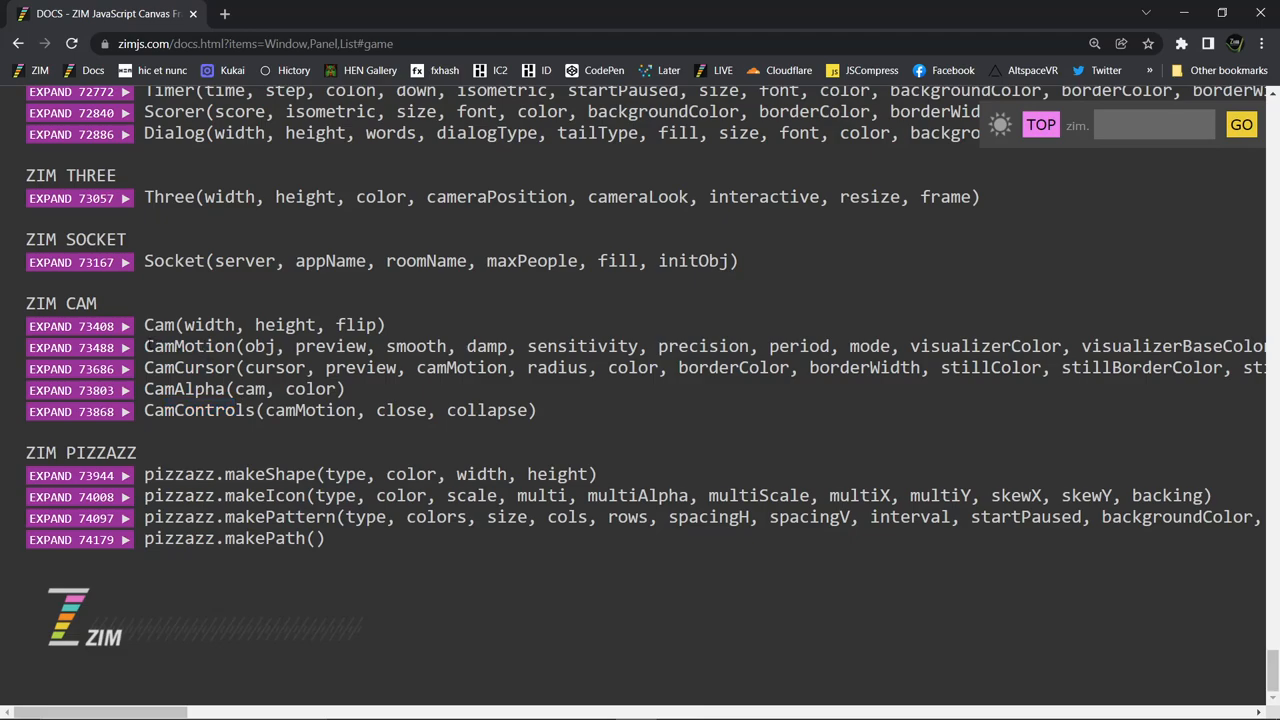
{"action": "double_click", "coordinate": [188, 346]}
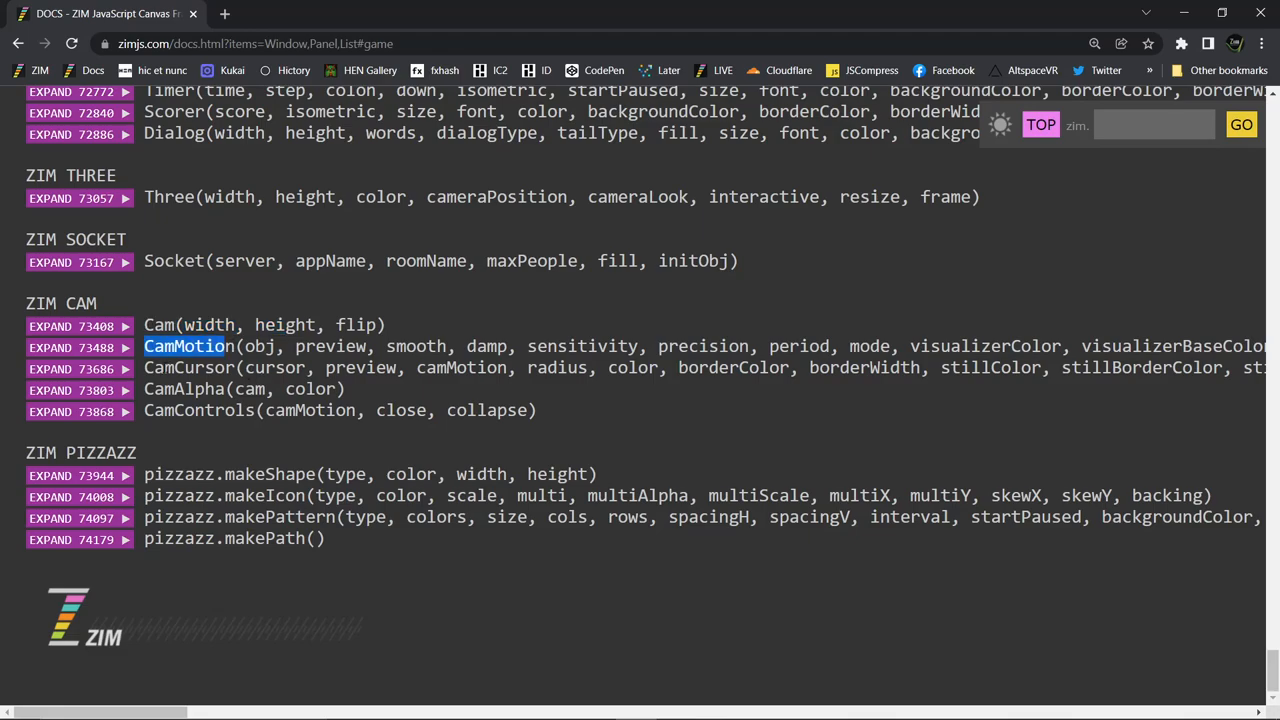
{"action": "double_click", "coordinate": [160, 324]}
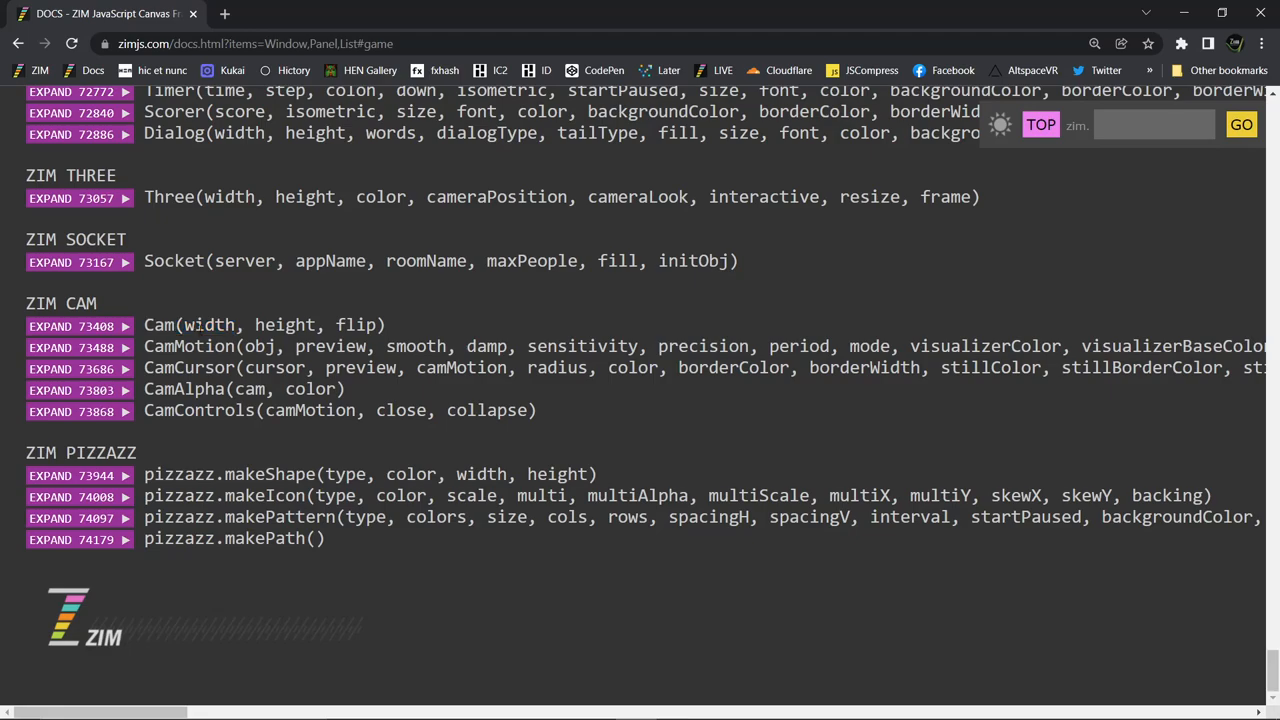
{"action": "scroll", "scroll_direction": "right", "scroll_amount": 3}
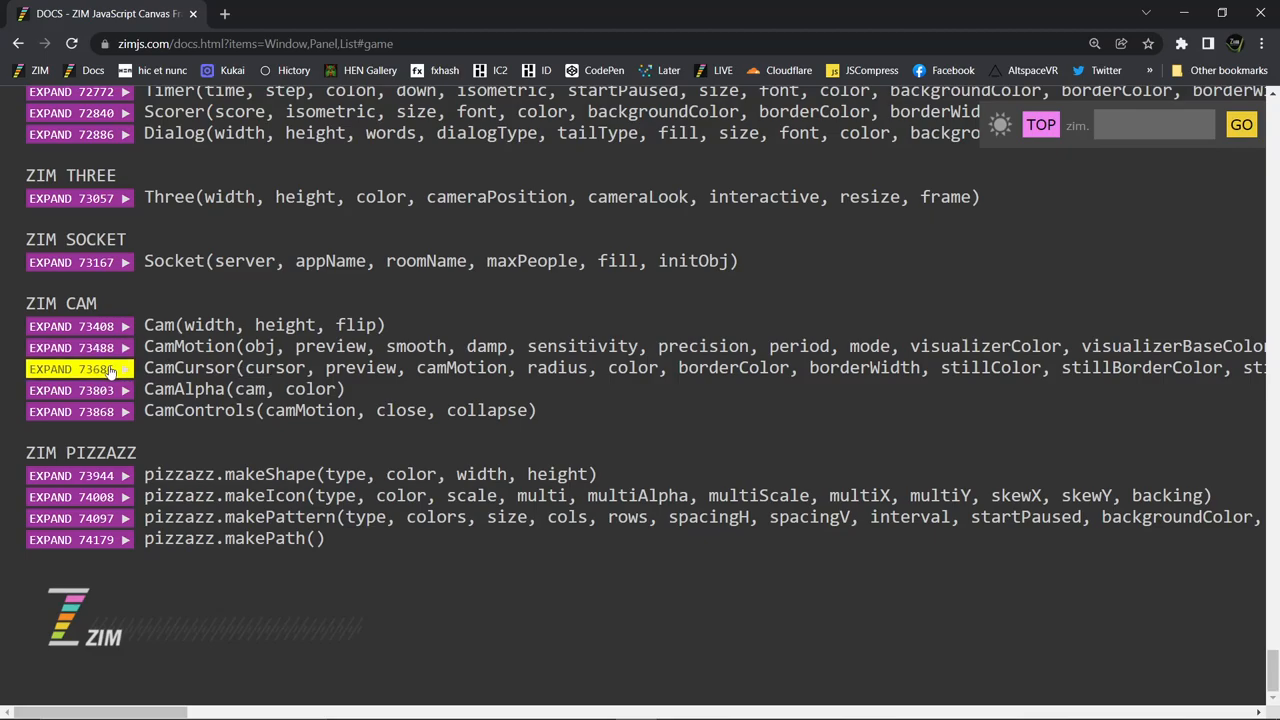
Expand the CamCursor entry and open its cam_1.0.js source in a new tab
{"action": "left_click", "coordinate": [64, 368]}
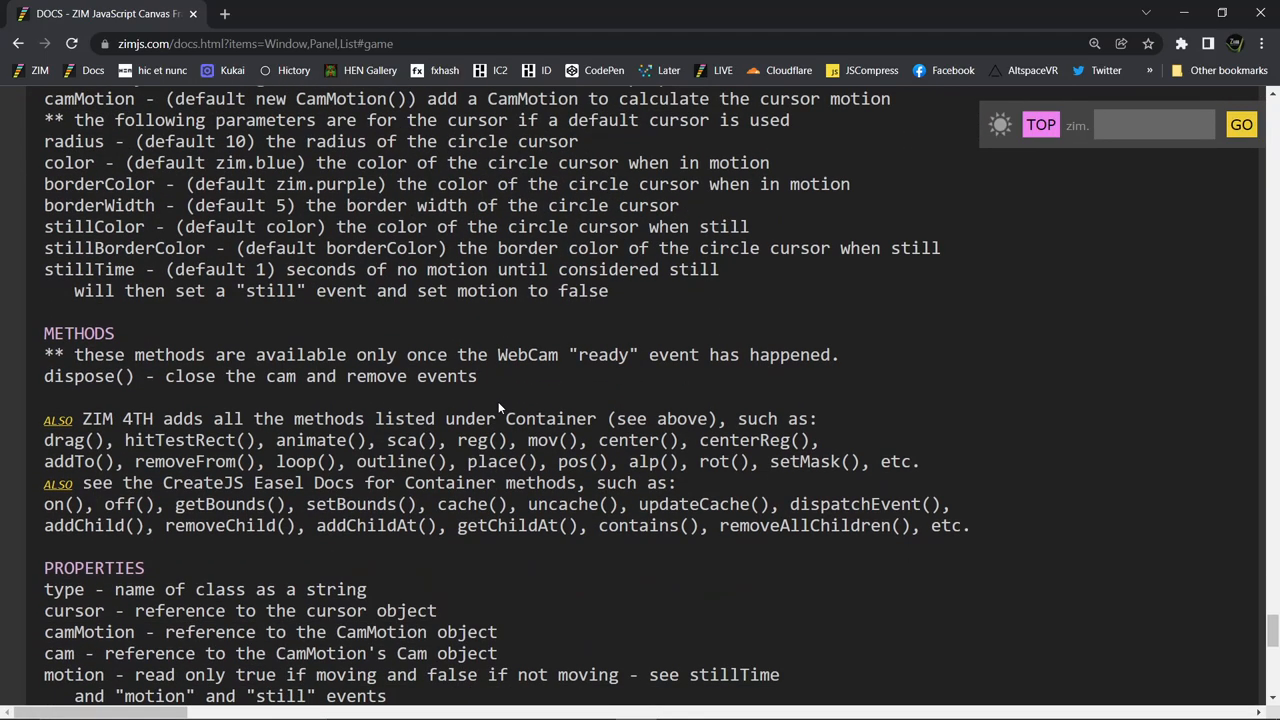
{"action": "scroll", "scroll_direction": "down", "scroll_amount": 3}
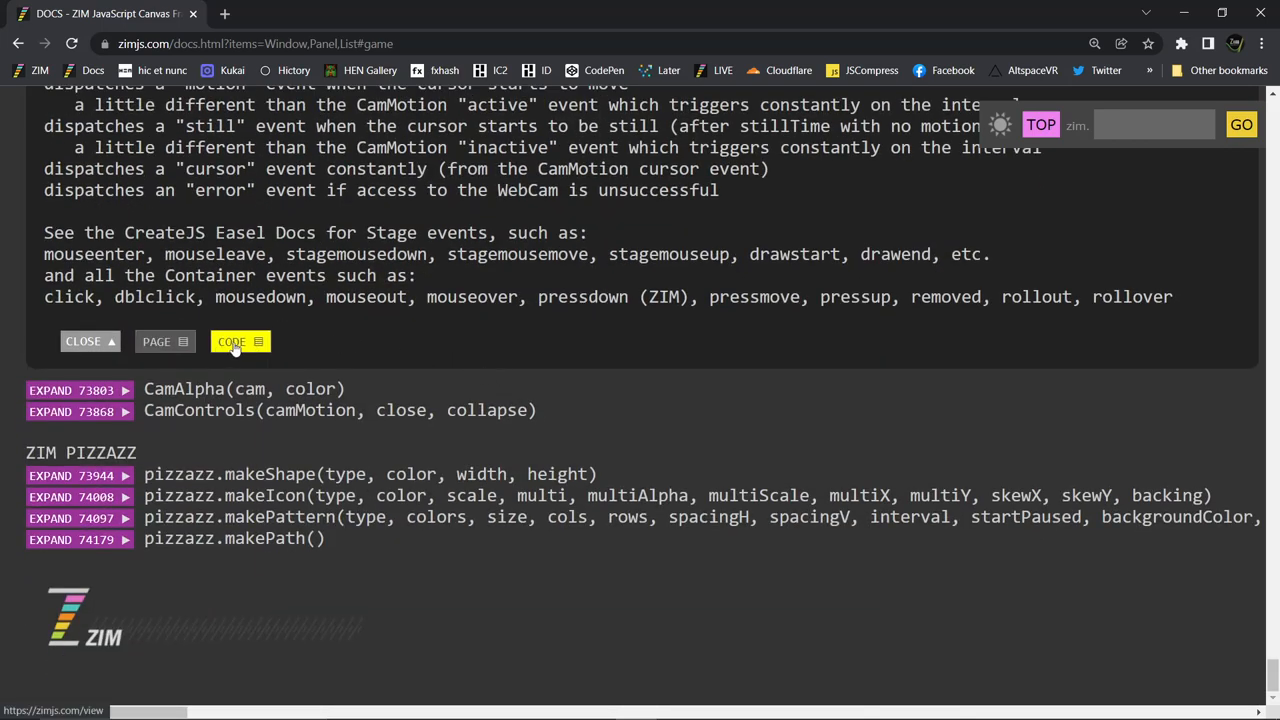
{"action": "left_click", "coordinate": [232, 340]}
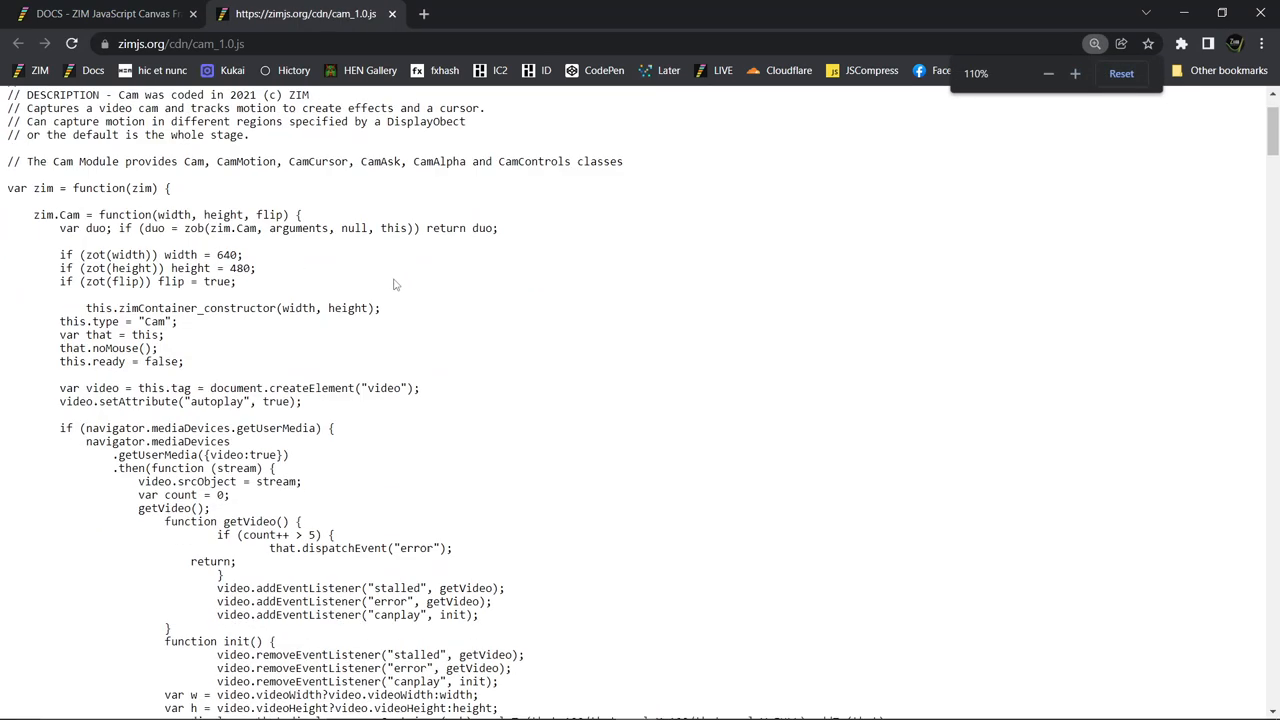
Scroll cam_1.0.js past Cam and CamMotion to the CamCursor constructor and highlight its cam parameter
{"action": "scroll", "scroll_direction": "down", "scroll_amount": 3}
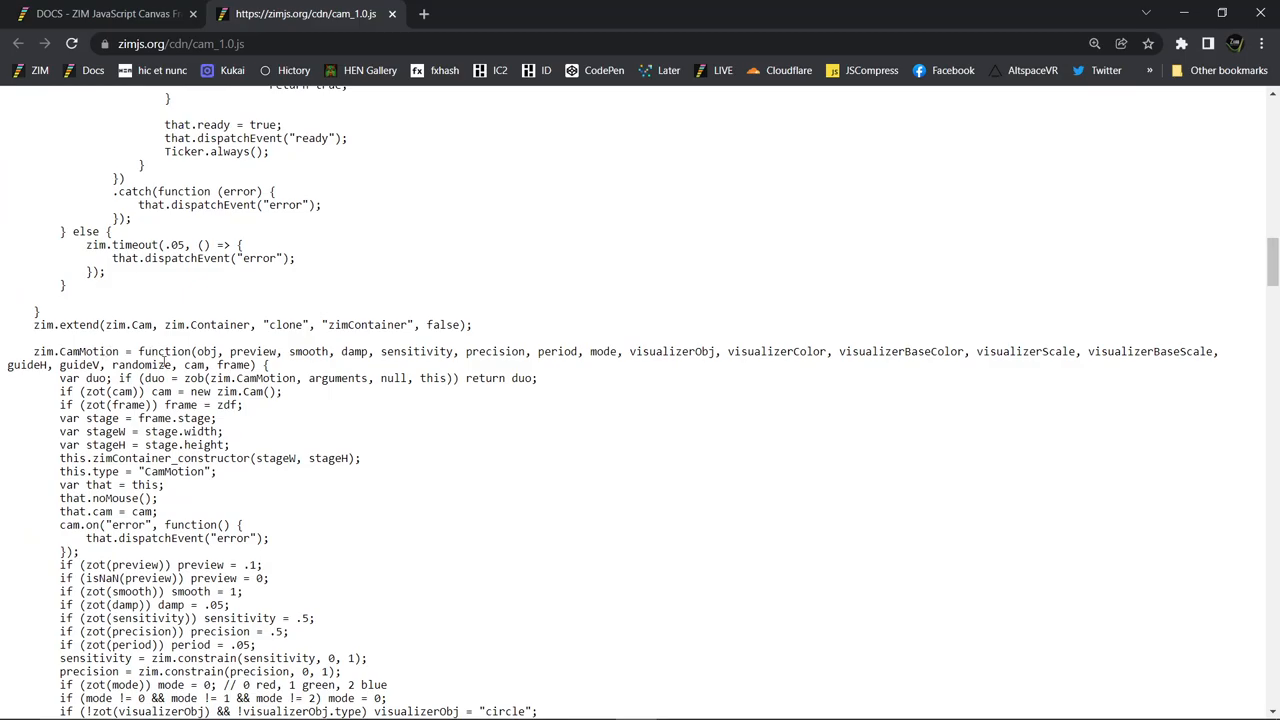
{"action": "scroll", "scroll_direction": "down", "scroll_amount": 3}
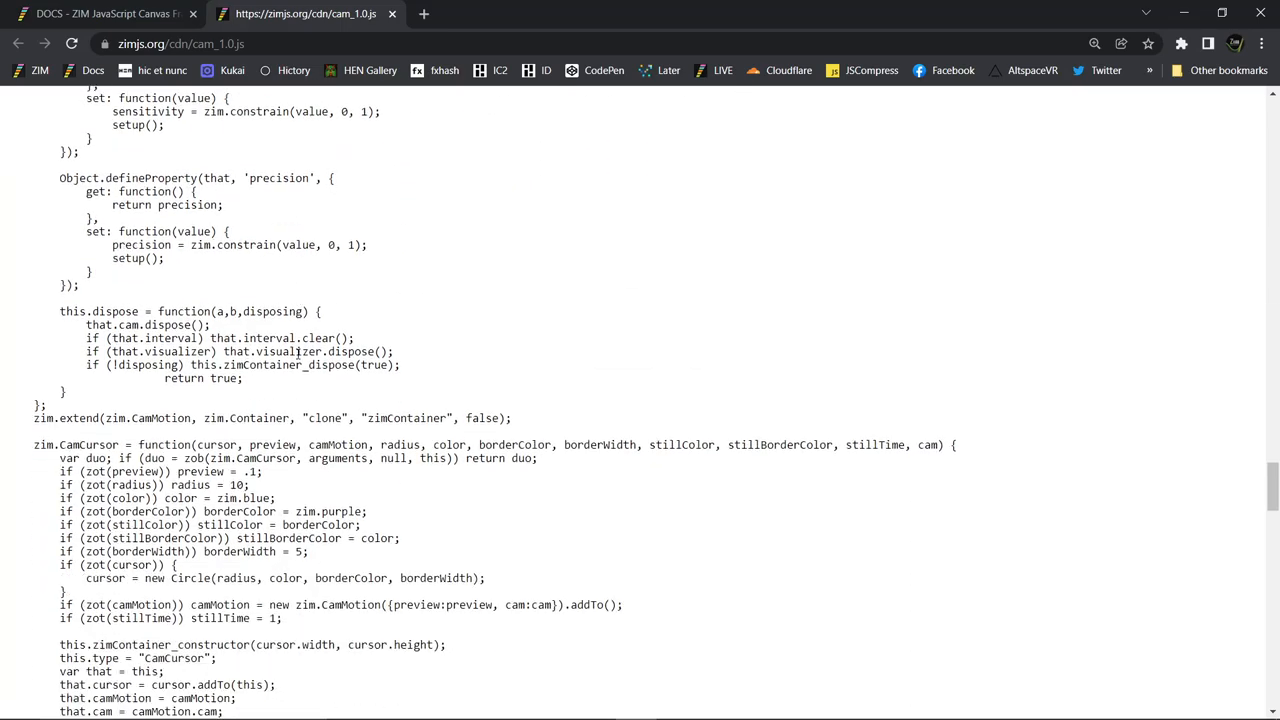
{"action": "scroll", "scroll_direction": "down", "scroll_amount": 3}
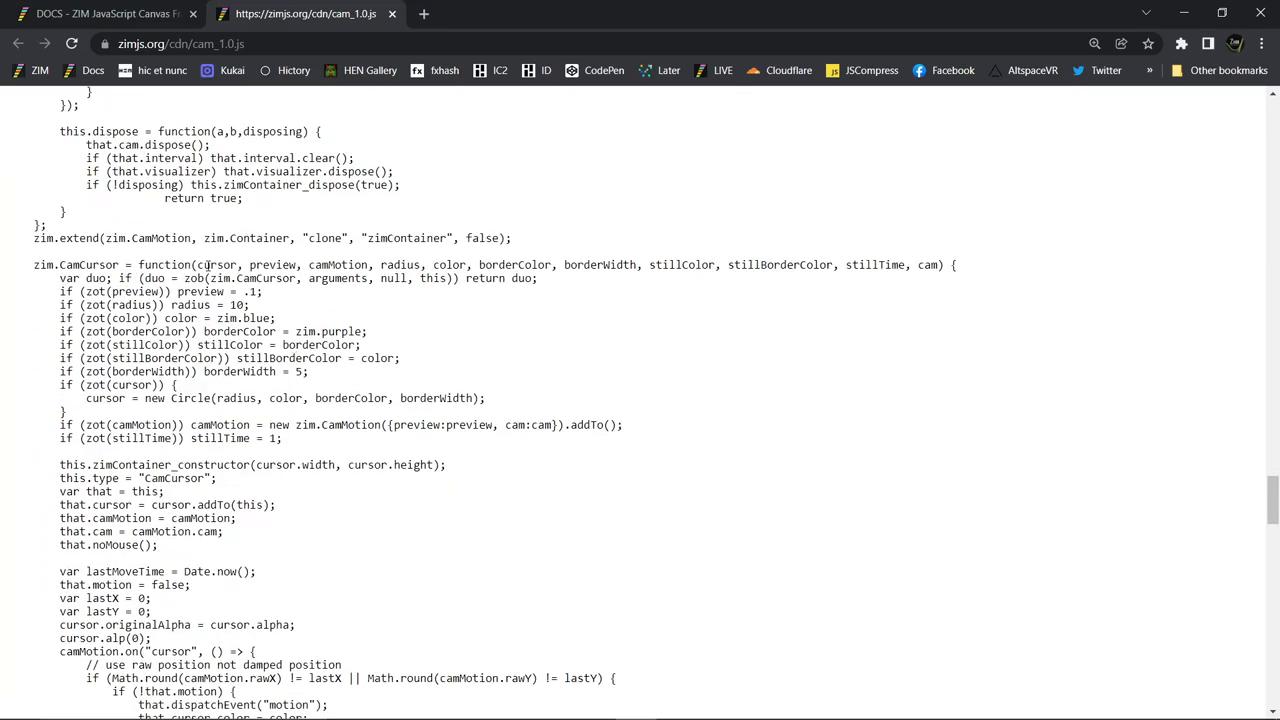
{"action": "double_click", "coordinate": [928, 264]}
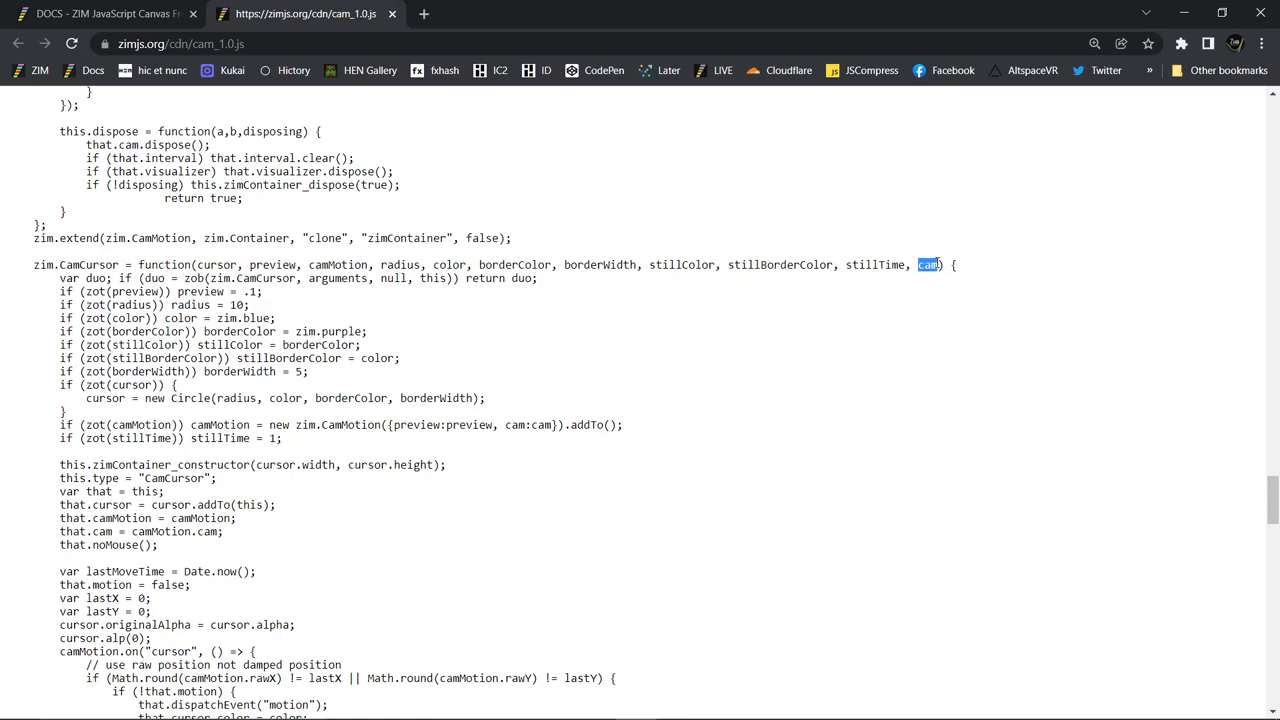
{"action": "mouse_move", "coordinate": [540, 280]}
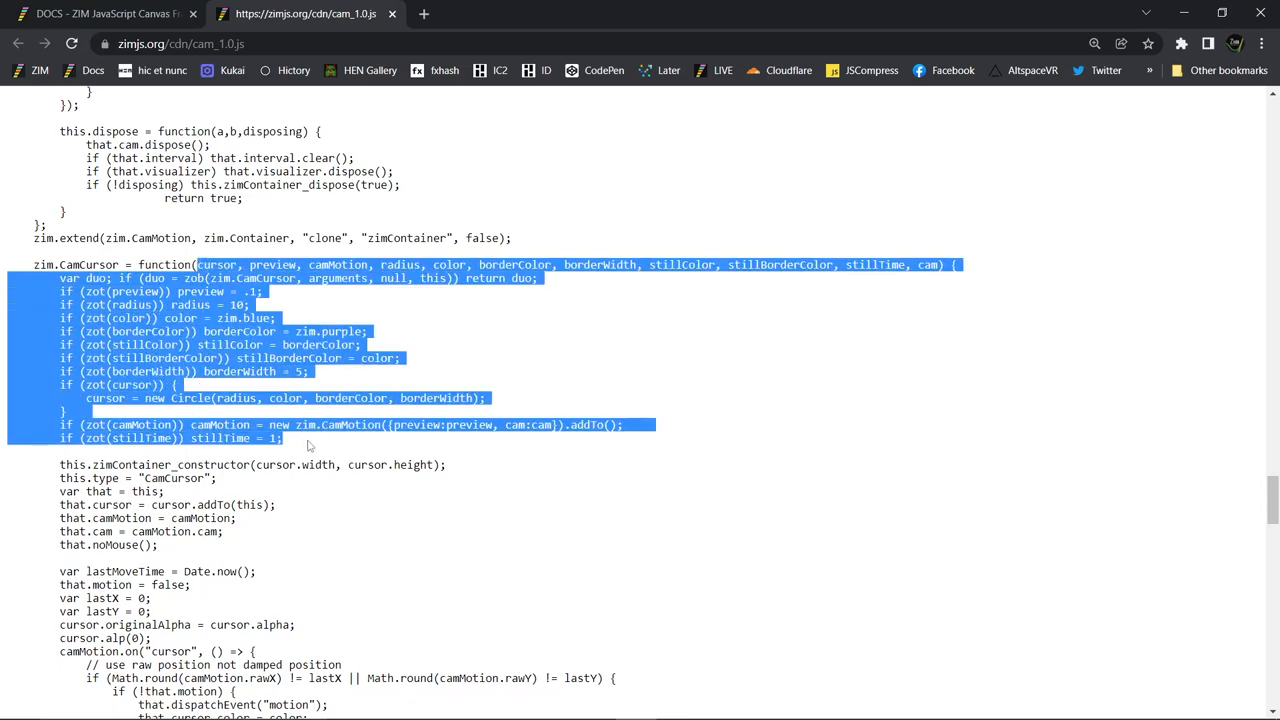
{"action": "left_click", "coordinate": [330, 324]}
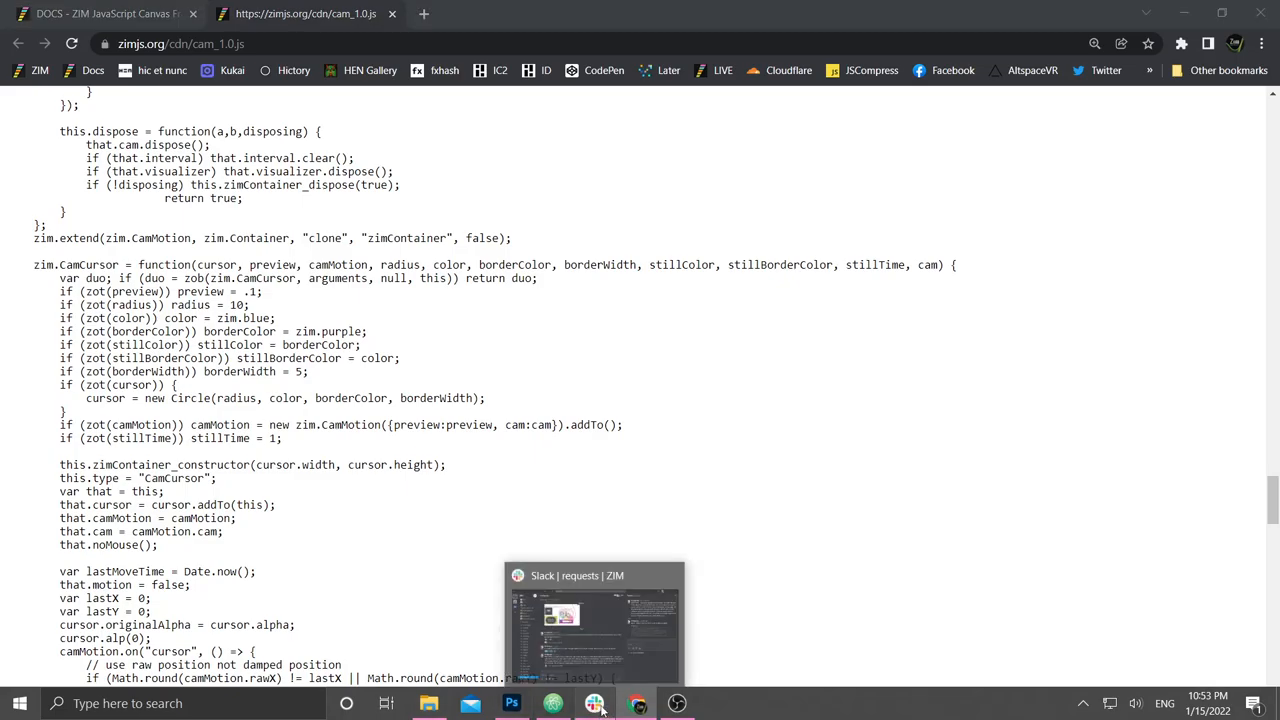
In Slack's bugs channel, type a note to add the cam param to camCursor in the docs
{"action": "left_click", "coordinate": [594, 704]}
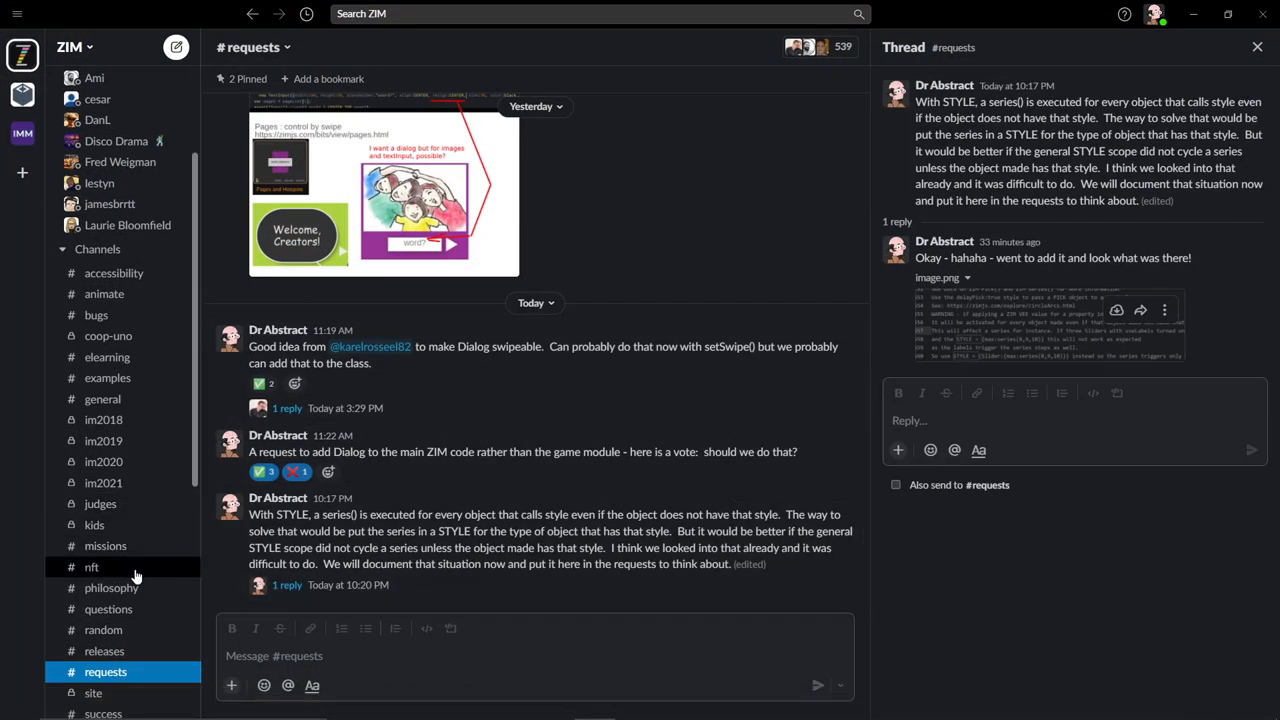
{"action": "left_click", "coordinate": [96, 316]}
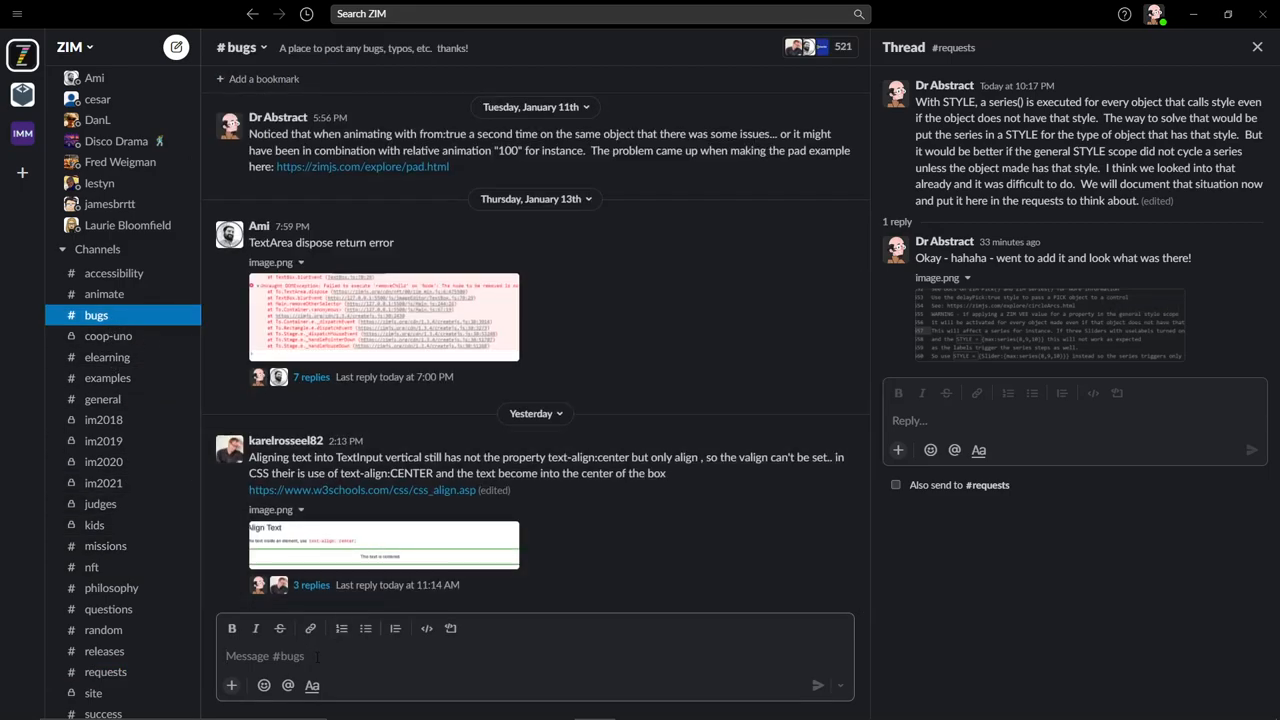
{"action": "type", "text": "add cam param to"}
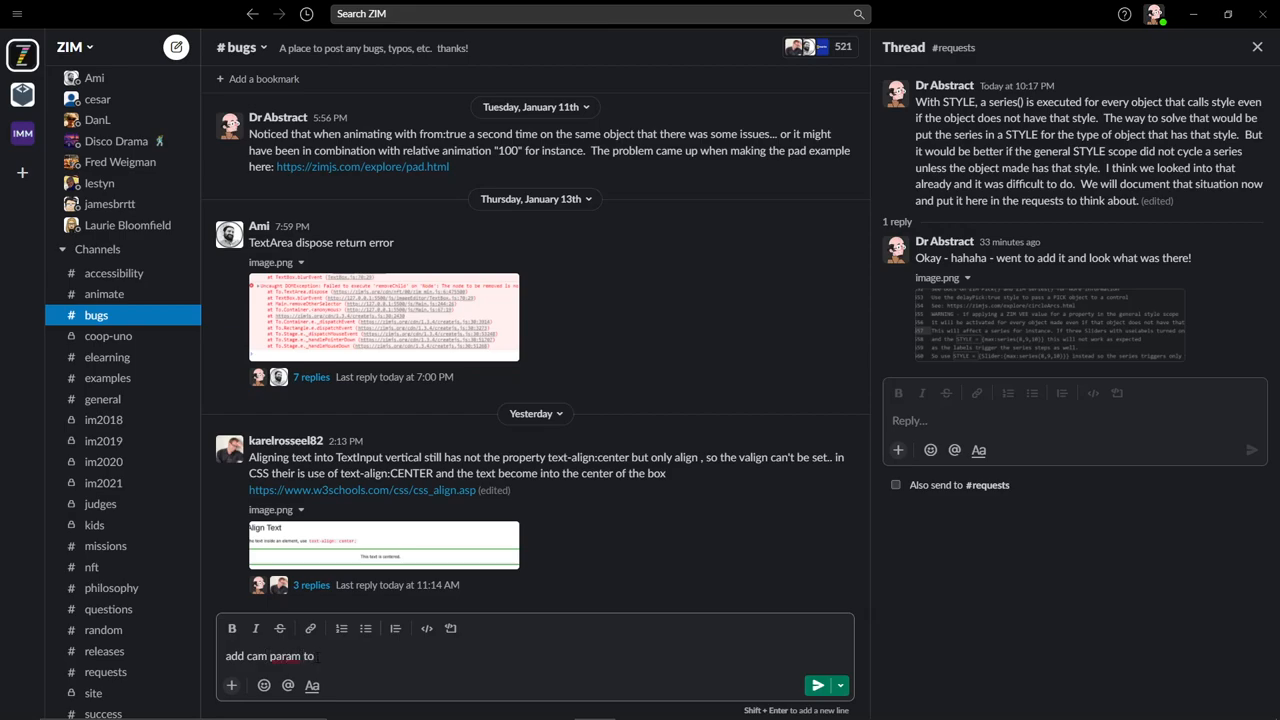
{"action": "type", "text": "cam"}
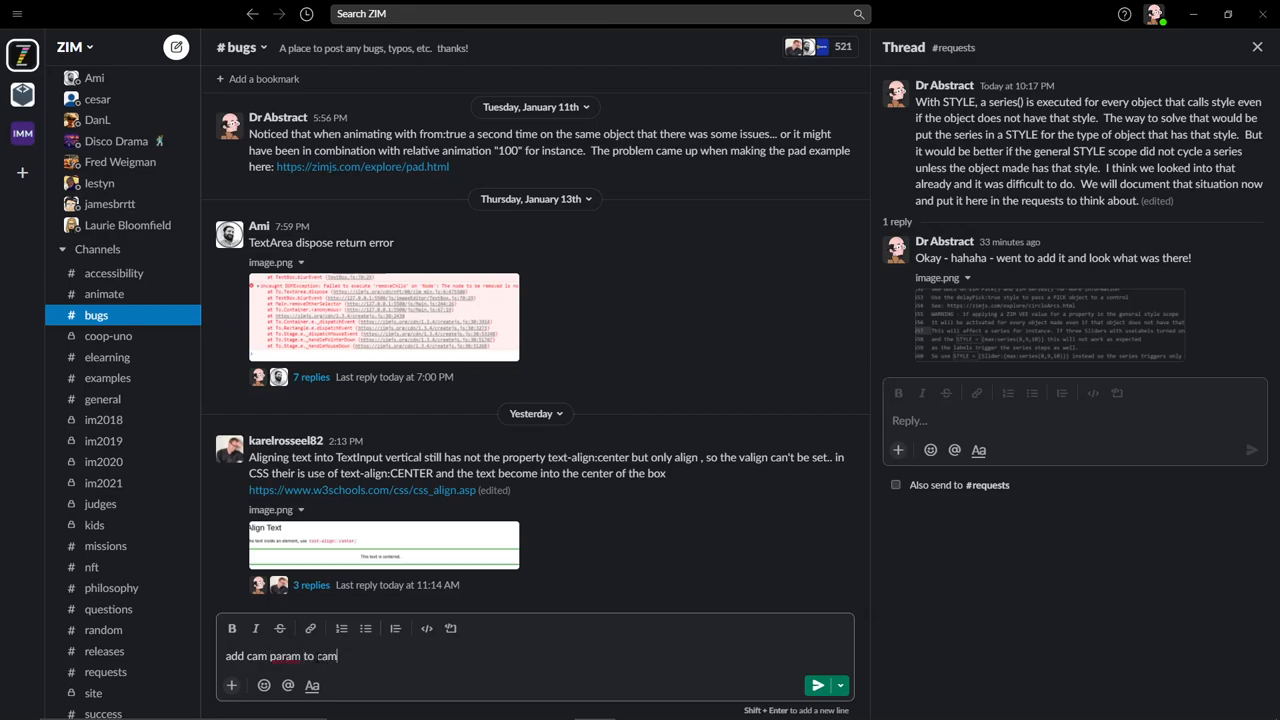
{"action": "type", "text": "Curos"}
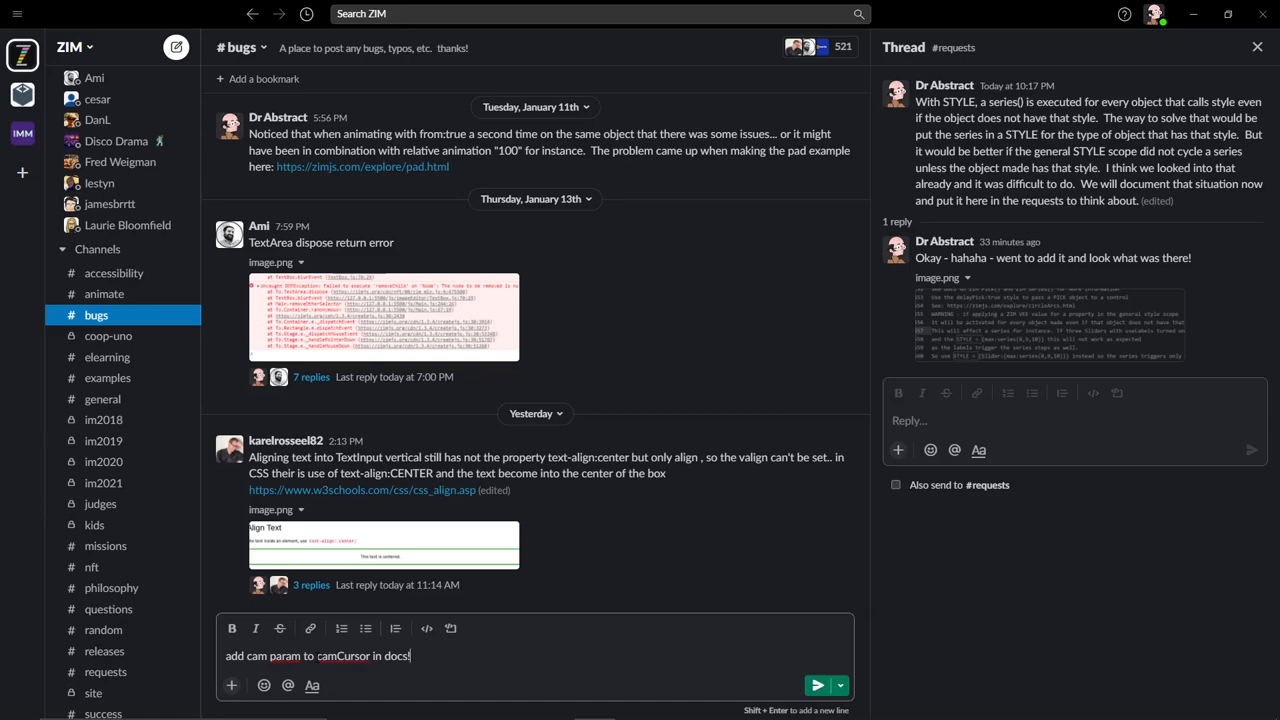
{"action": "left_click", "coordinate": [816, 684]}
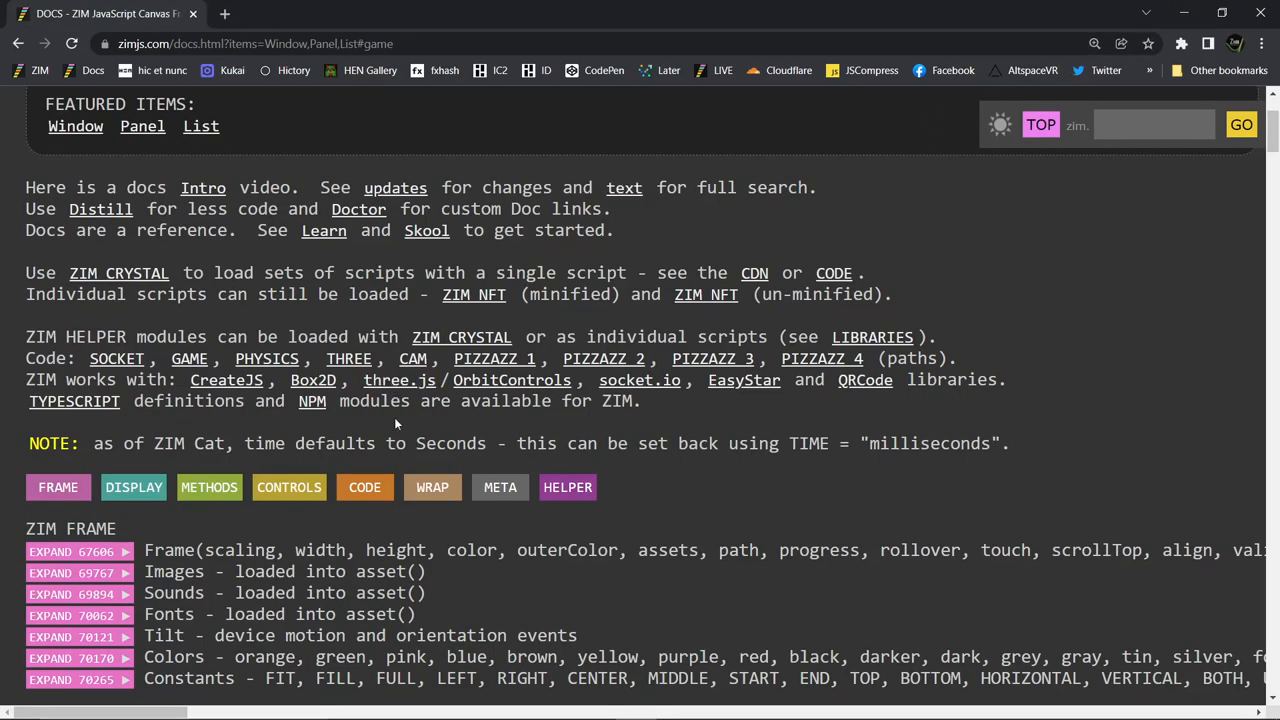
Scroll to the ZIM CAM listing and pick out the first class signatures
{"action": "scroll", "scroll_direction": "down", "scroll_amount": 3}
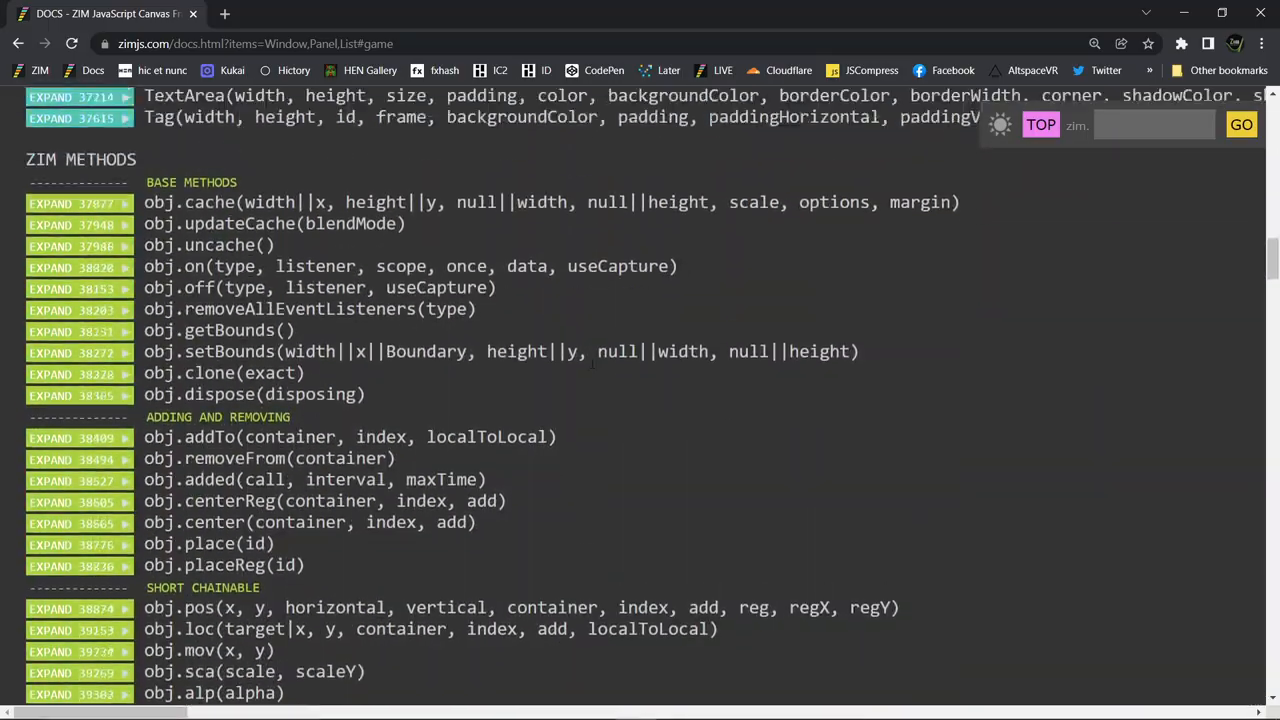
{"action": "scroll", "scroll_direction": "down", "scroll_amount": 3}
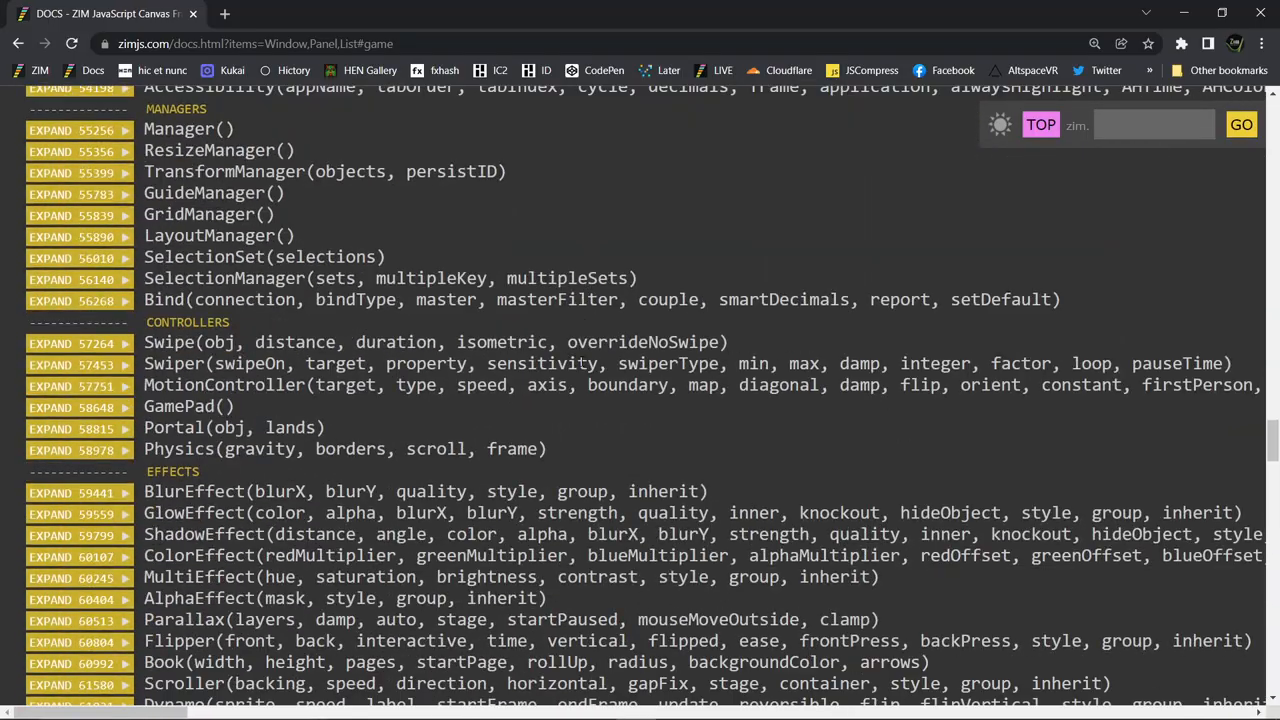
{"action": "scroll", "scroll_direction": "down", "scroll_amount": 3}
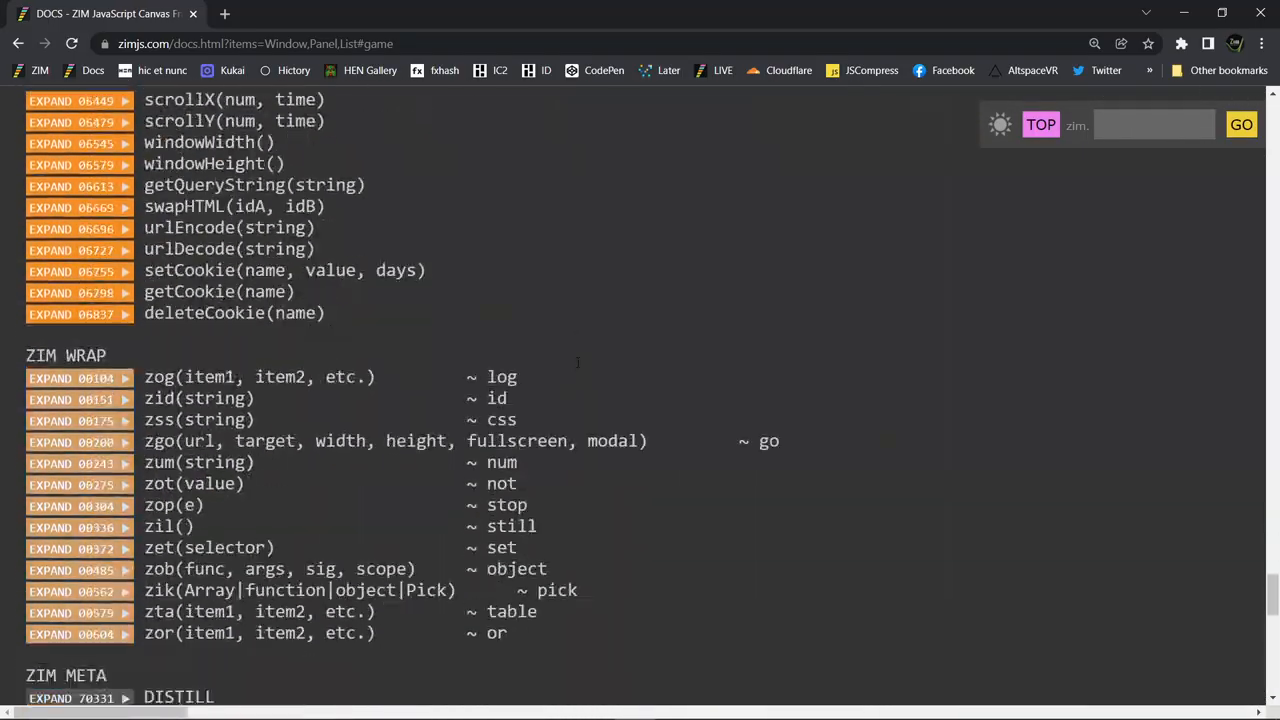
{"action": "scroll", "scroll_direction": "down", "scroll_amount": 3}
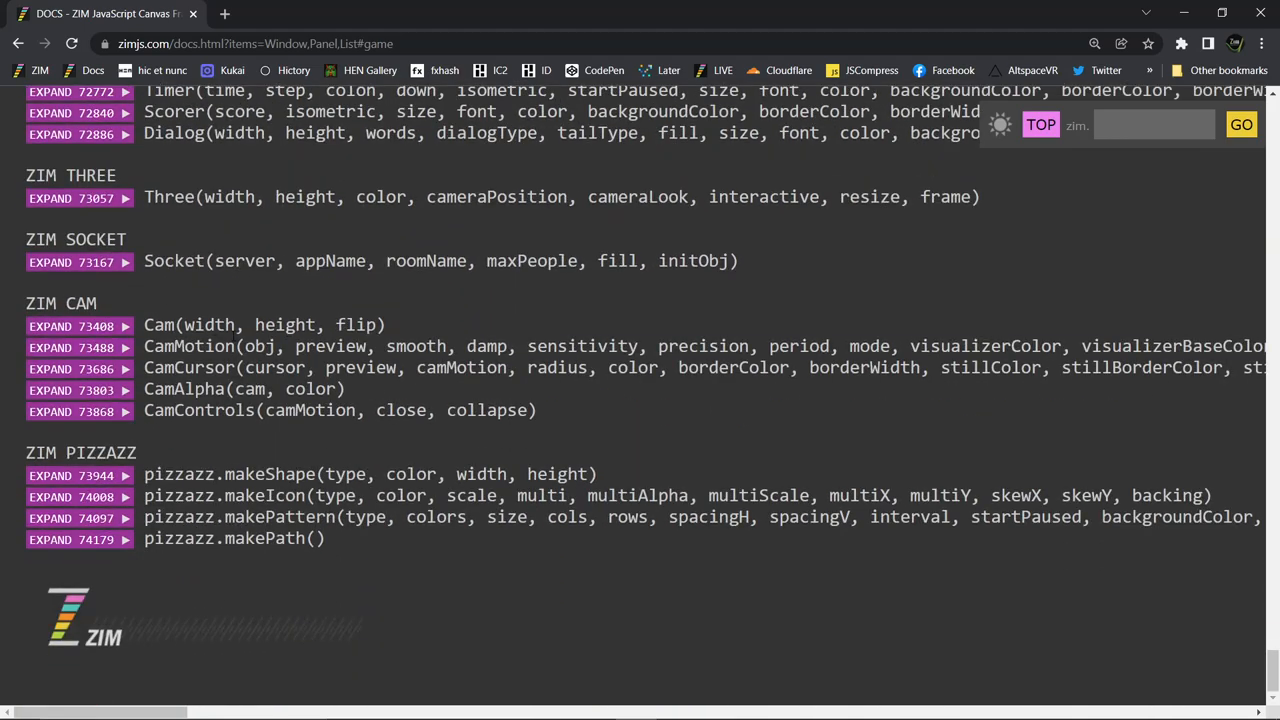
{"action": "double_click", "coordinate": [152, 324]}
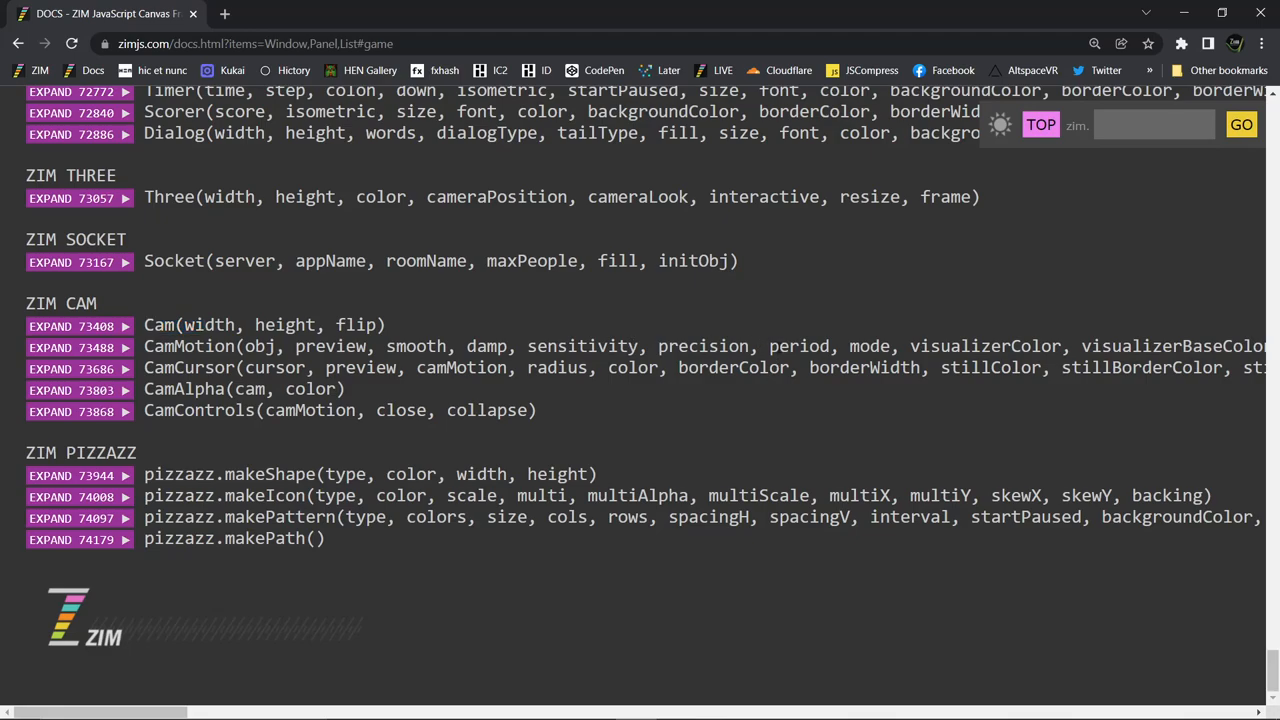
{"action": "double_click", "coordinate": [190, 346]}
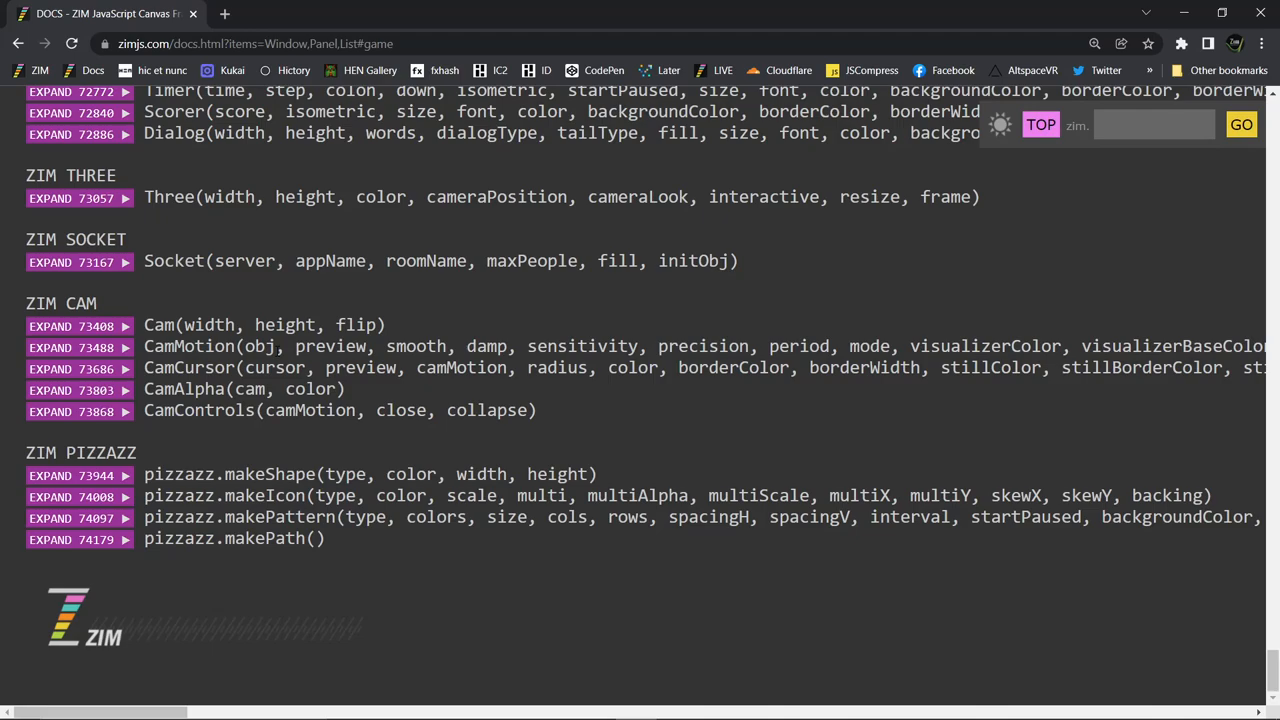
{"action": "mouse_move", "coordinate": [284, 308]}
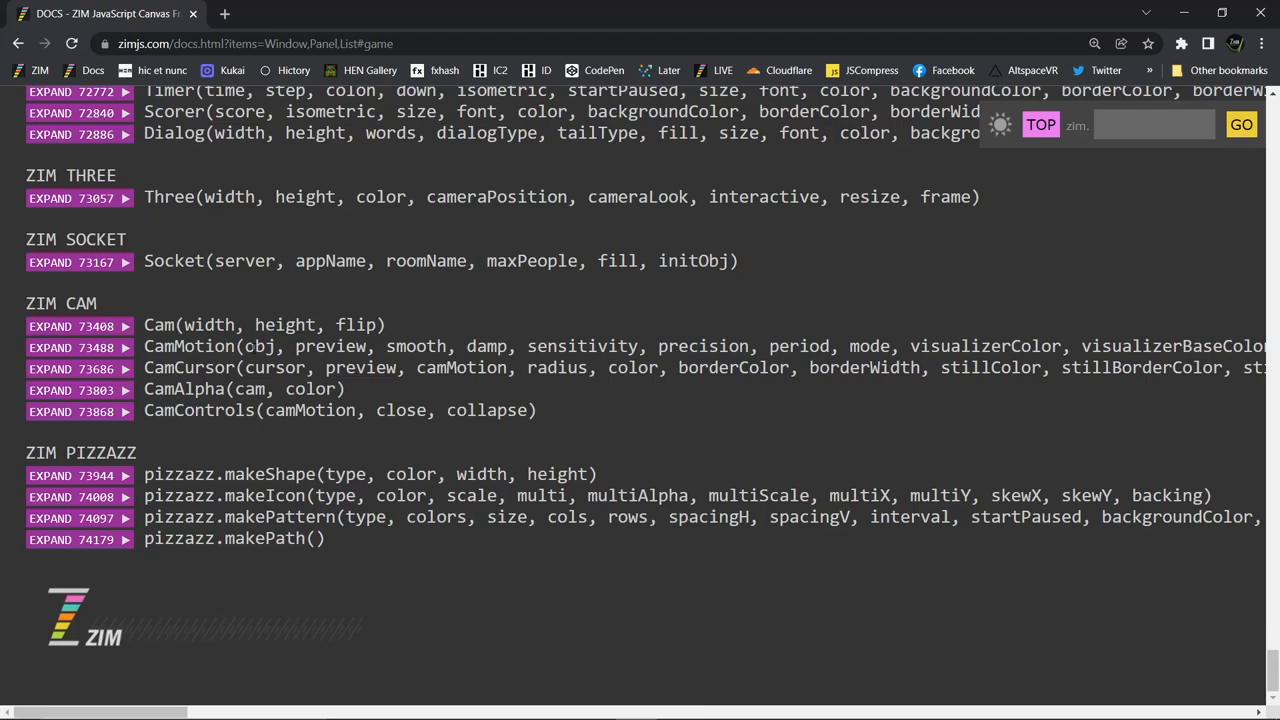
{"action": "mouse_move", "coordinate": [650, 400]}
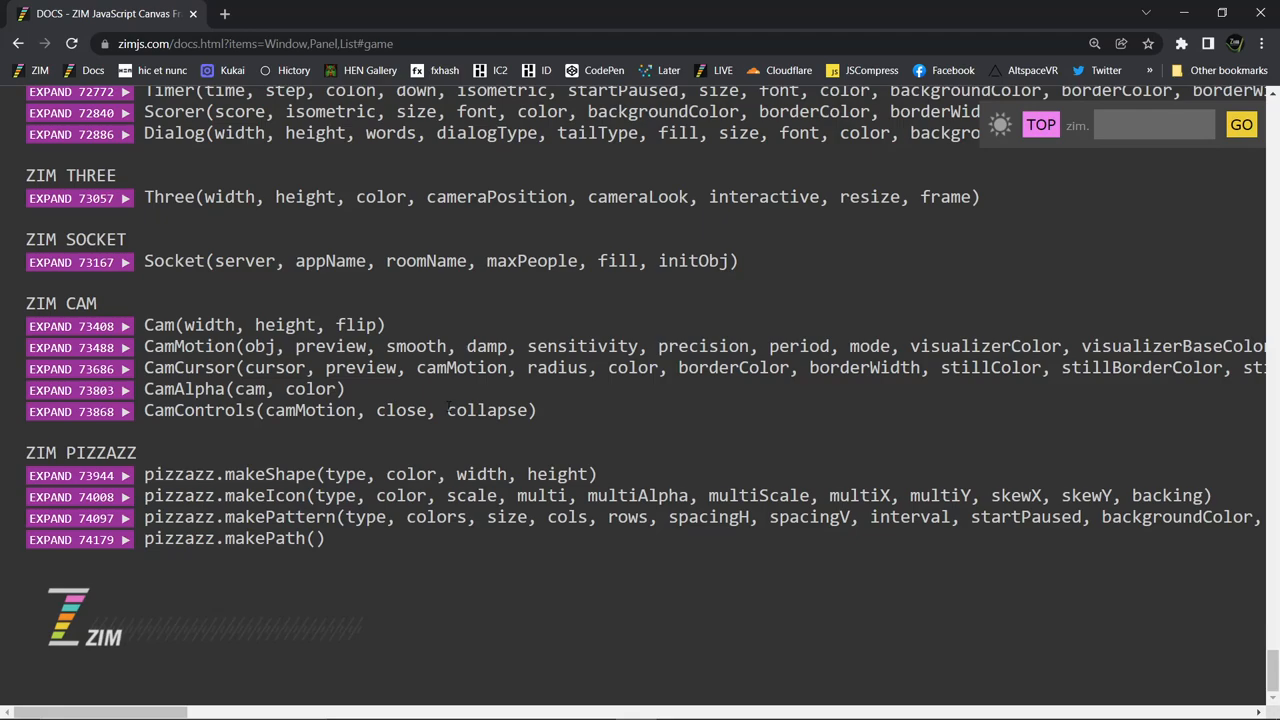
Select the CamAlpha and CamControls class names in turn
{"action": "double_click", "coordinate": [258, 388]}
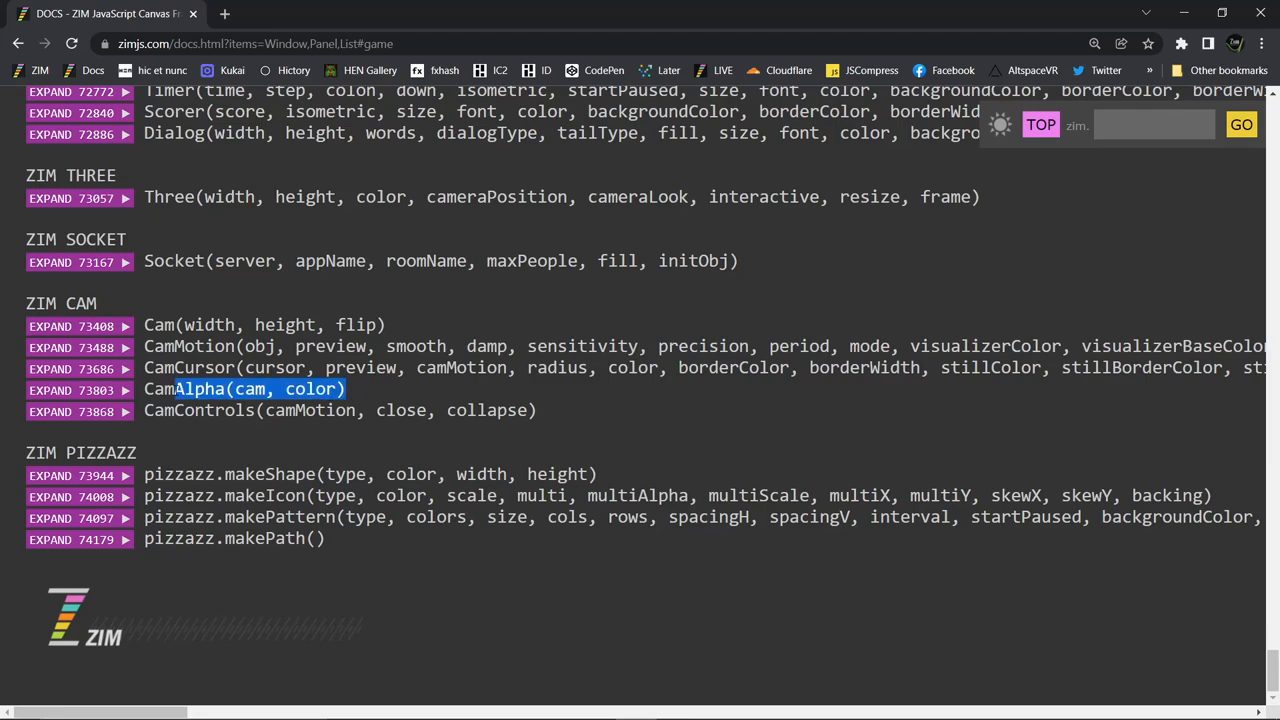
{"action": "double_click", "coordinate": [184, 388]}
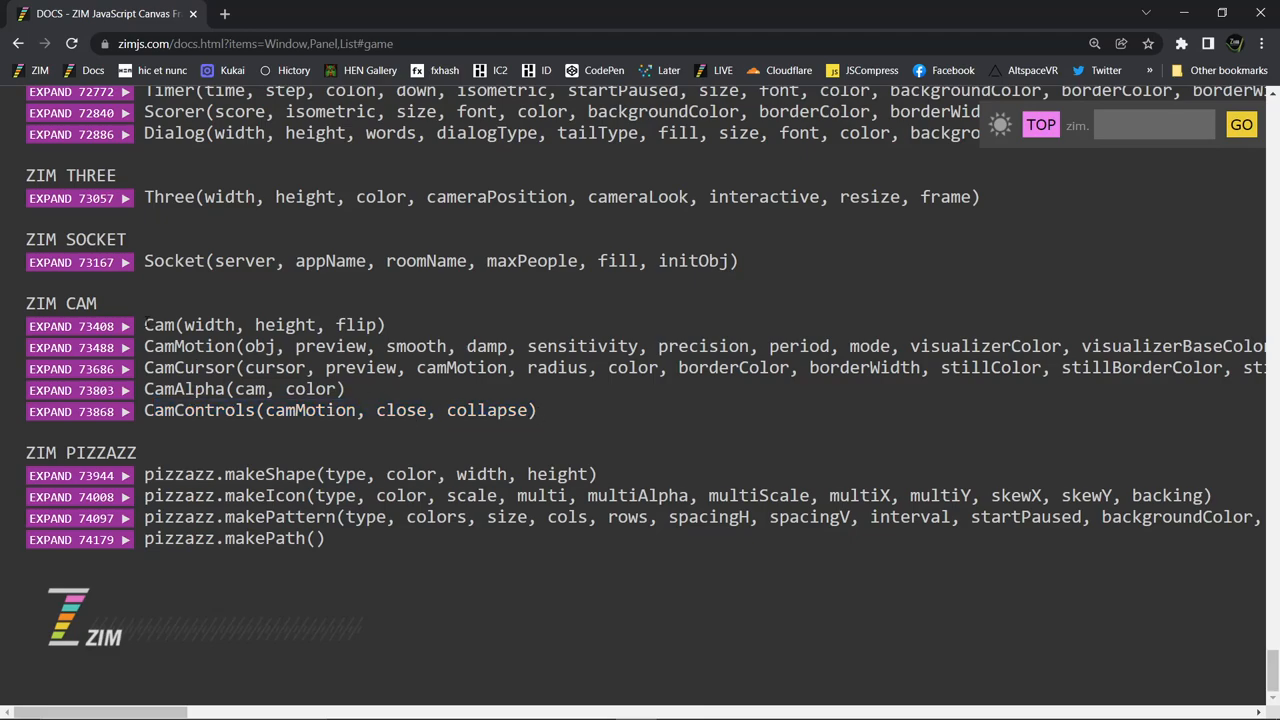
{"action": "mouse_move", "coordinate": [552, 412]}
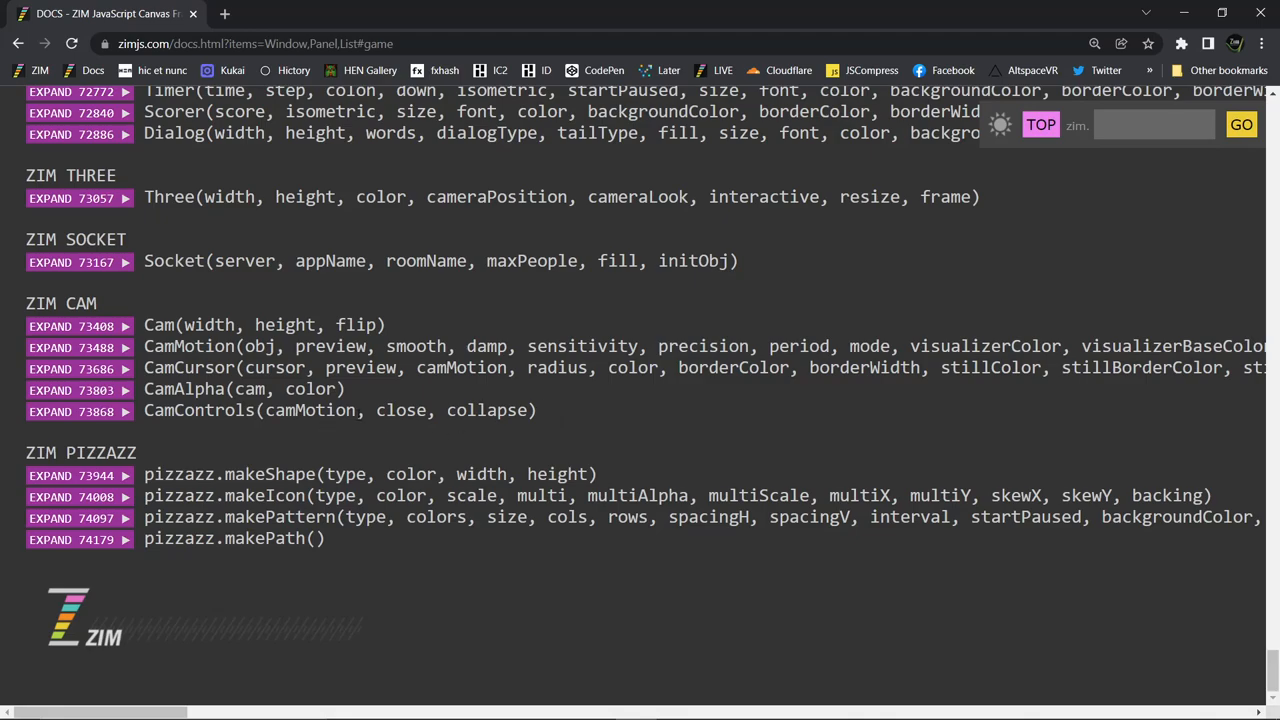
{"action": "double_click", "coordinate": [196, 410]}
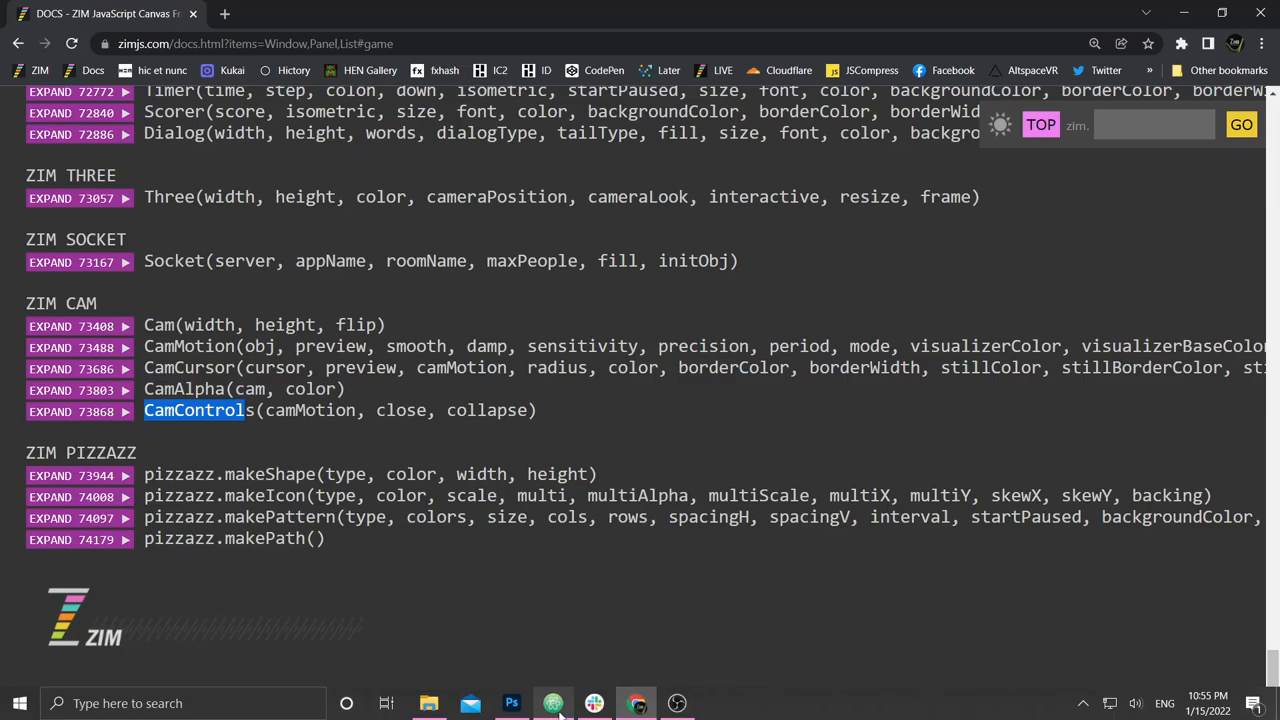
Bring cam.html forward in Atom and highlight the show method called on CamAsk
{"action": "left_click", "coordinate": [552, 704]}
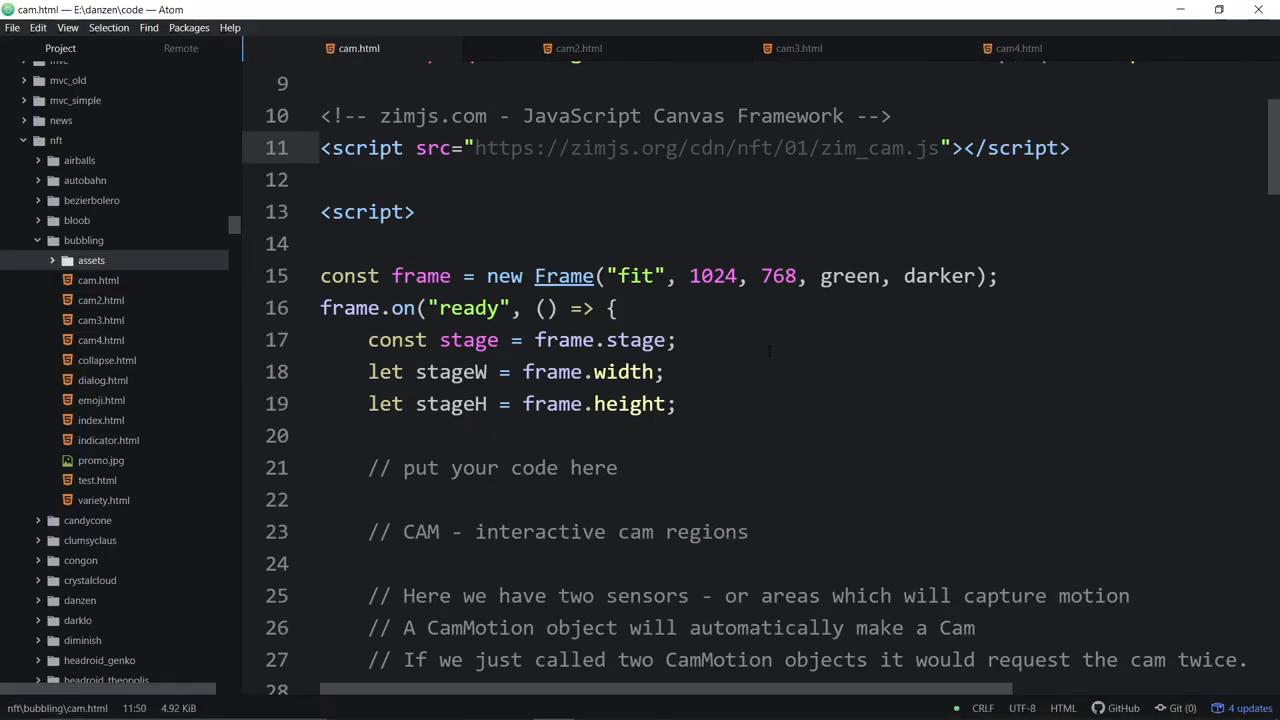
{"action": "scroll", "scroll_direction": "down", "scroll_amount": 3}
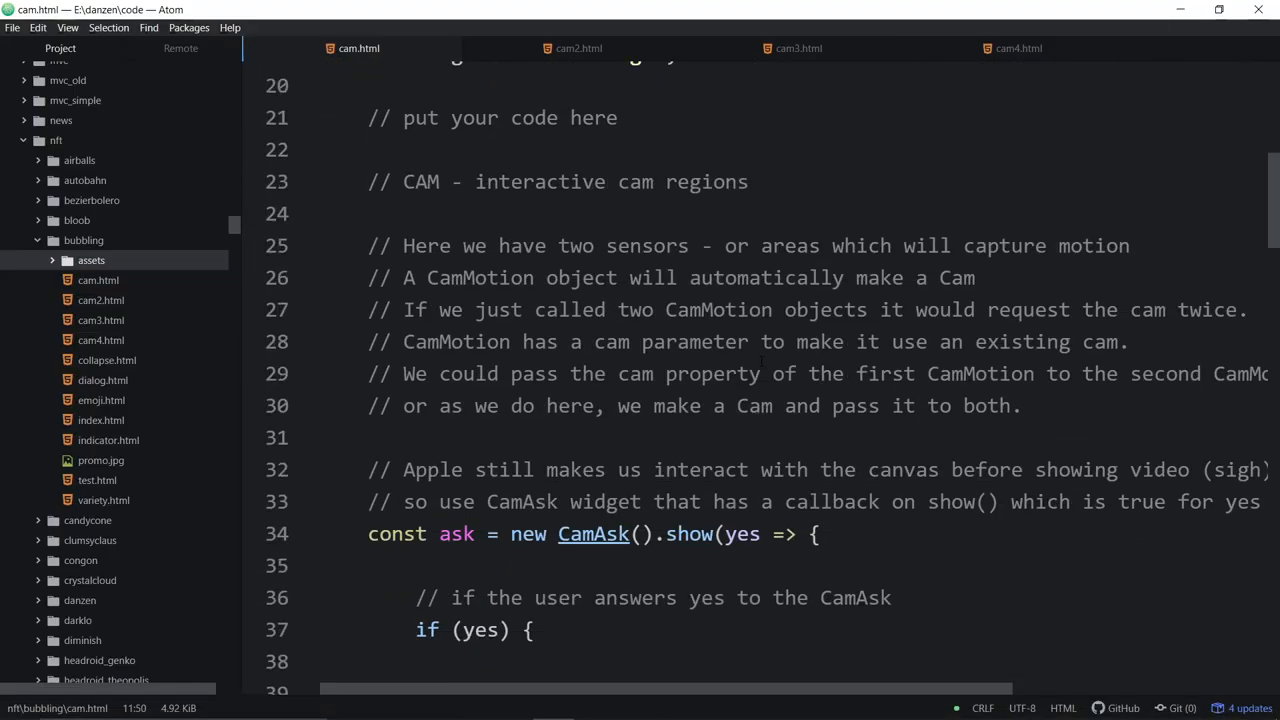
{"action": "scroll", "scroll_direction": "down", "scroll_amount": 3}
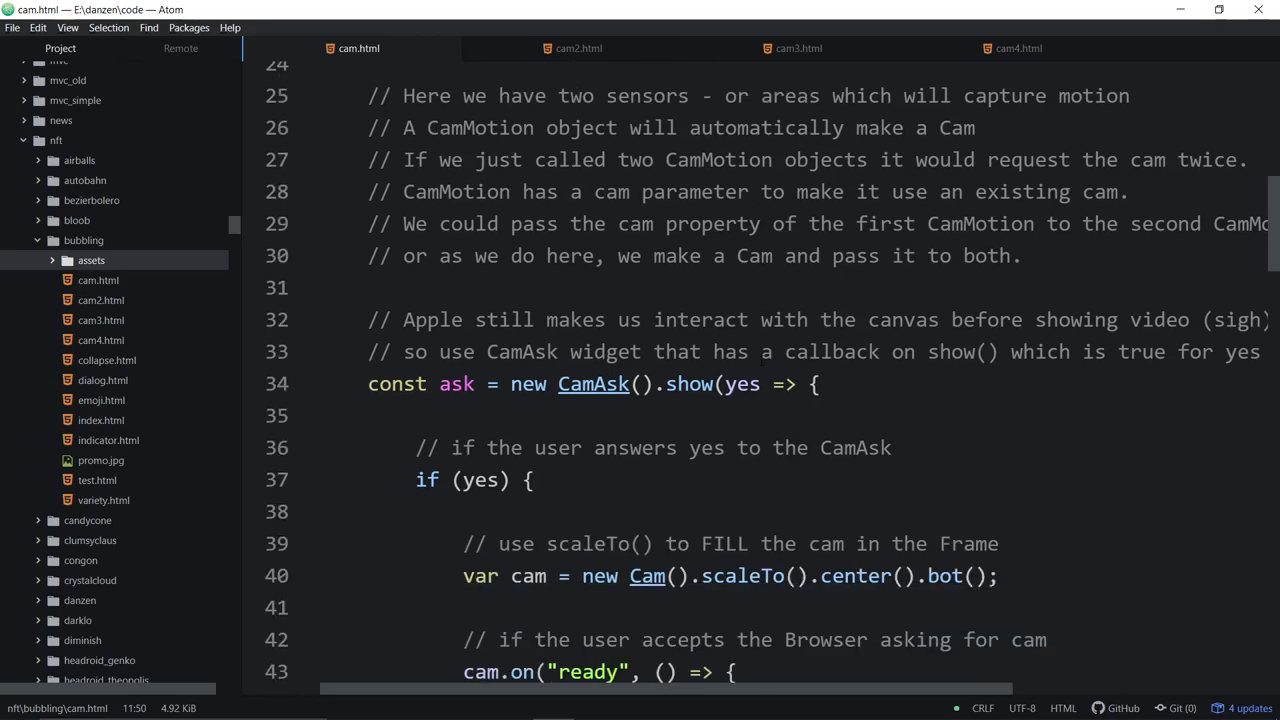
{"action": "scroll", "scroll_direction": "down", "scroll_amount": 3}
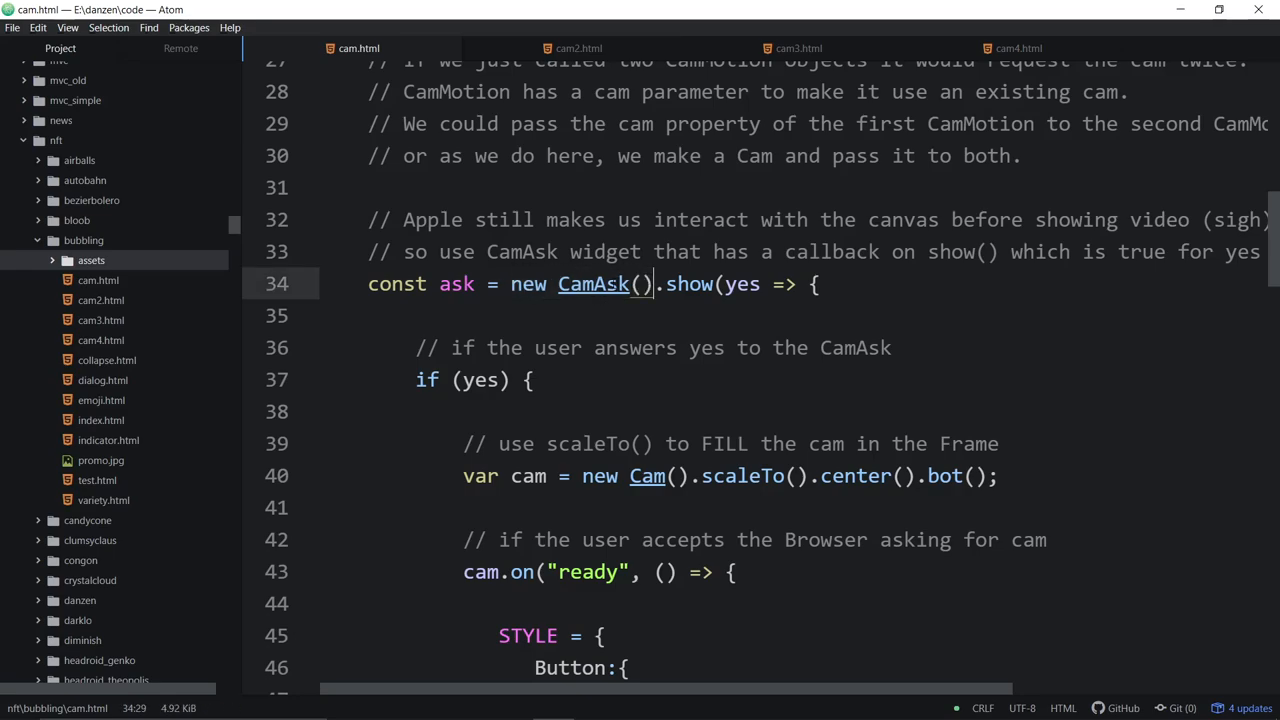
{"action": "double_click", "coordinate": [688, 284]}
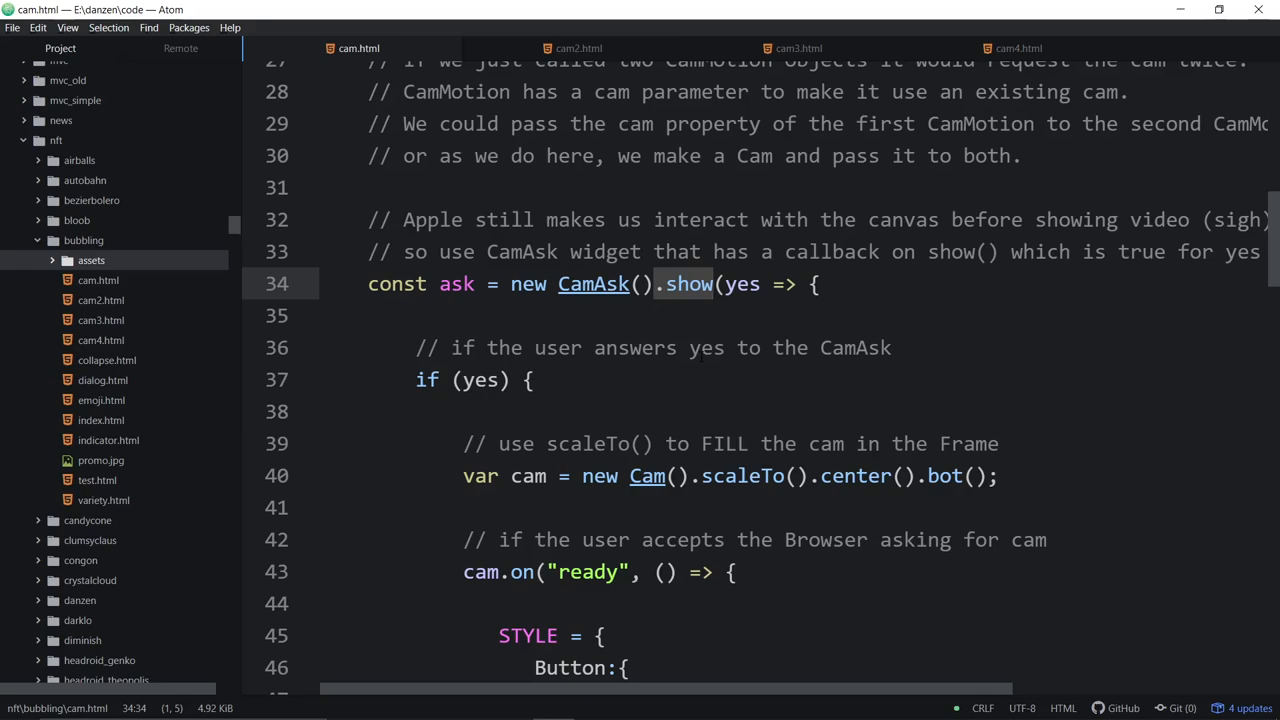
{"action": "left_click", "coordinate": [712, 284]}
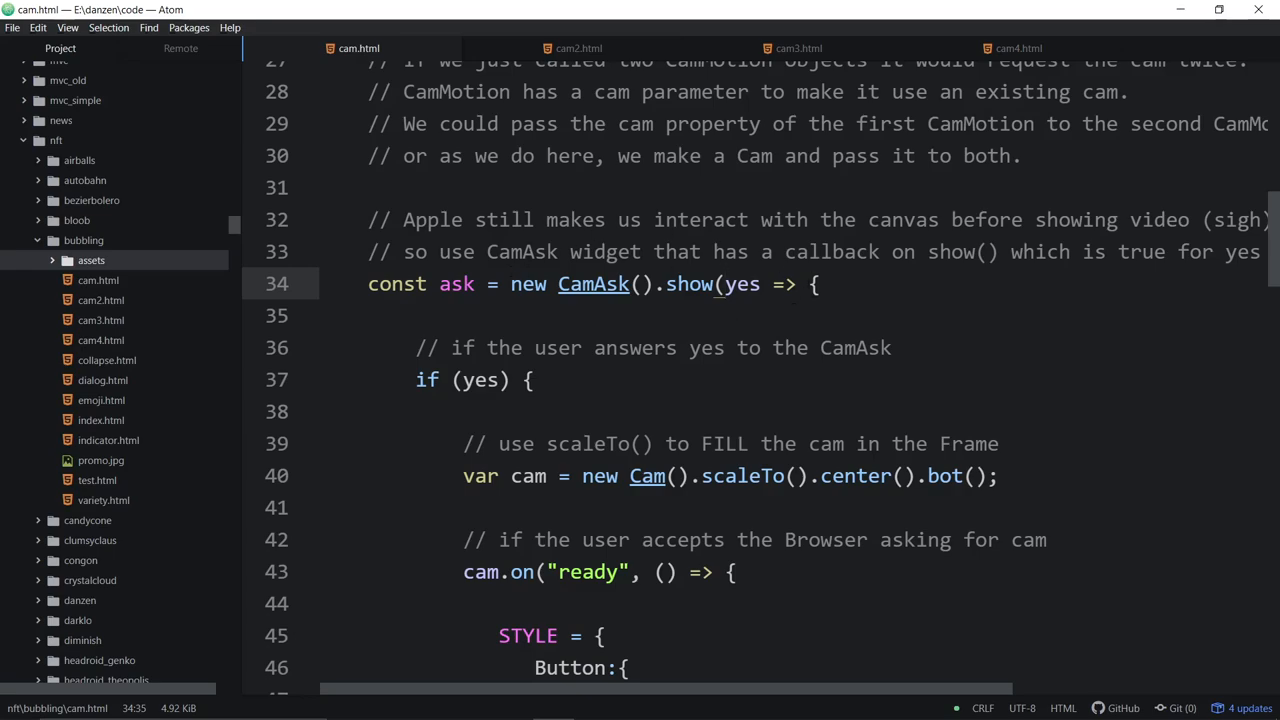
Select the CamAsk callback's yes parameter, then move down to the cam error Pane handler
{"action": "left_click_drag", "start_coordinate": [510, 284], "coordinate": [664, 284]}
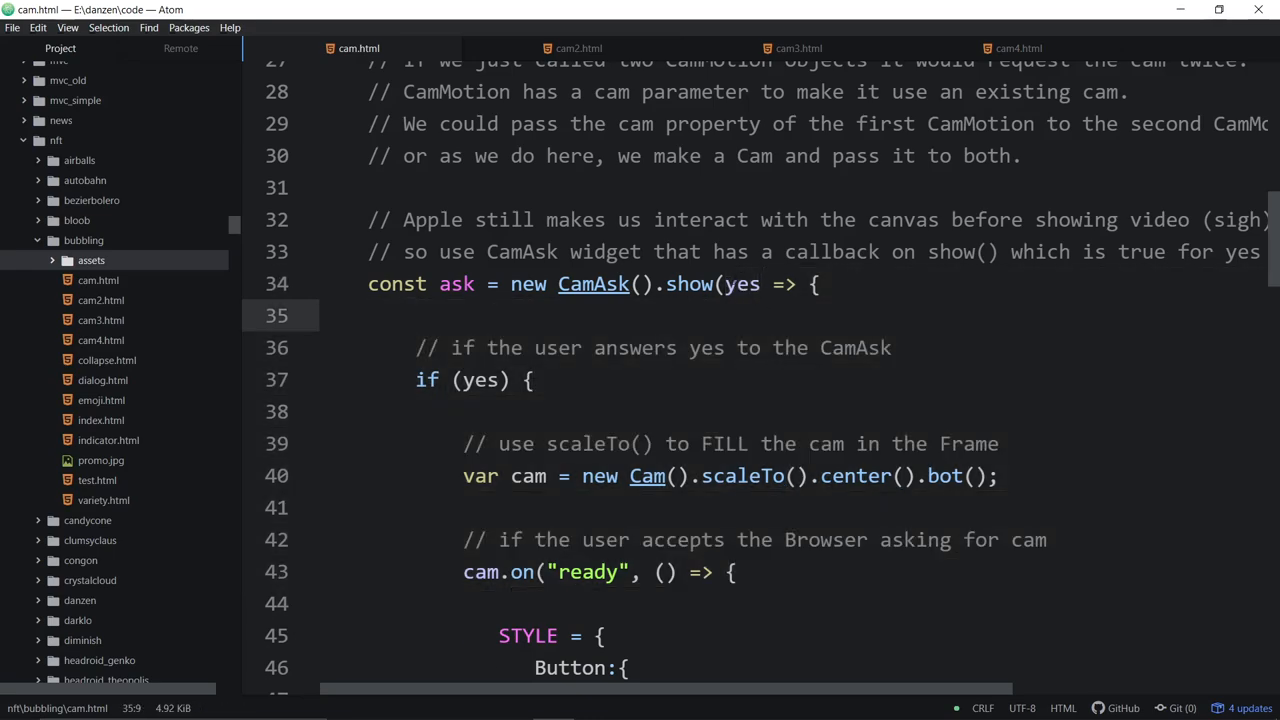
{"action": "left_click", "coordinate": [736, 284]}
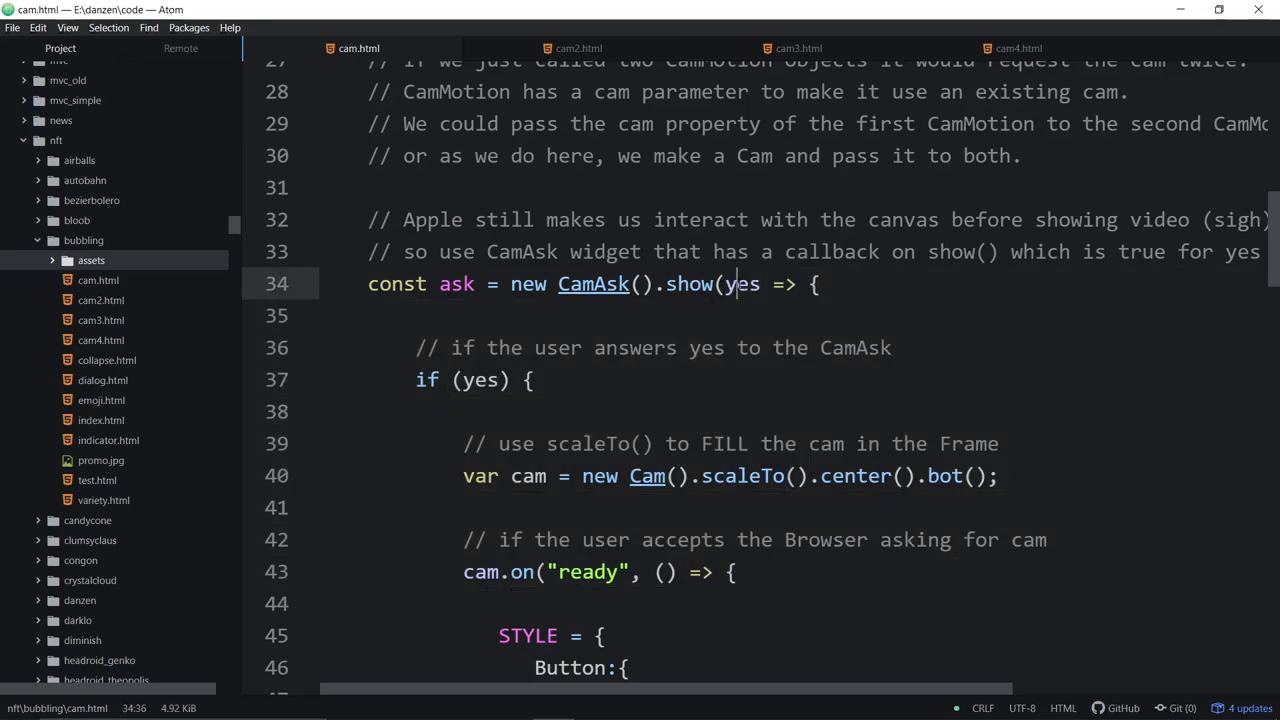
{"action": "double_click", "coordinate": [744, 284]}
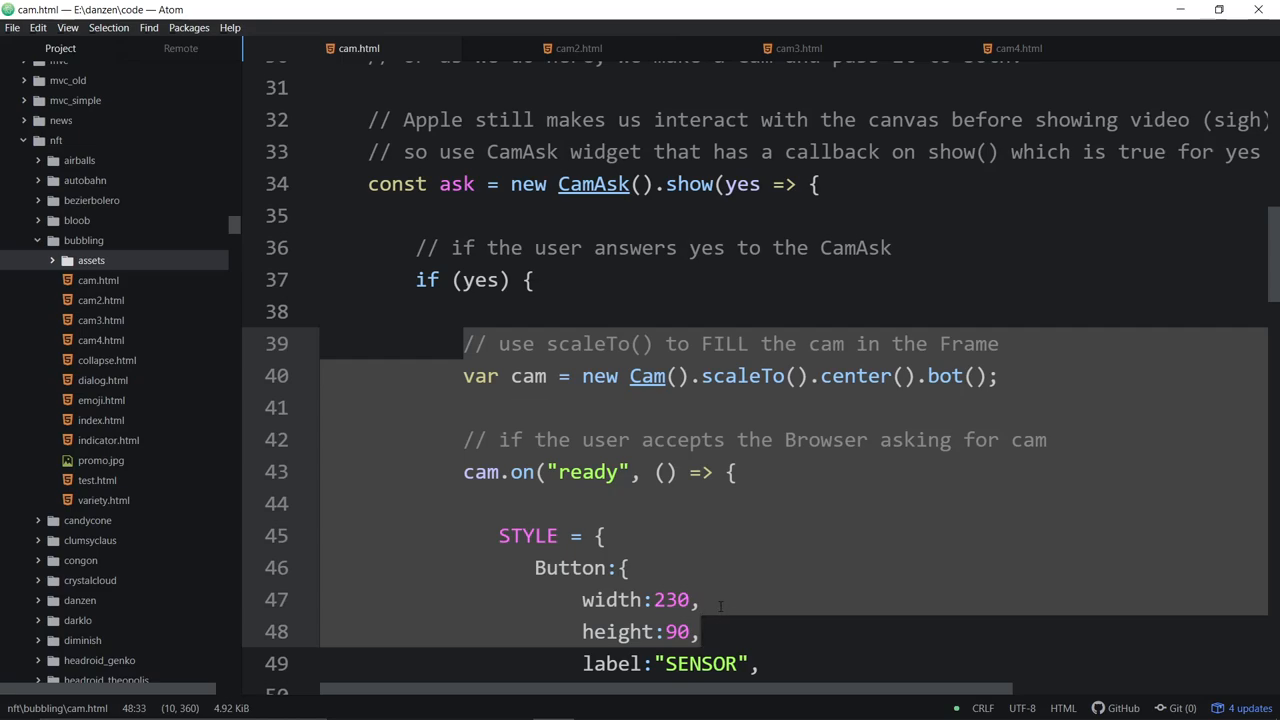
{"action": "scroll", "scroll_direction": "down", "scroll_amount": 3}
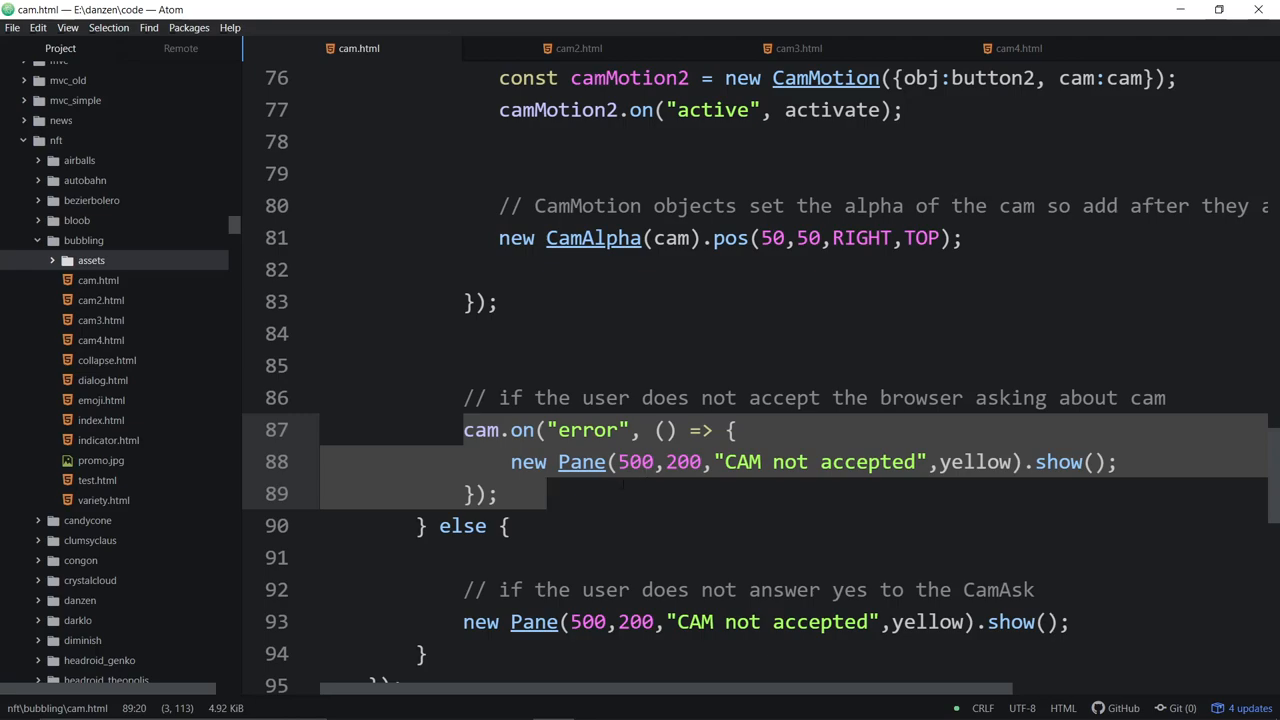
{"action": "left_click", "coordinate": [510, 524]}
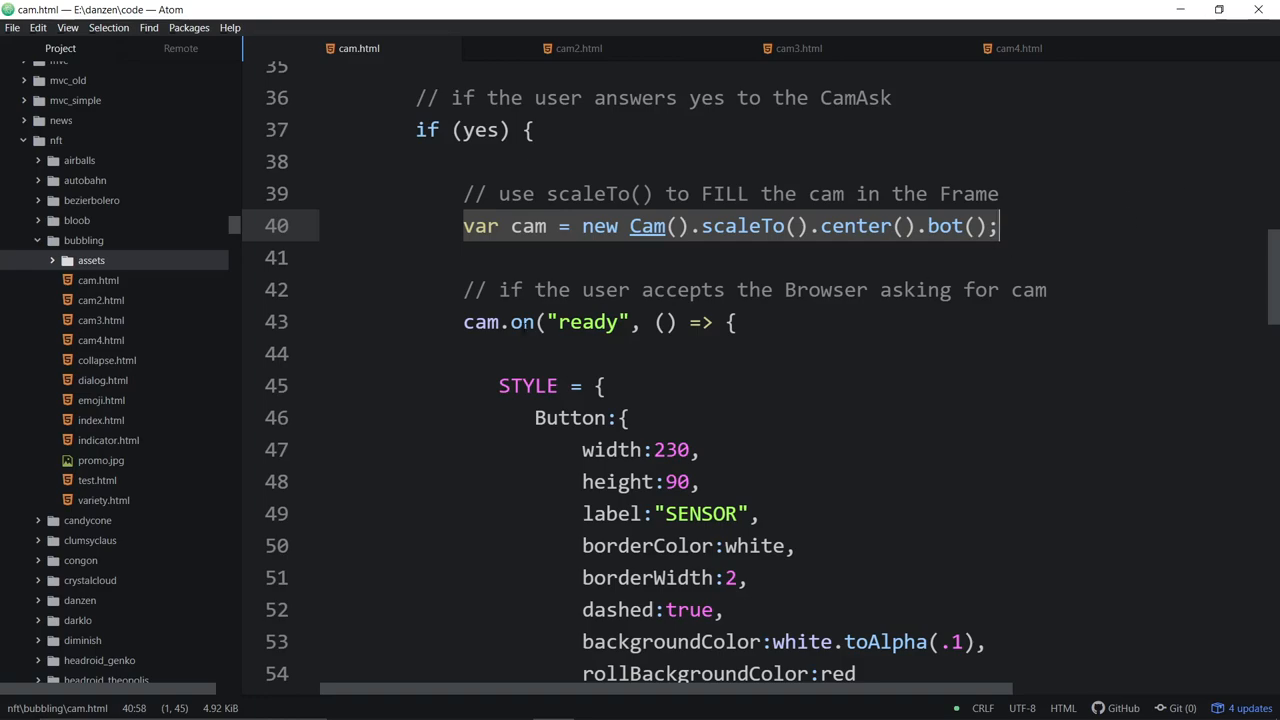
{"action": "double_click", "coordinate": [588, 322]}
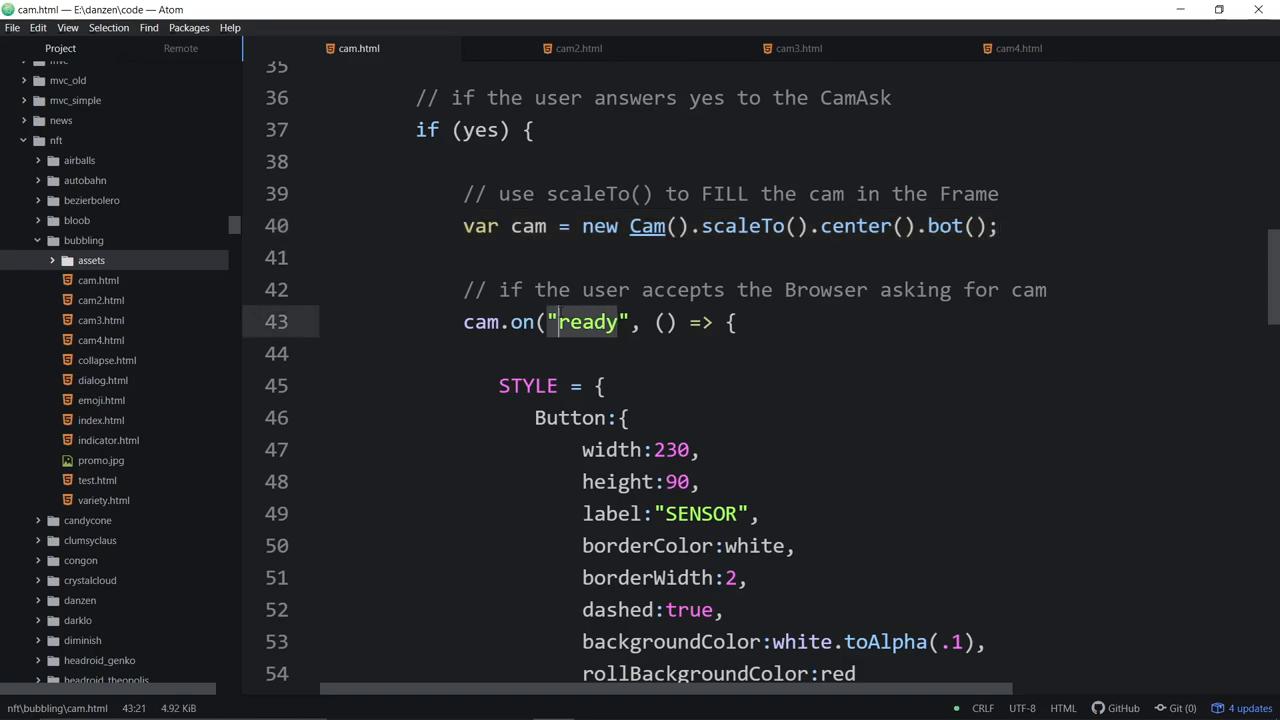
{"action": "scroll", "scroll_direction": "down", "scroll_amount": 3}
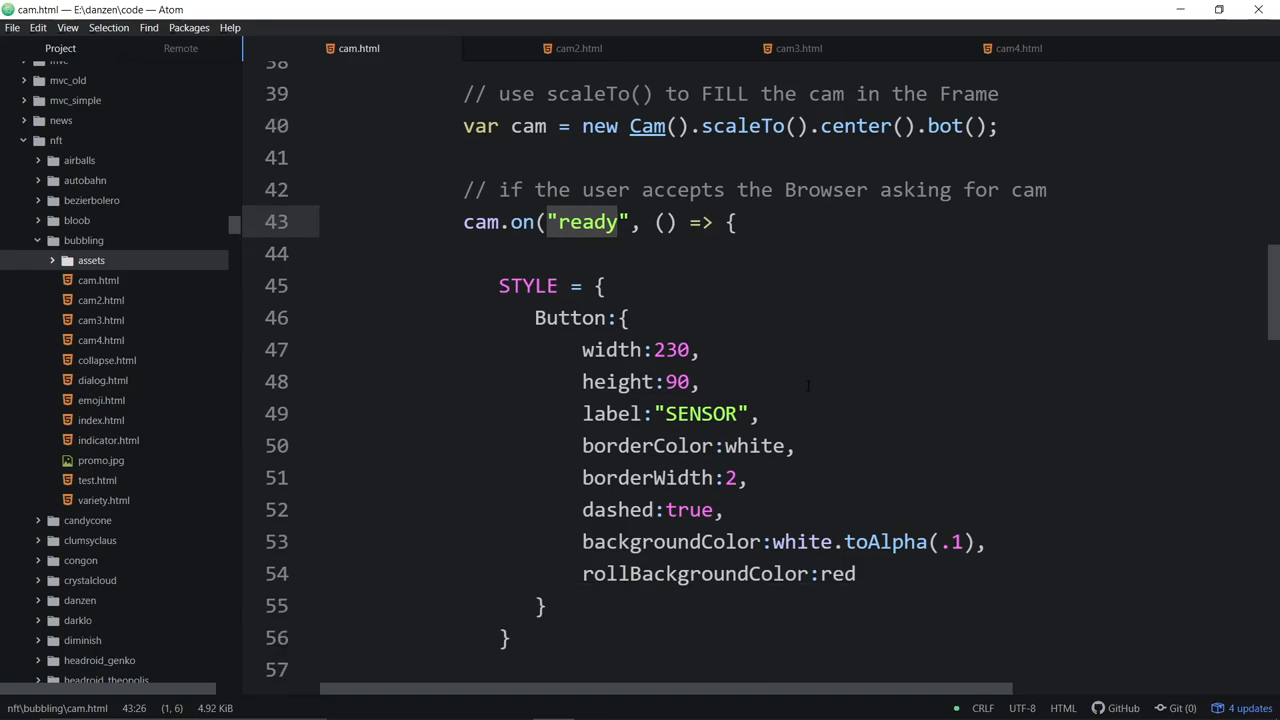
{"action": "scroll", "scroll_direction": "down", "scroll_amount": 3}
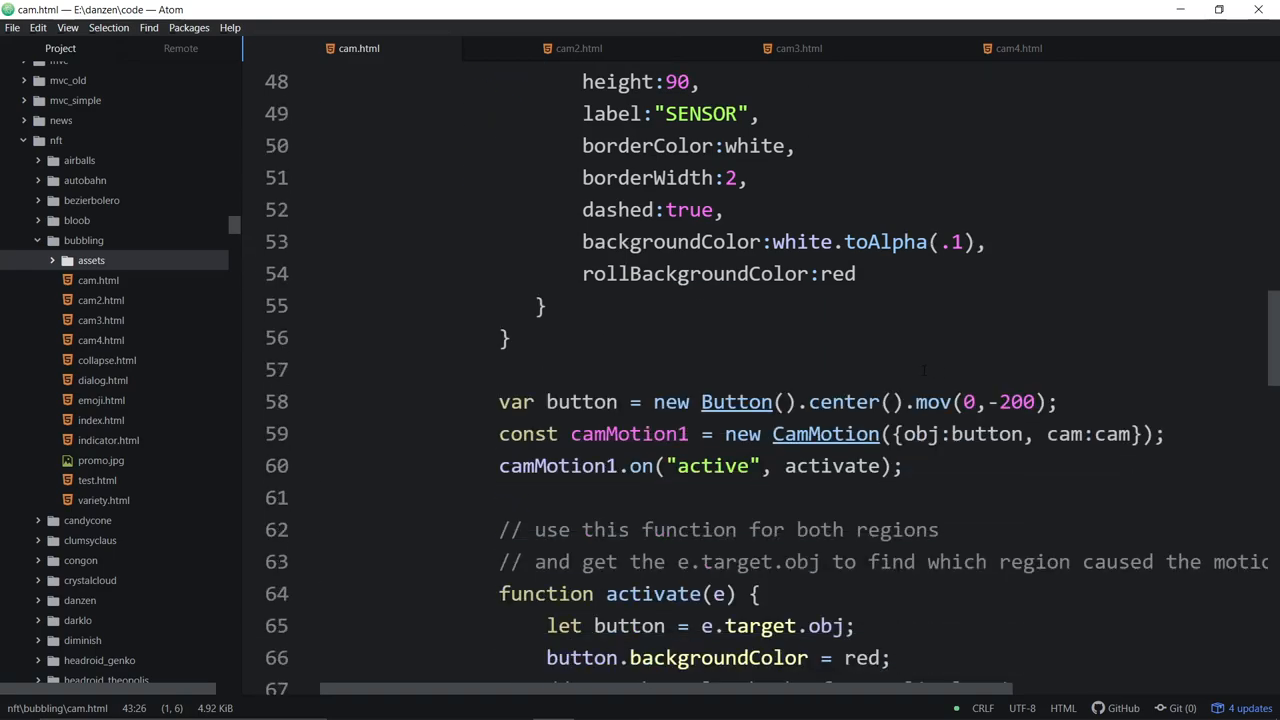
{"action": "scroll", "scroll_direction": "down", "scroll_amount": 3}
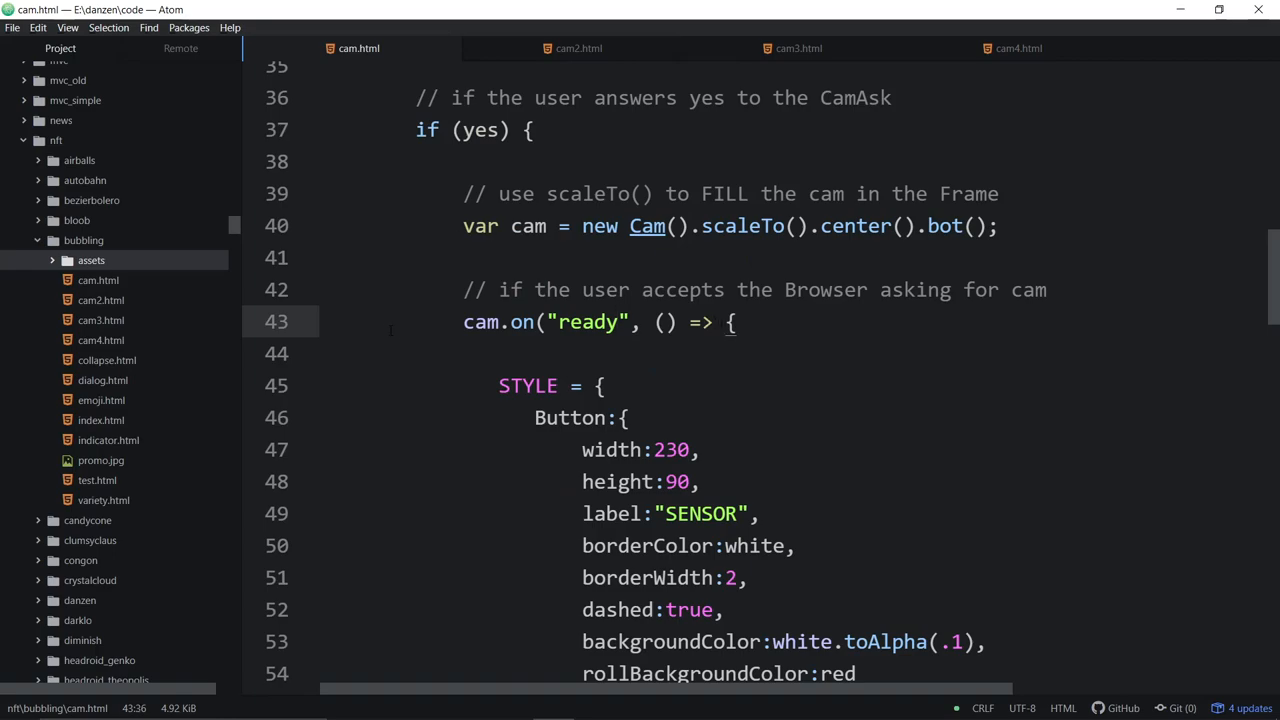
Fold the cam ready handler block, then expand it again by placing the caret on its lines
{"action": "left_click", "coordinate": [302, 320]}
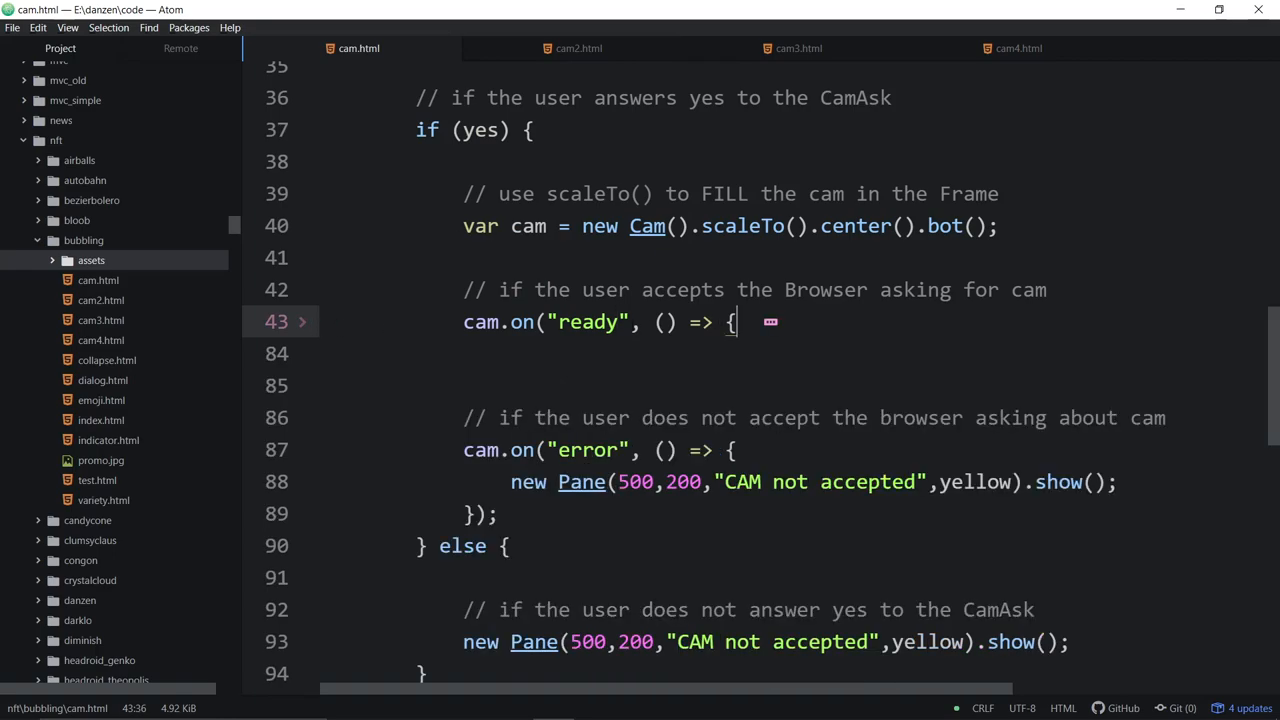
{"action": "double_click", "coordinate": [588, 320]}
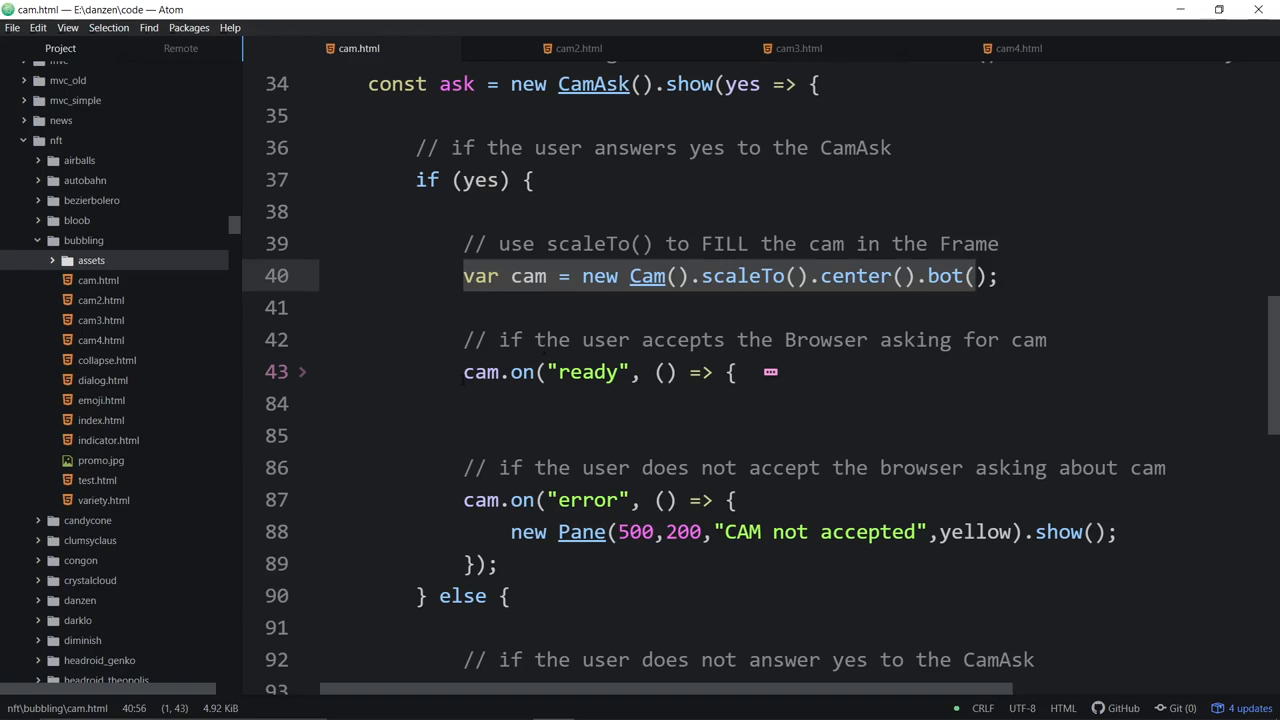
{"action": "left_click", "coordinate": [464, 370]}
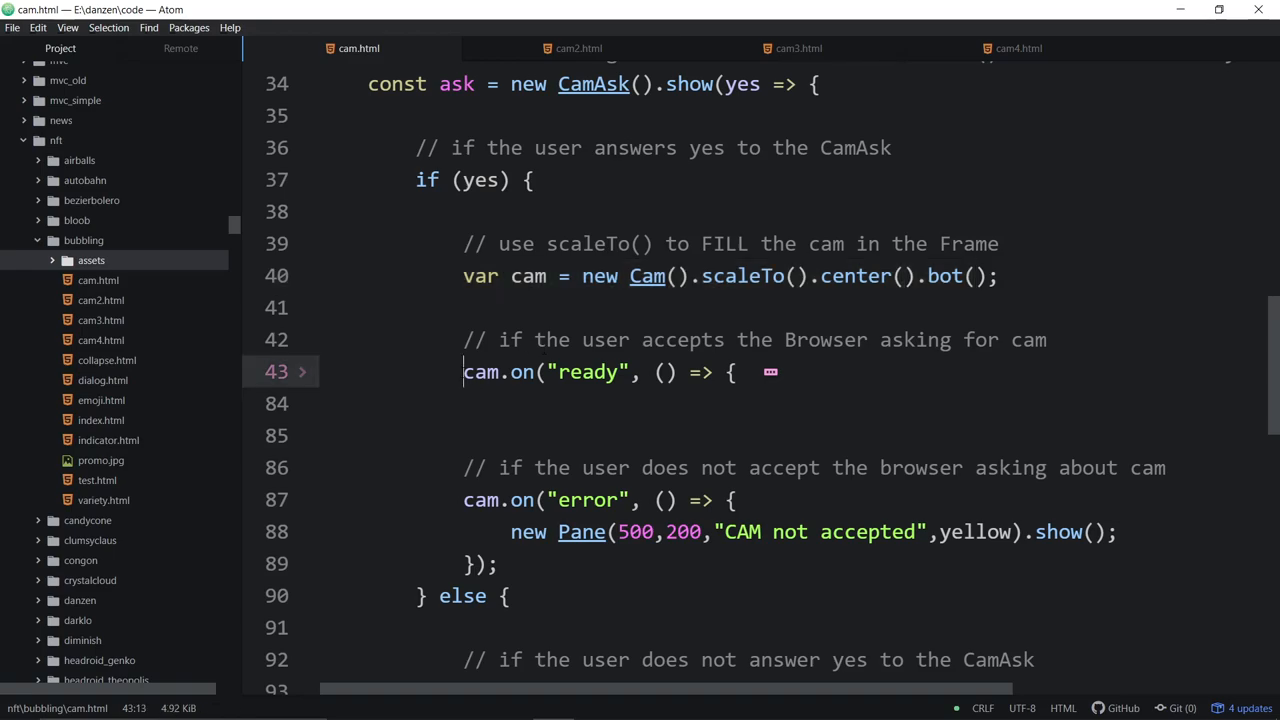
{"action": "left_click", "coordinate": [464, 500]}
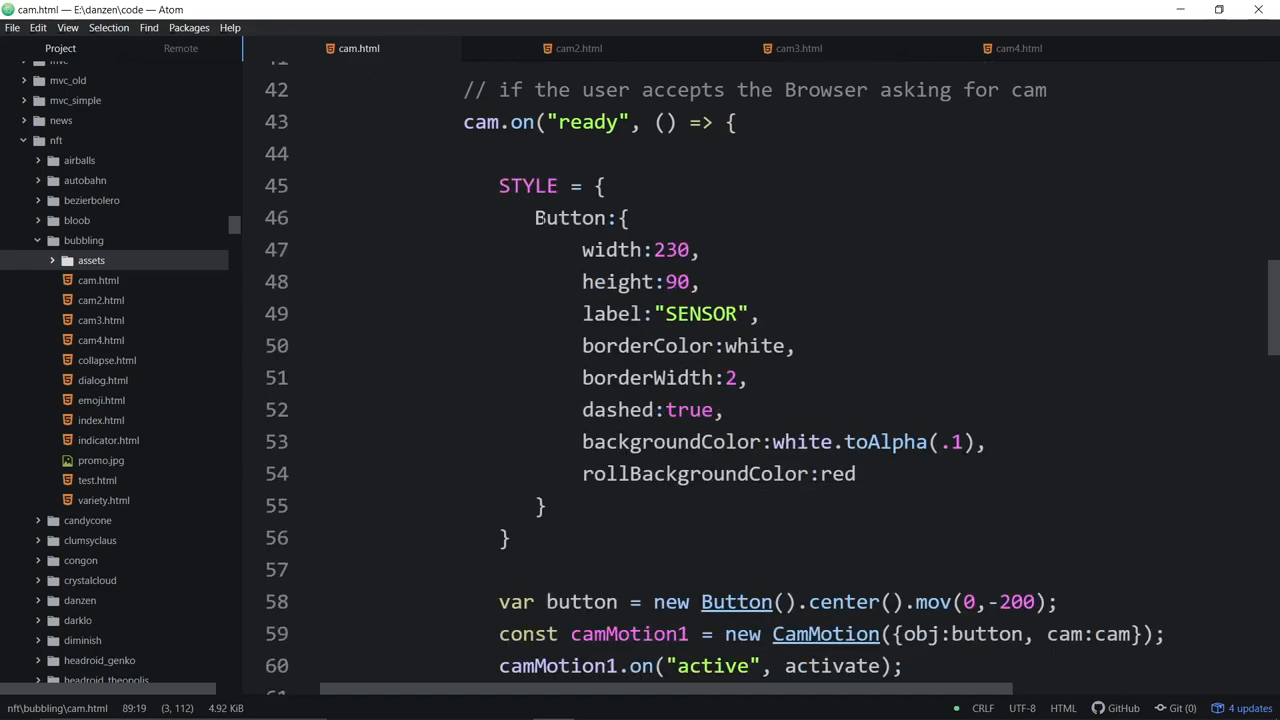
{"action": "left_click_drag", "start_coordinate": [536, 218], "coordinate": [544, 504]}
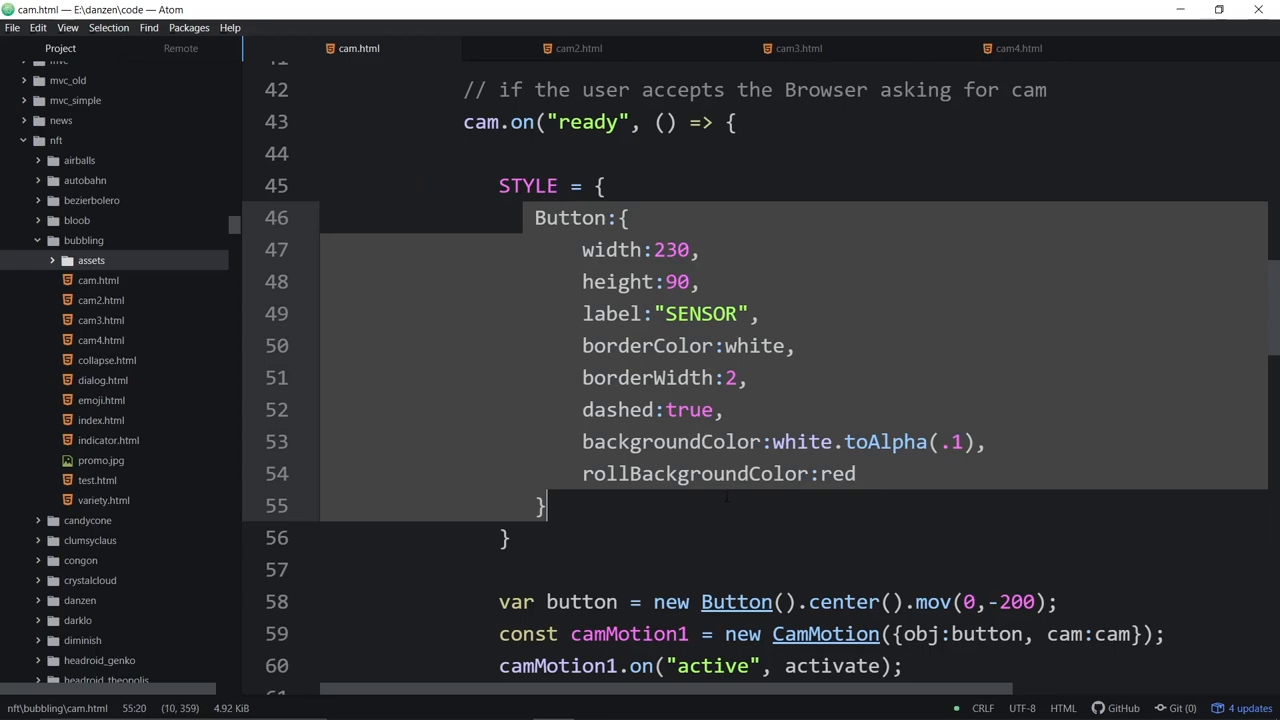
{"action": "scroll", "scroll_direction": "down", "scroll_amount": 3}
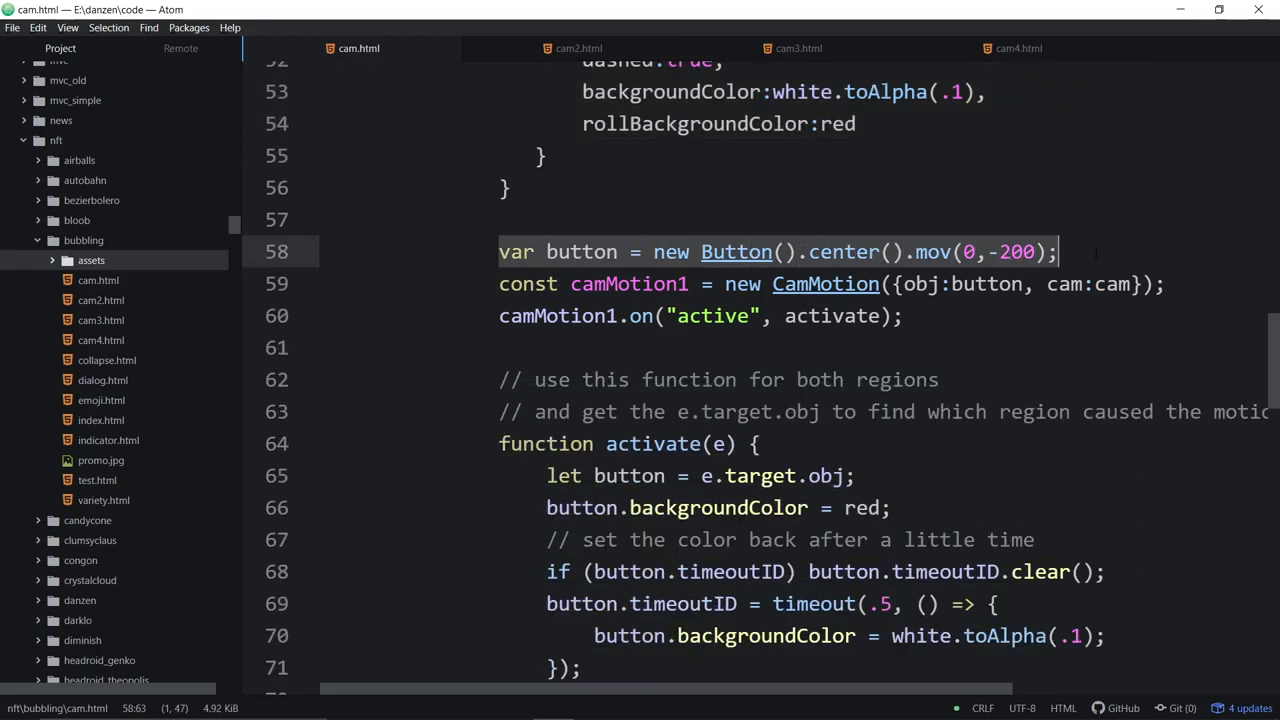
{"action": "double_click", "coordinate": [628, 284]}
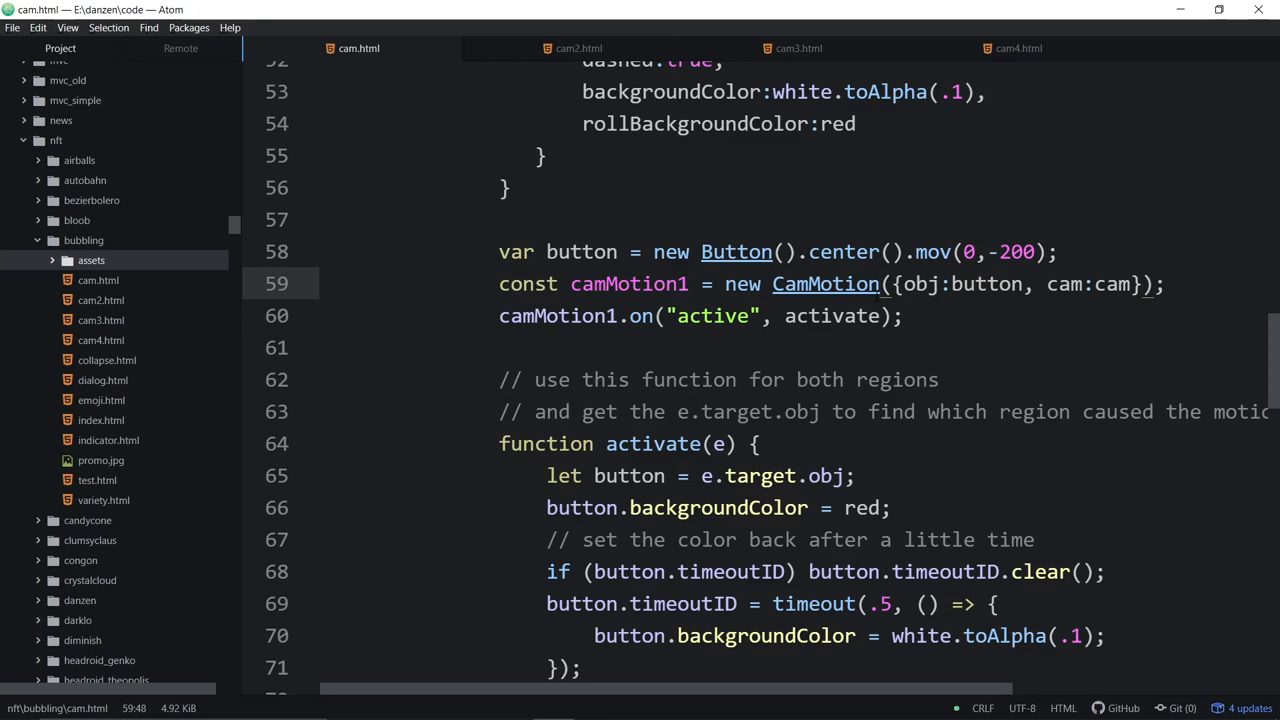
{"action": "left_click", "coordinate": [878, 284]}
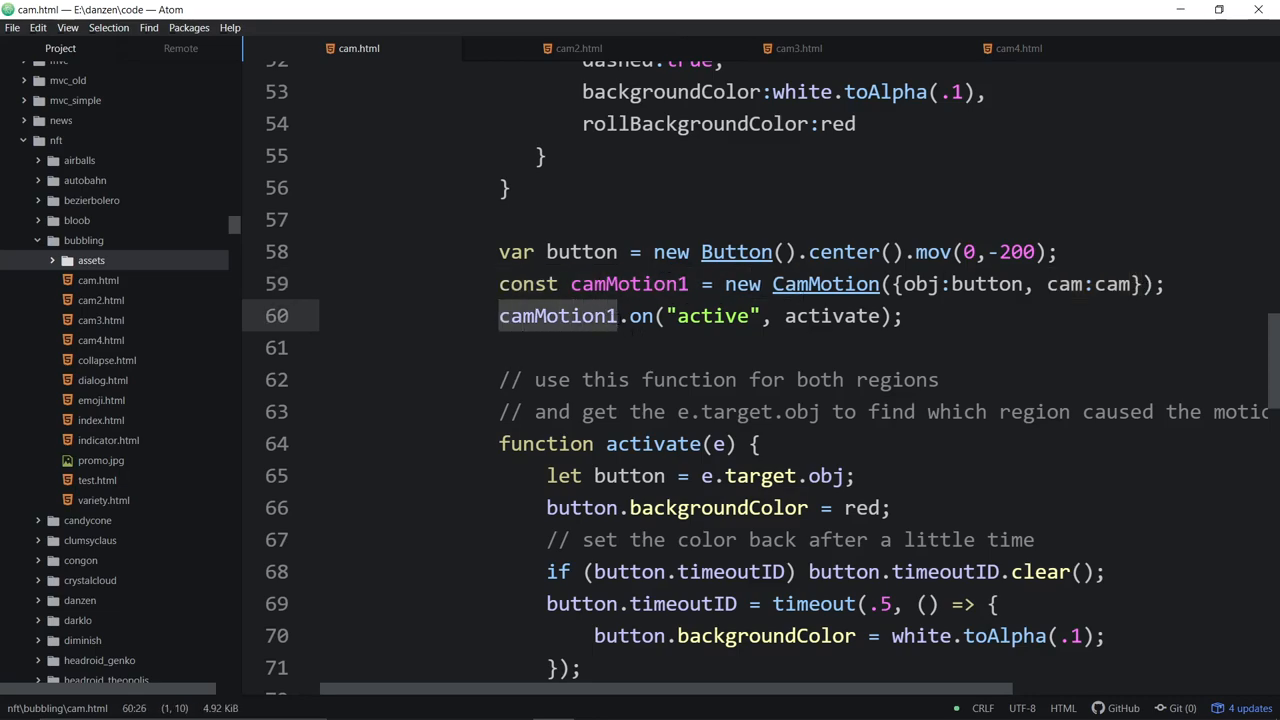
{"action": "double_click", "coordinate": [712, 316]}
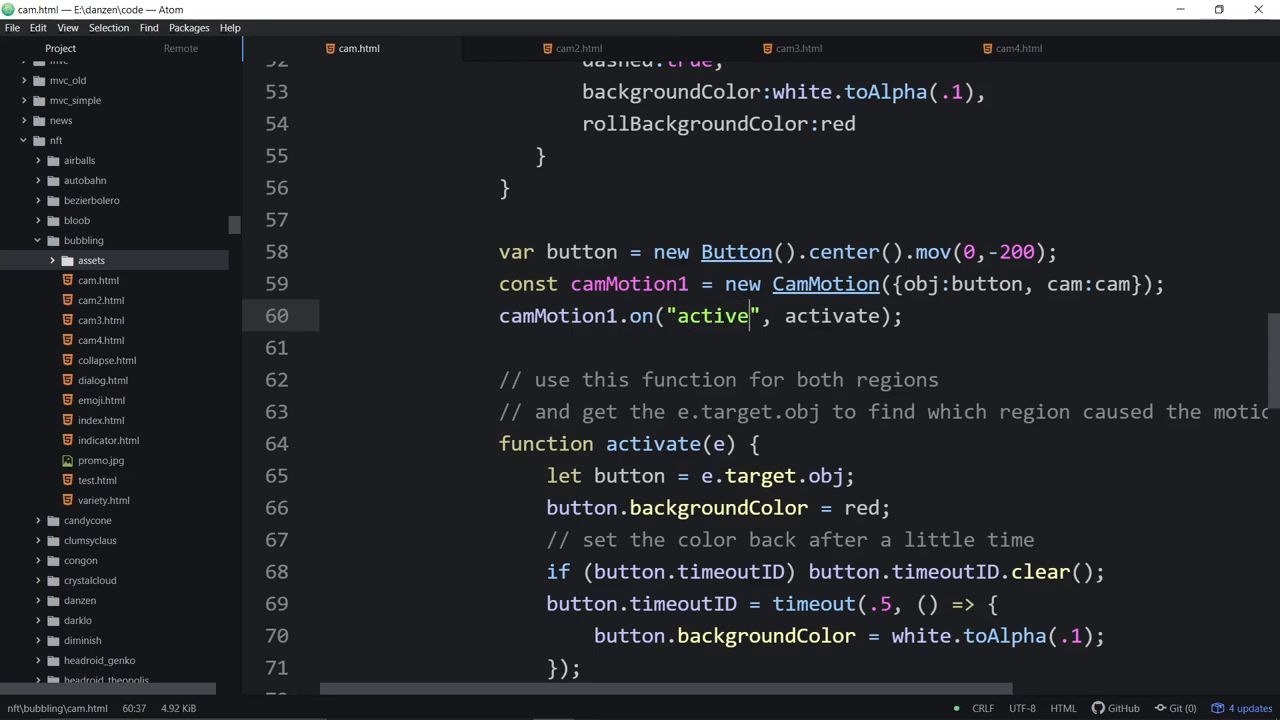
{"action": "double_click", "coordinate": [712, 316]}
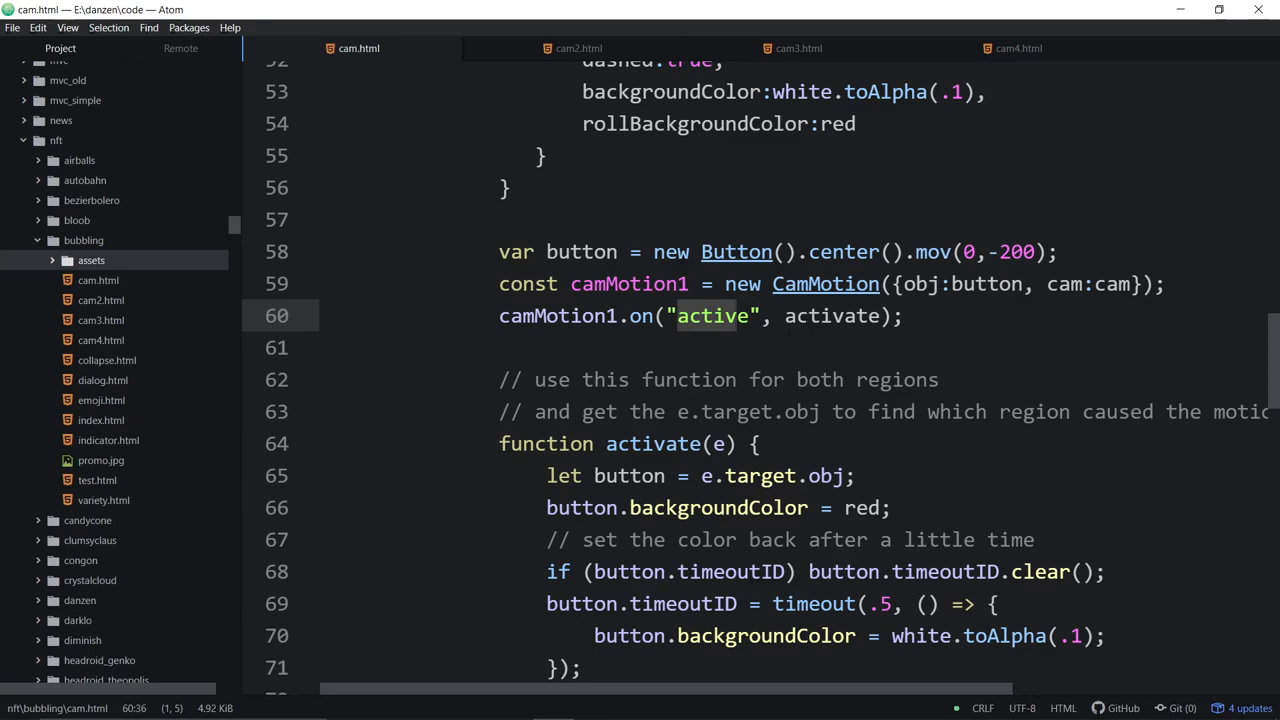
{"action": "scroll", "scroll_direction": "down", "scroll_amount": 3}
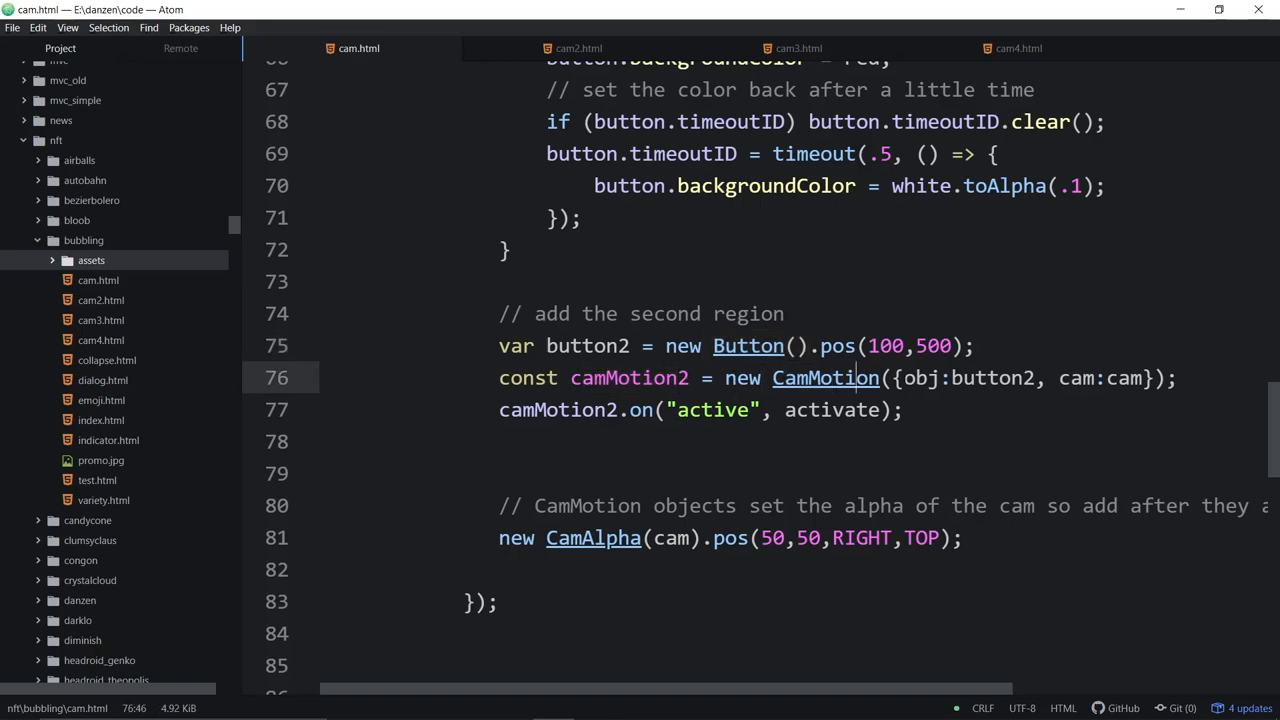
{"action": "double_click", "coordinate": [990, 378]}
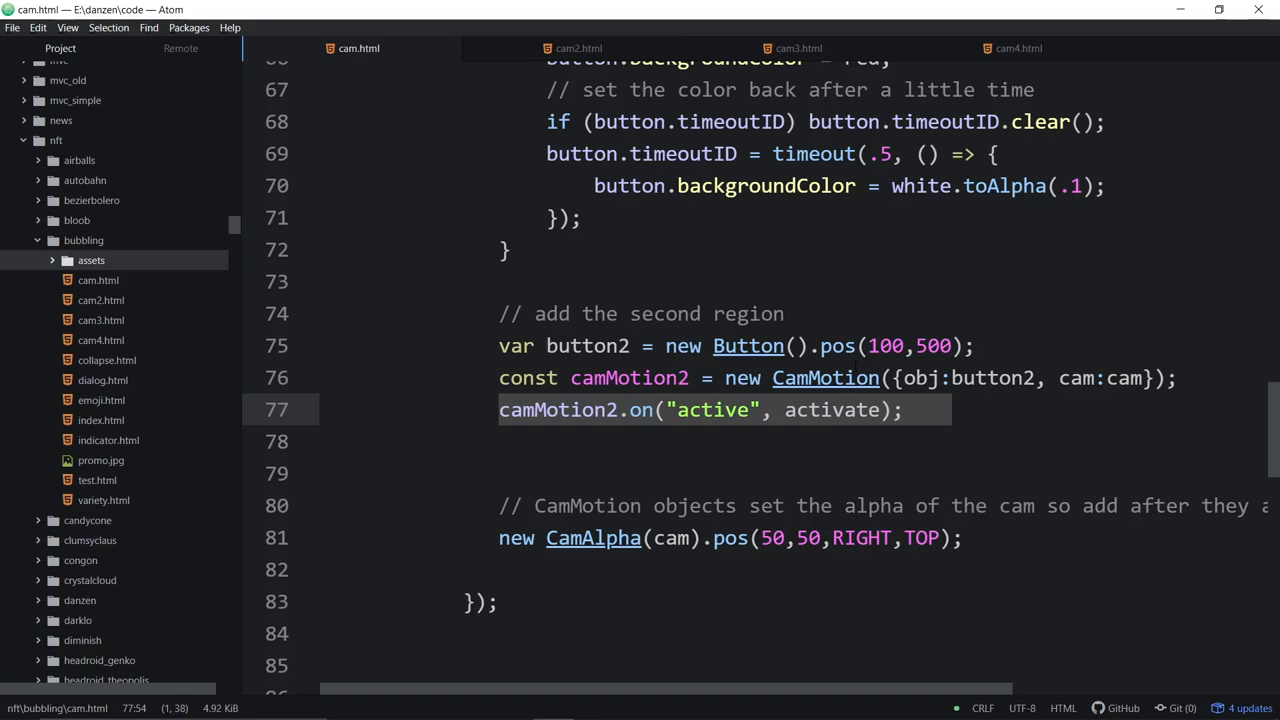
{"action": "scroll", "scroll_direction": "down", "scroll_amount": 3}
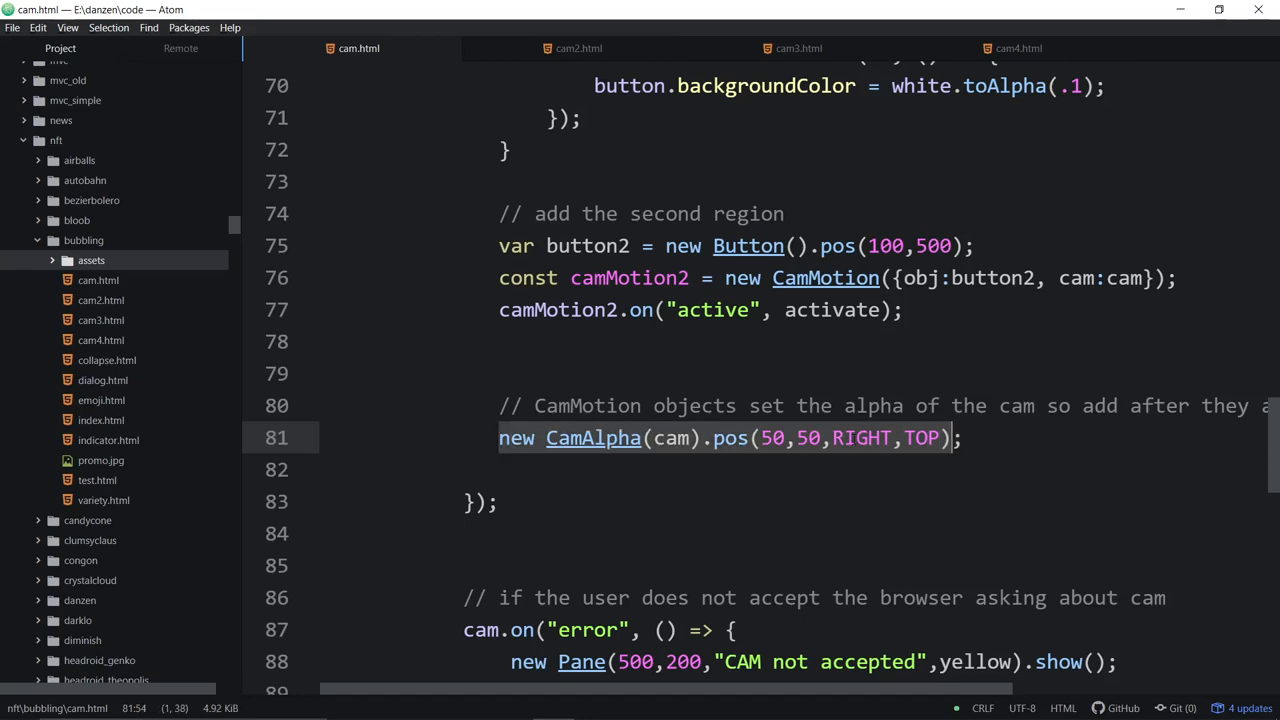
{"action": "scroll", "scroll_direction": "down", "scroll_amount": 3}
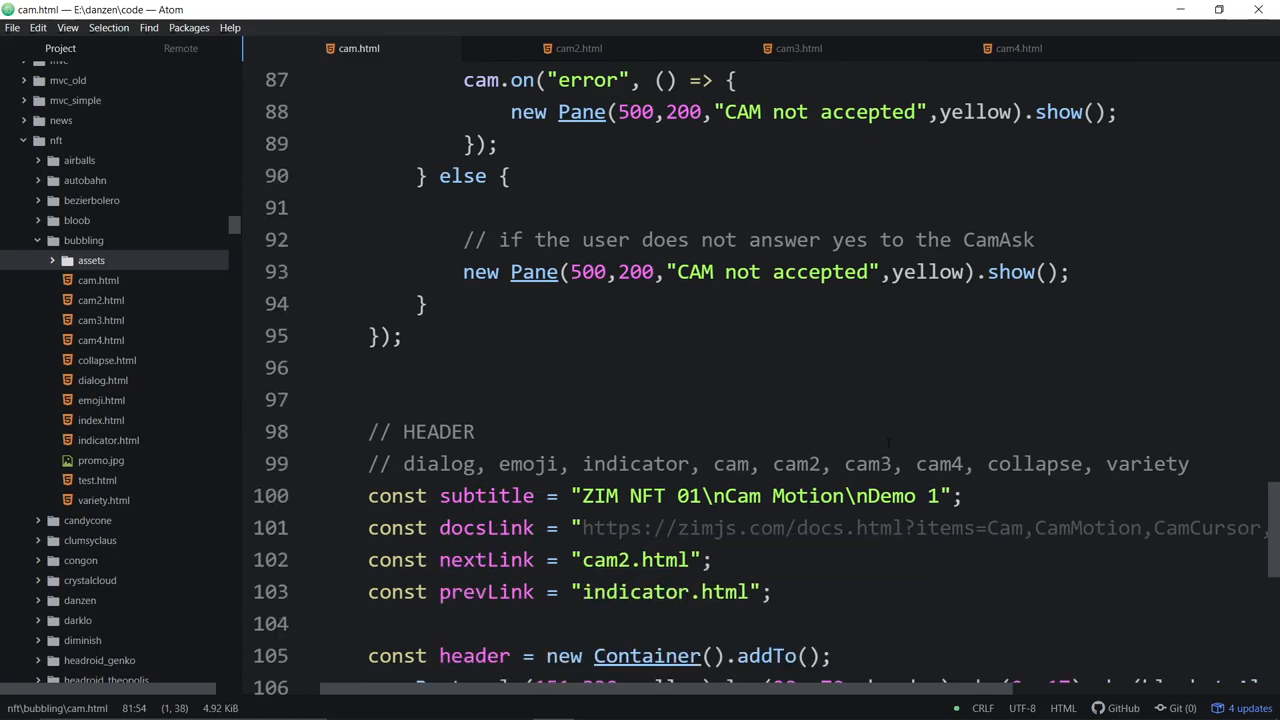
{"action": "scroll", "scroll_direction": "down", "scroll_amount": 3}
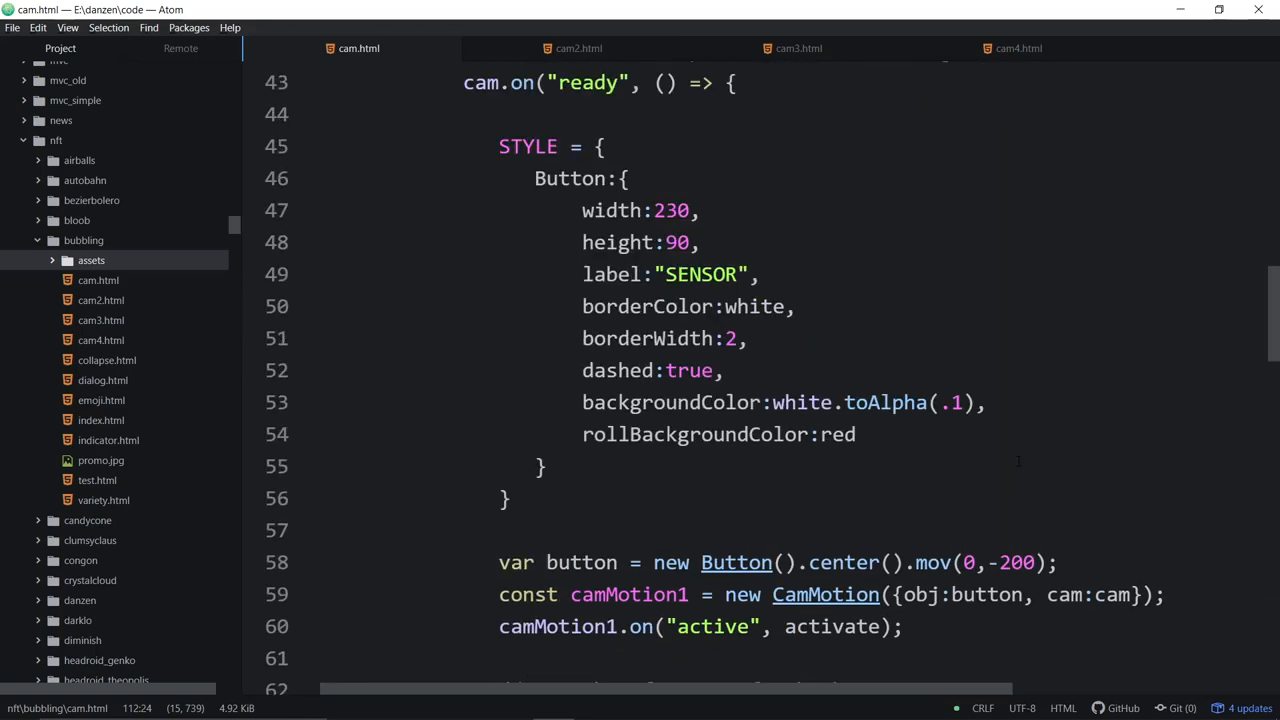
{"action": "scroll", "scroll_direction": "down", "scroll_amount": 3}
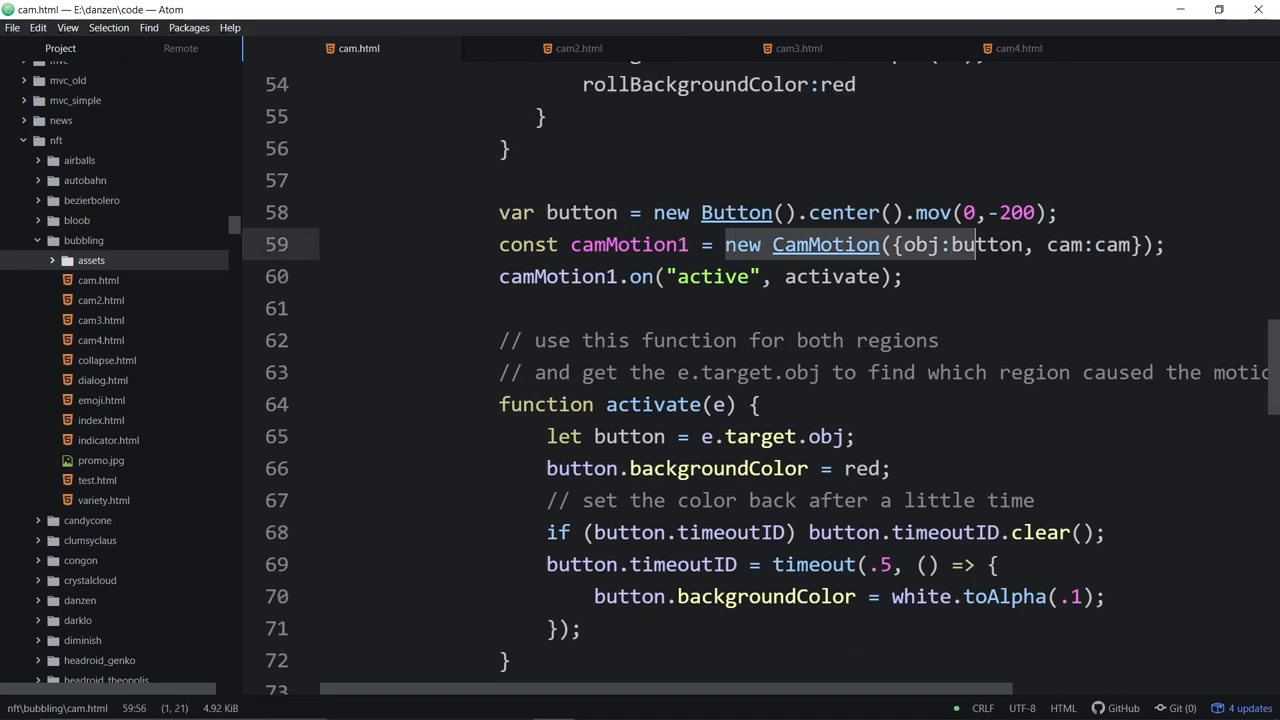
{"action": "scroll", "scroll_direction": "down", "scroll_amount": 3}
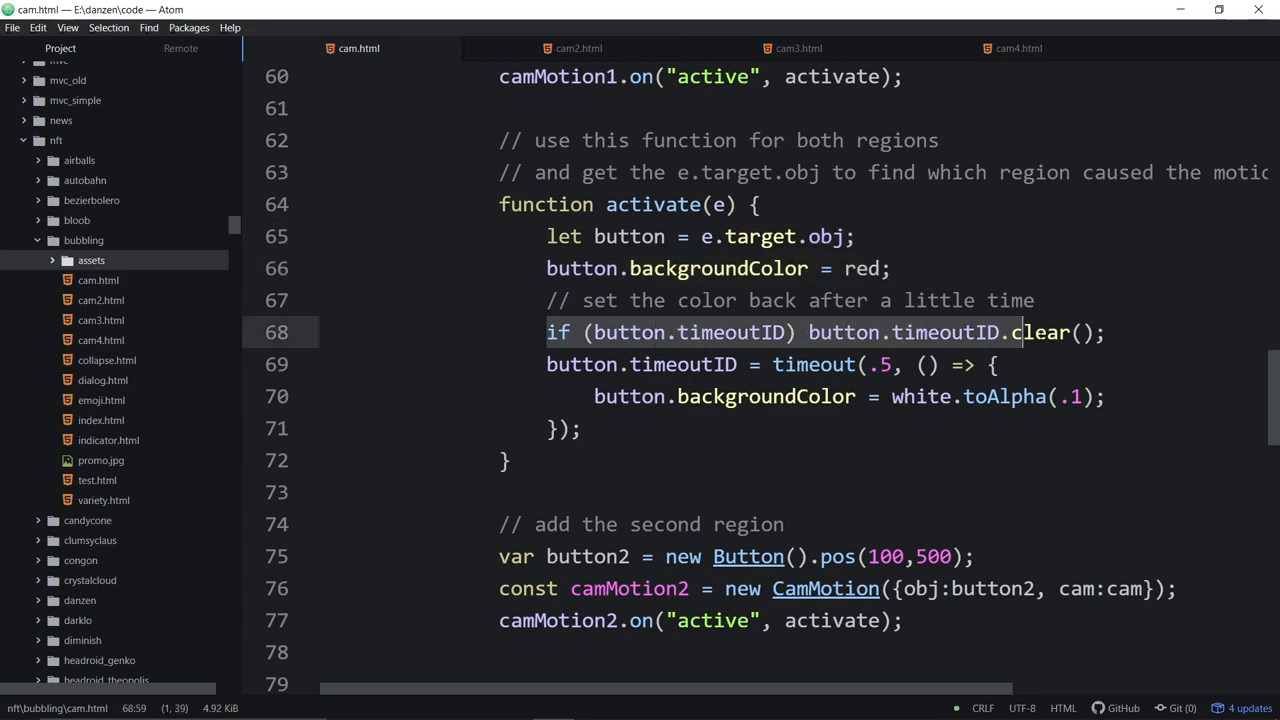
{"action": "left_click", "coordinate": [844, 332]}
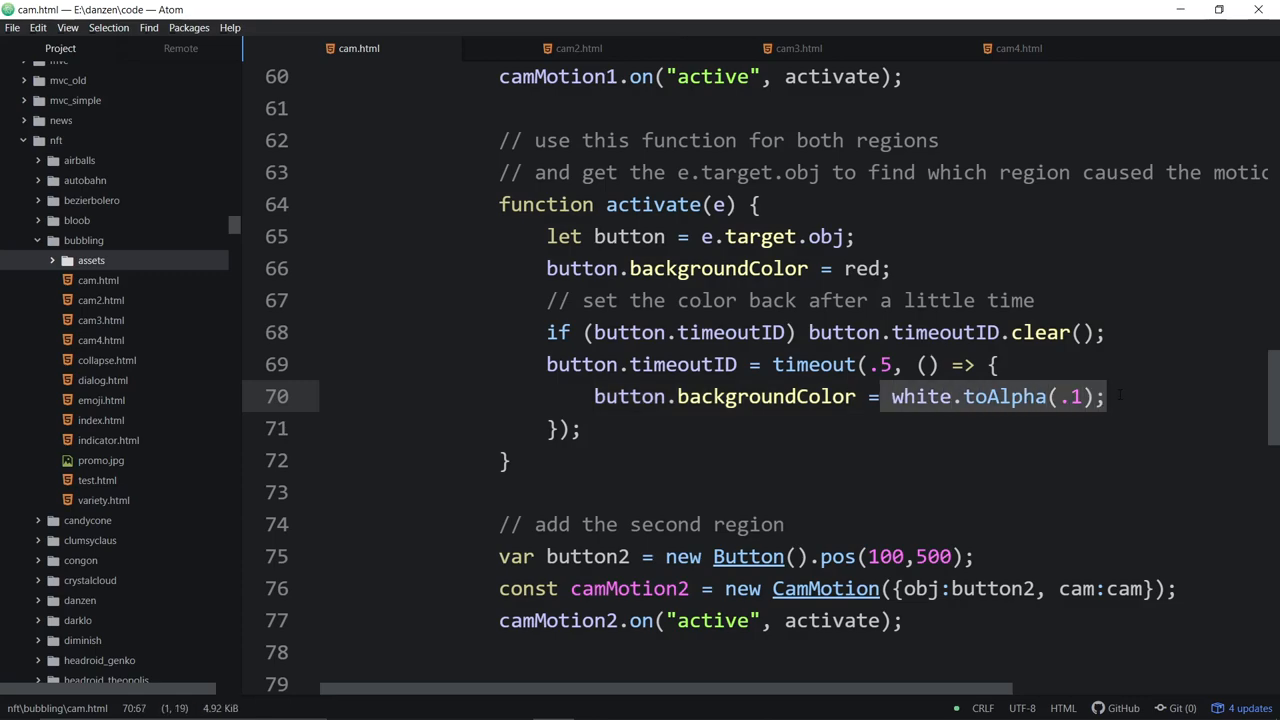
{"action": "left_click", "coordinate": [1104, 396]}
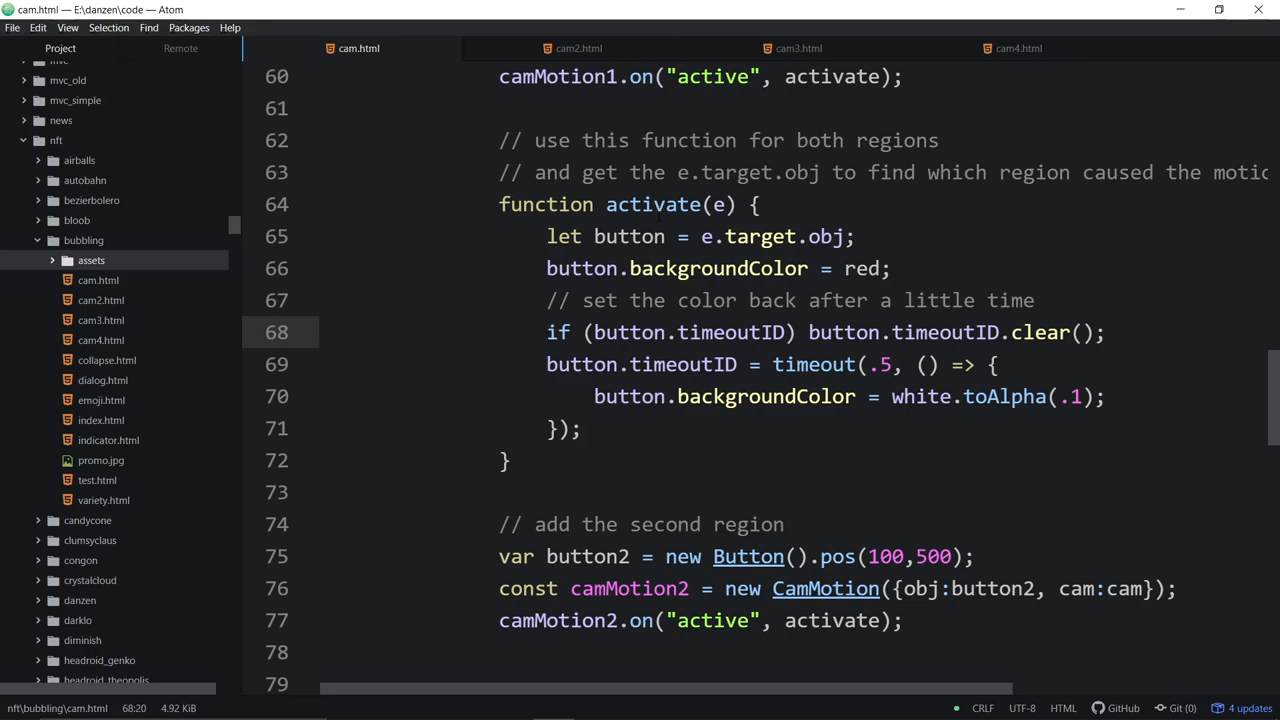
{"action": "left_click", "coordinate": [548, 332]}
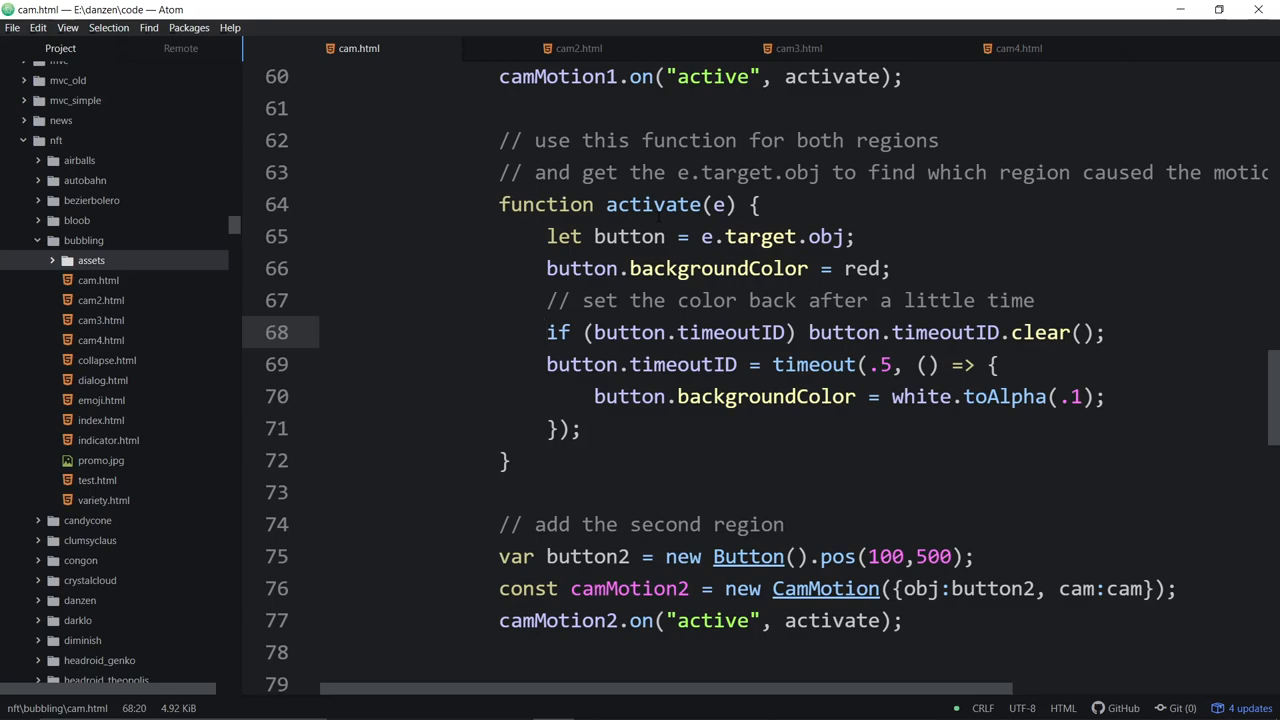
{"action": "left_click", "coordinate": [546, 332]}
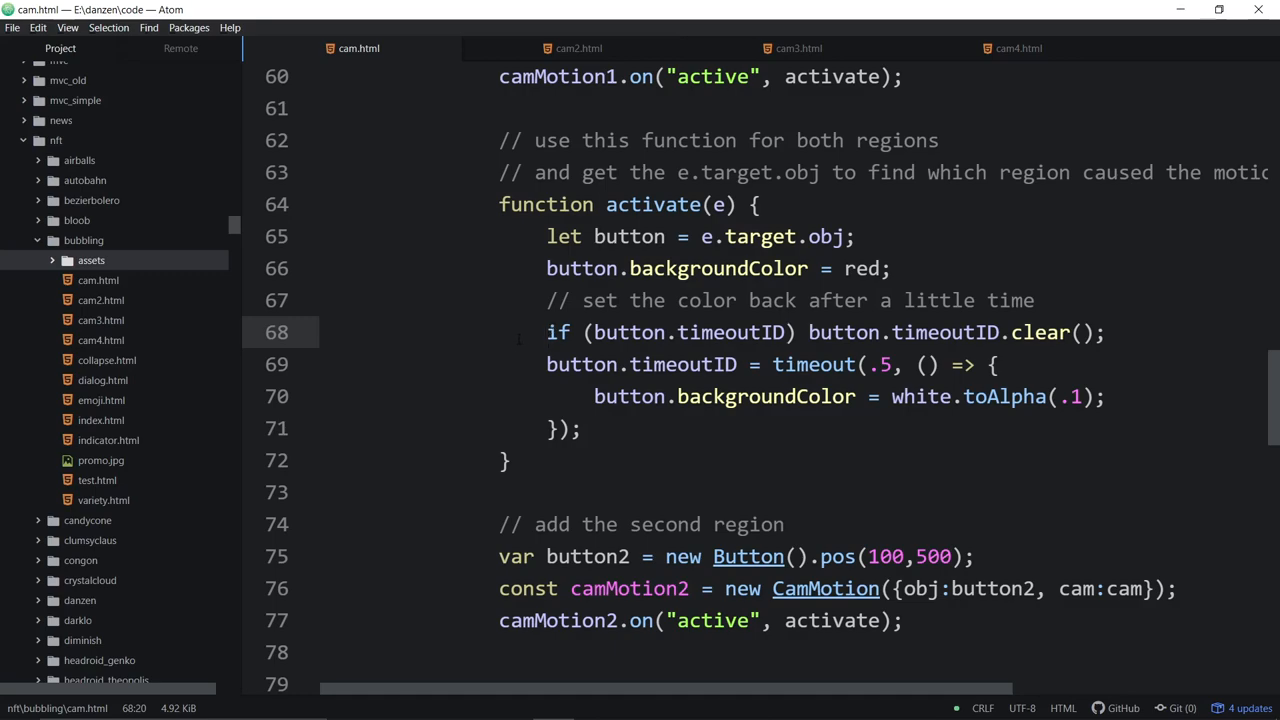
{"action": "left_click", "coordinate": [546, 364]}
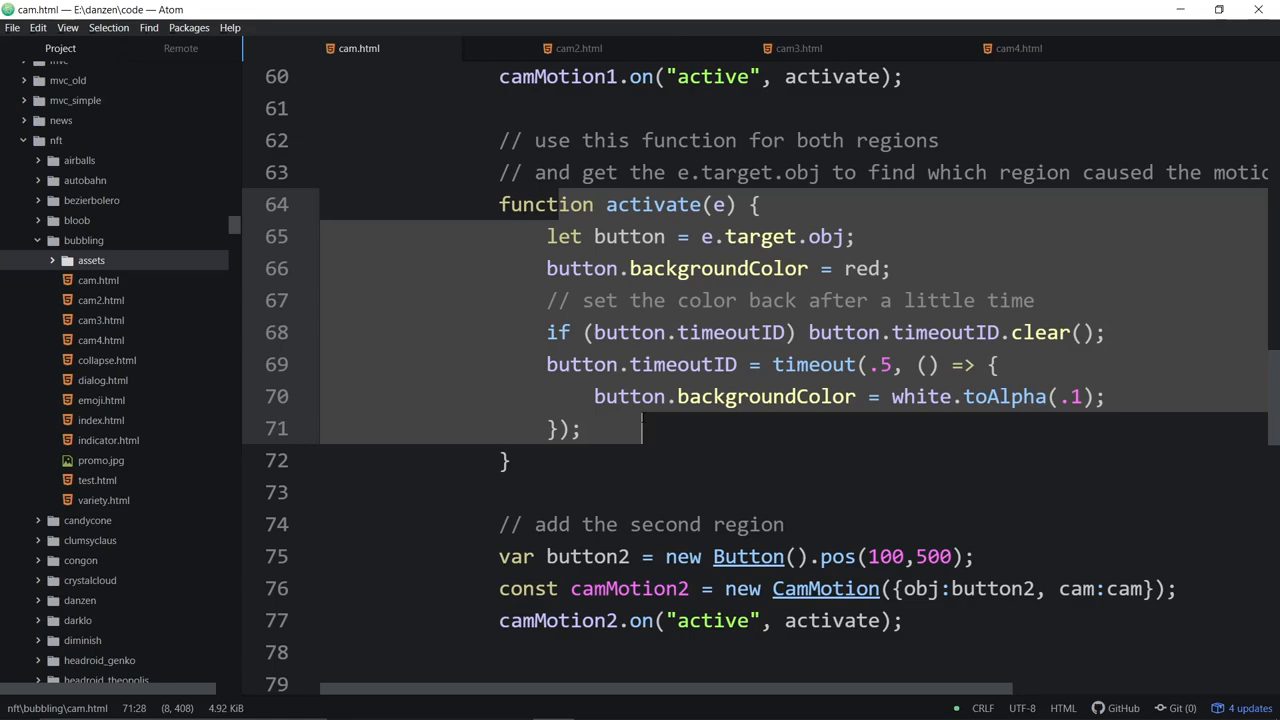
{"action": "scroll", "scroll_direction": "down", "scroll_amount": 3}
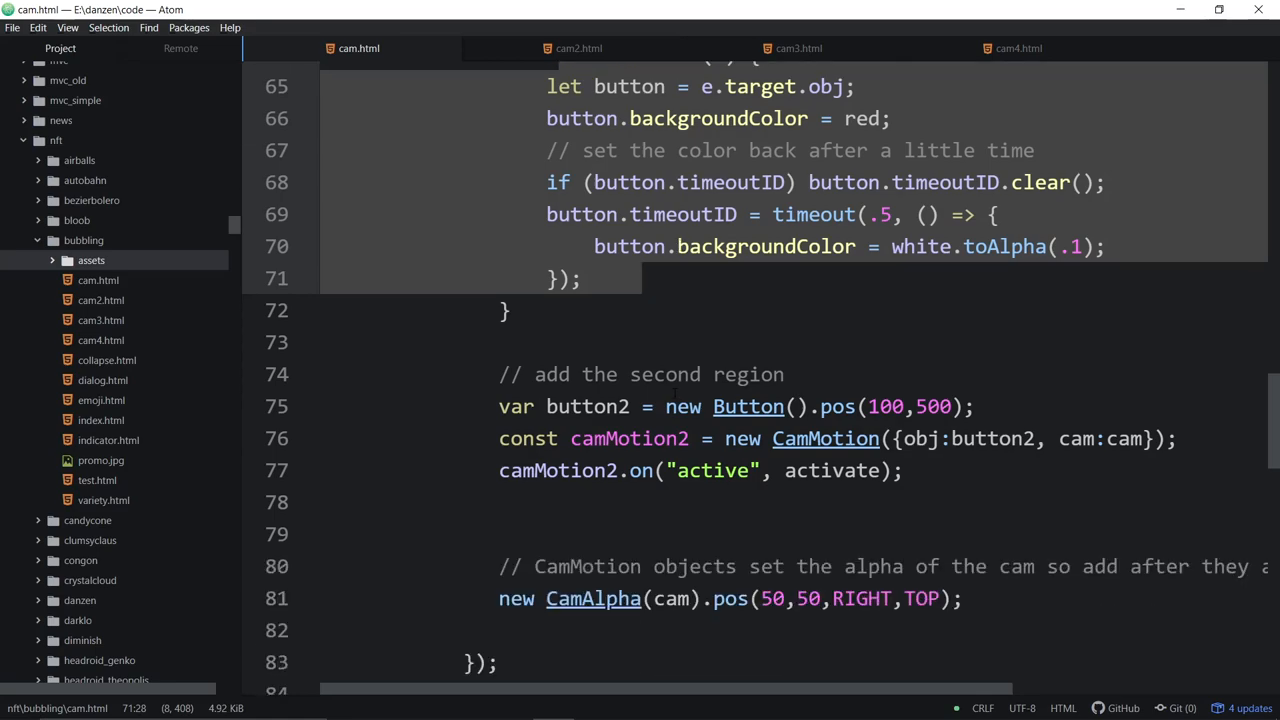
{"action": "left_click", "coordinate": [642, 278]}
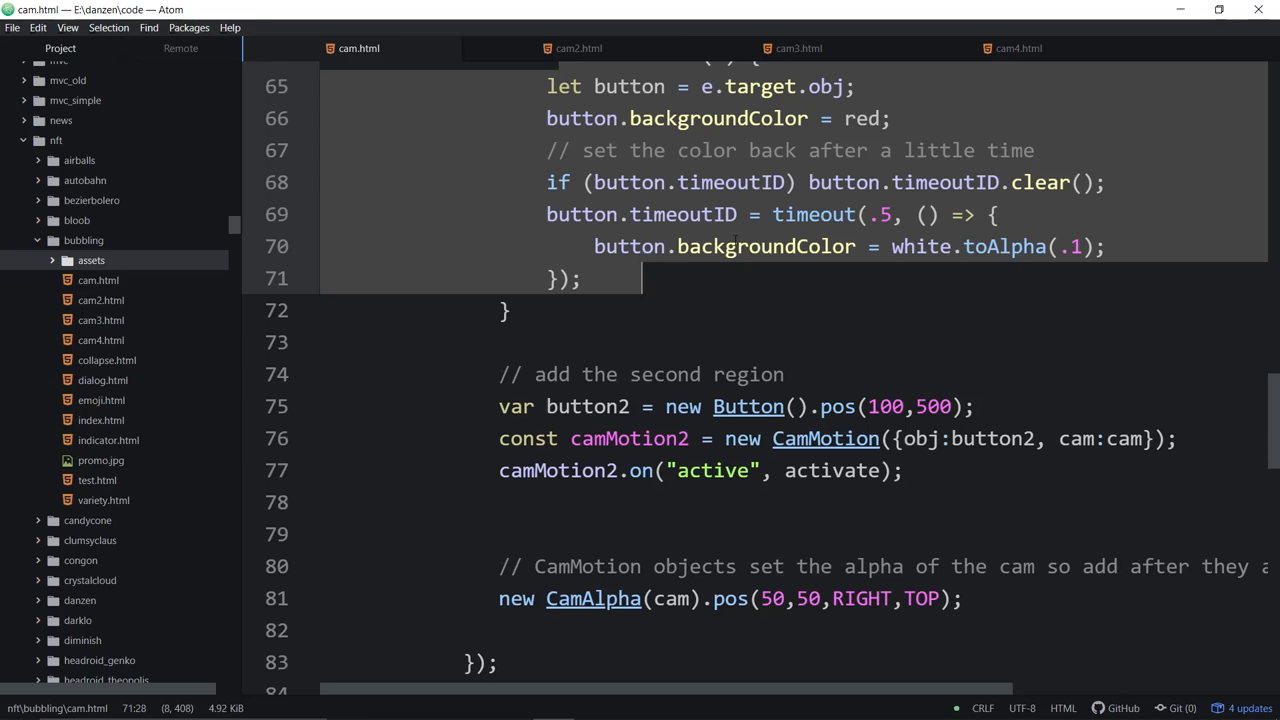
{"action": "left_click", "coordinate": [578, 48]}
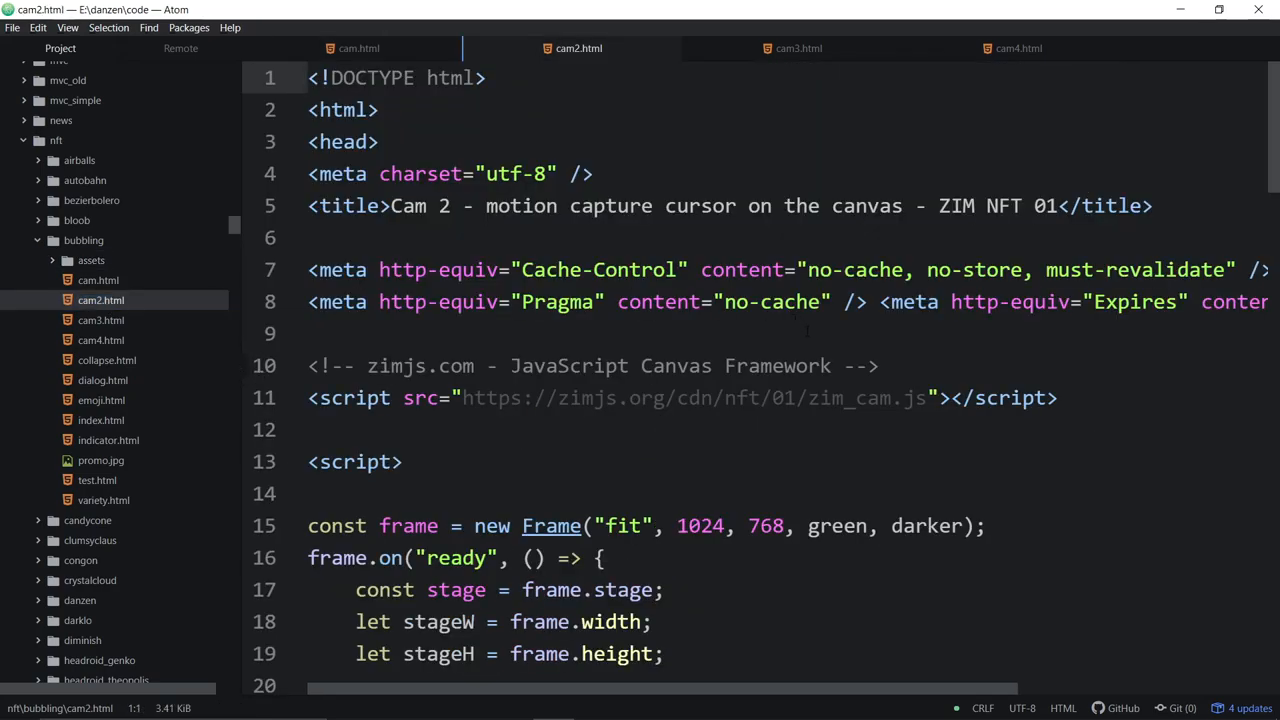
{"action": "scroll", "scroll_direction": "down", "scroll_amount": 3}
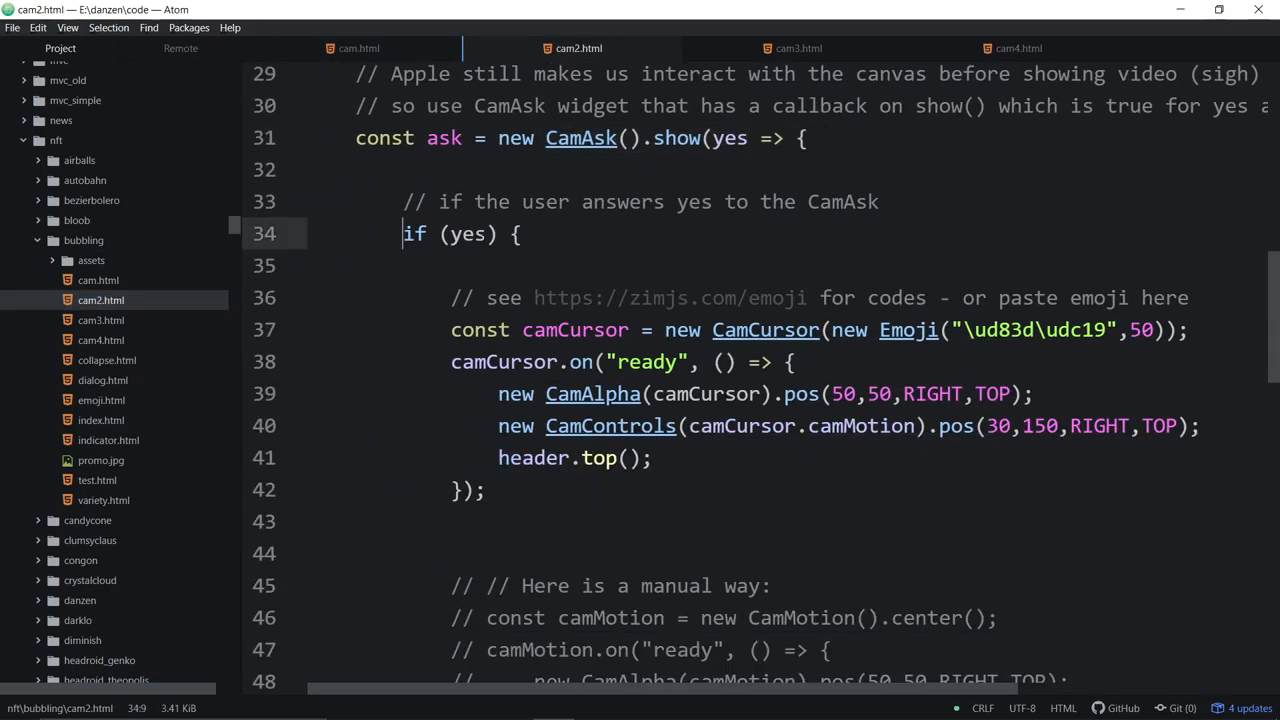
{"action": "scroll", "scroll_direction": "down", "scroll_amount": 3}
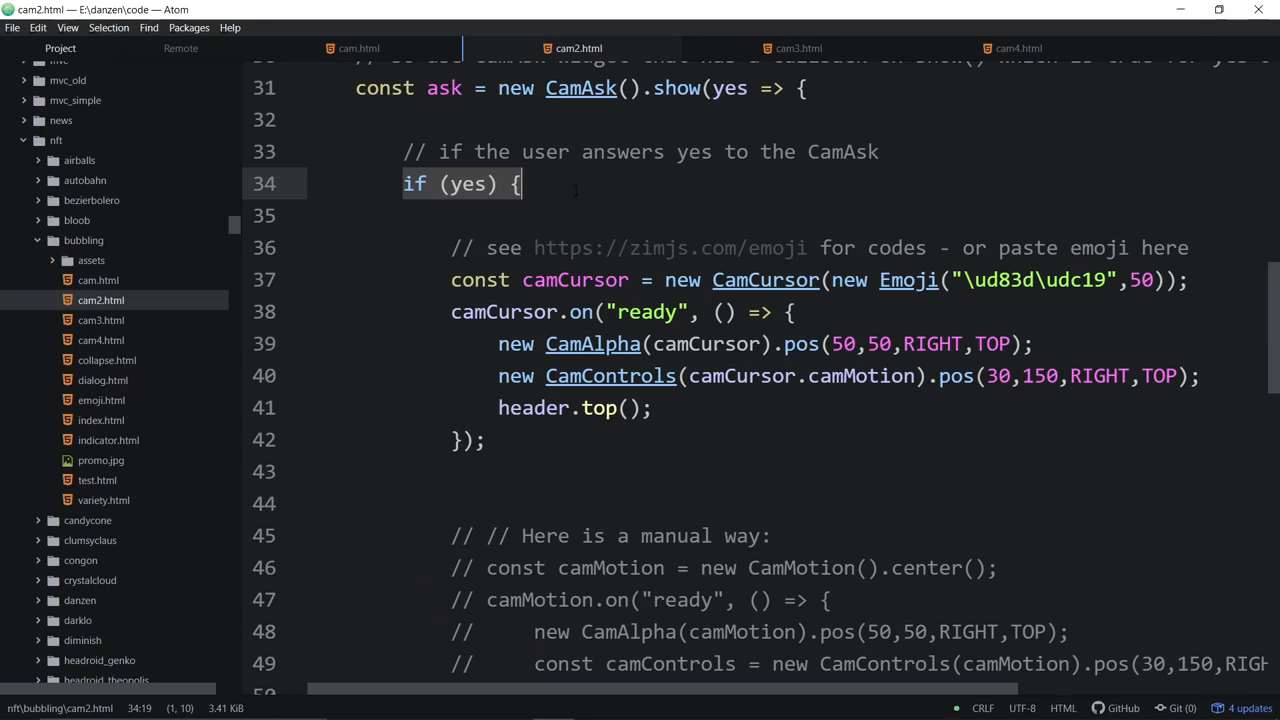
{"action": "left_click", "coordinate": [358, 48]}
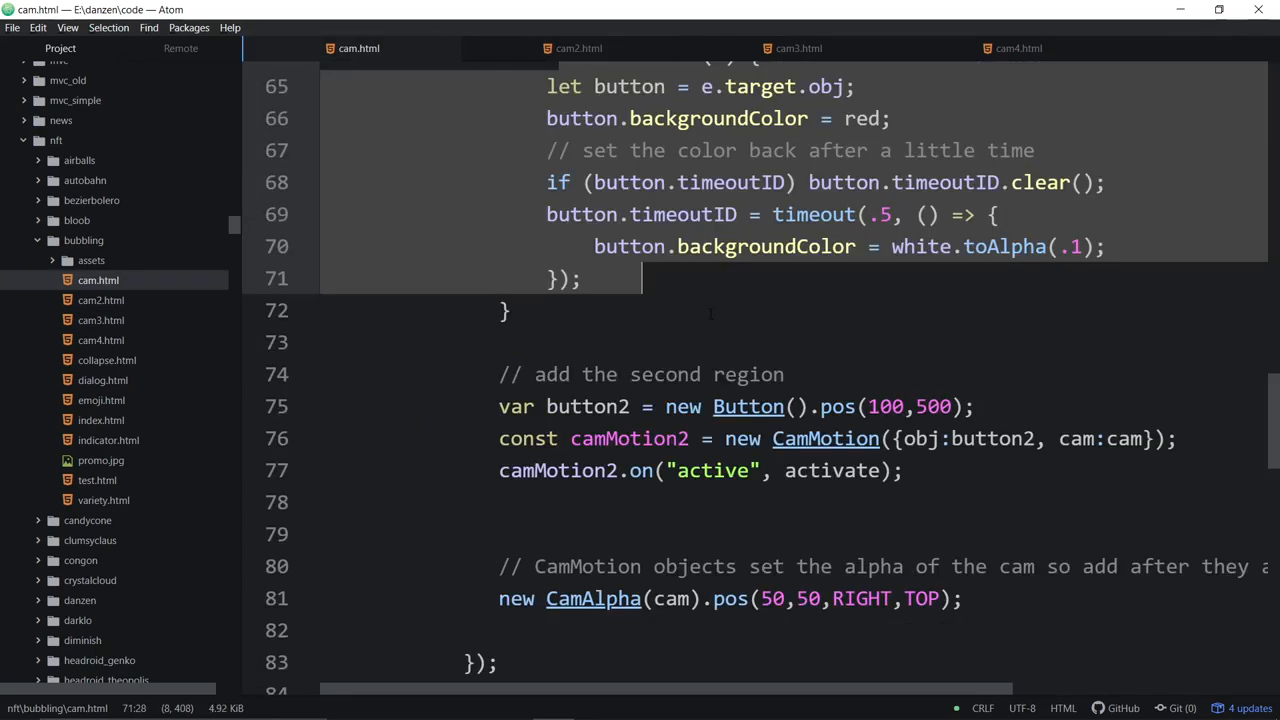
{"action": "scroll", "scroll_direction": "down", "scroll_amount": 3}
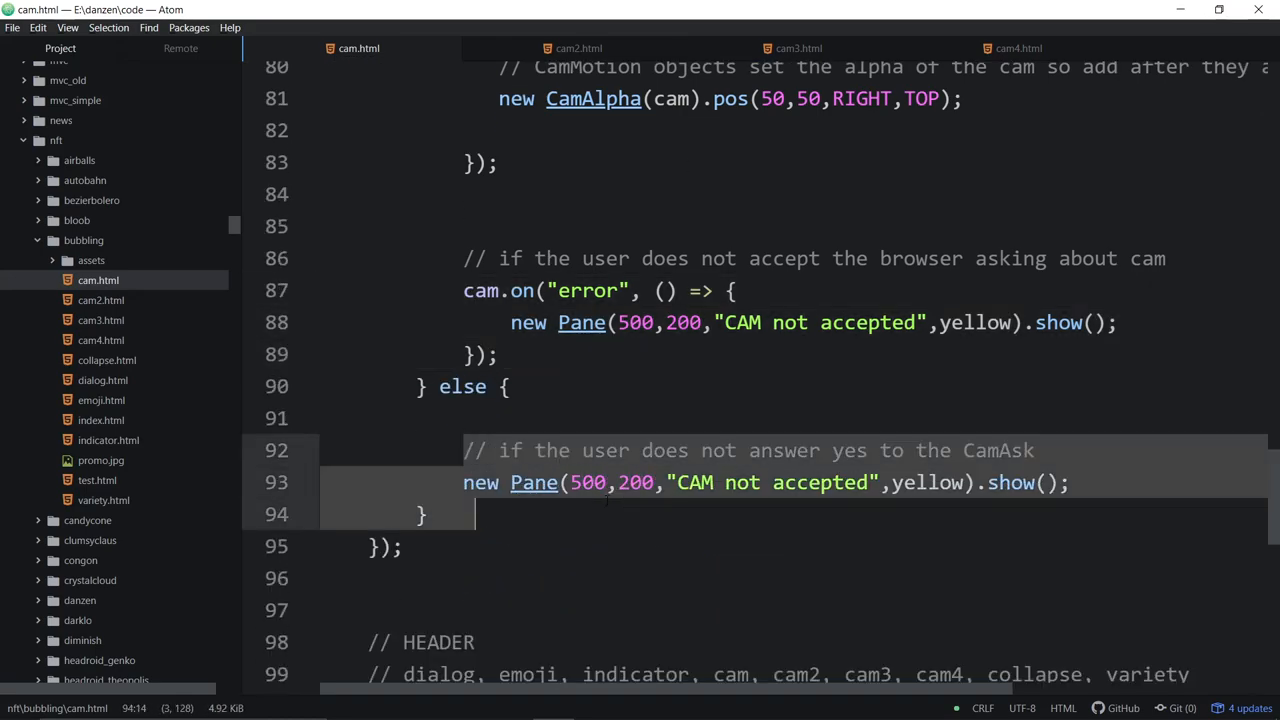
{"action": "left_click", "coordinate": [578, 48]}
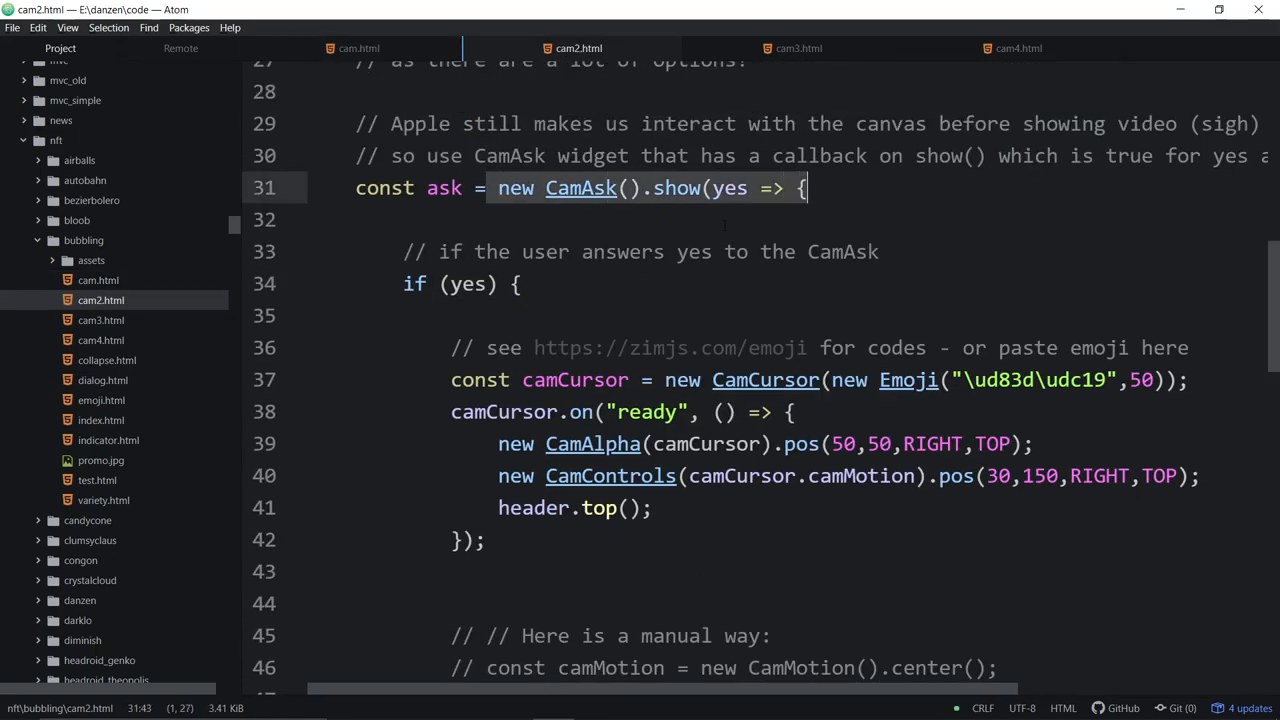
{"action": "scroll", "scroll_direction": "down", "scroll_amount": 3}
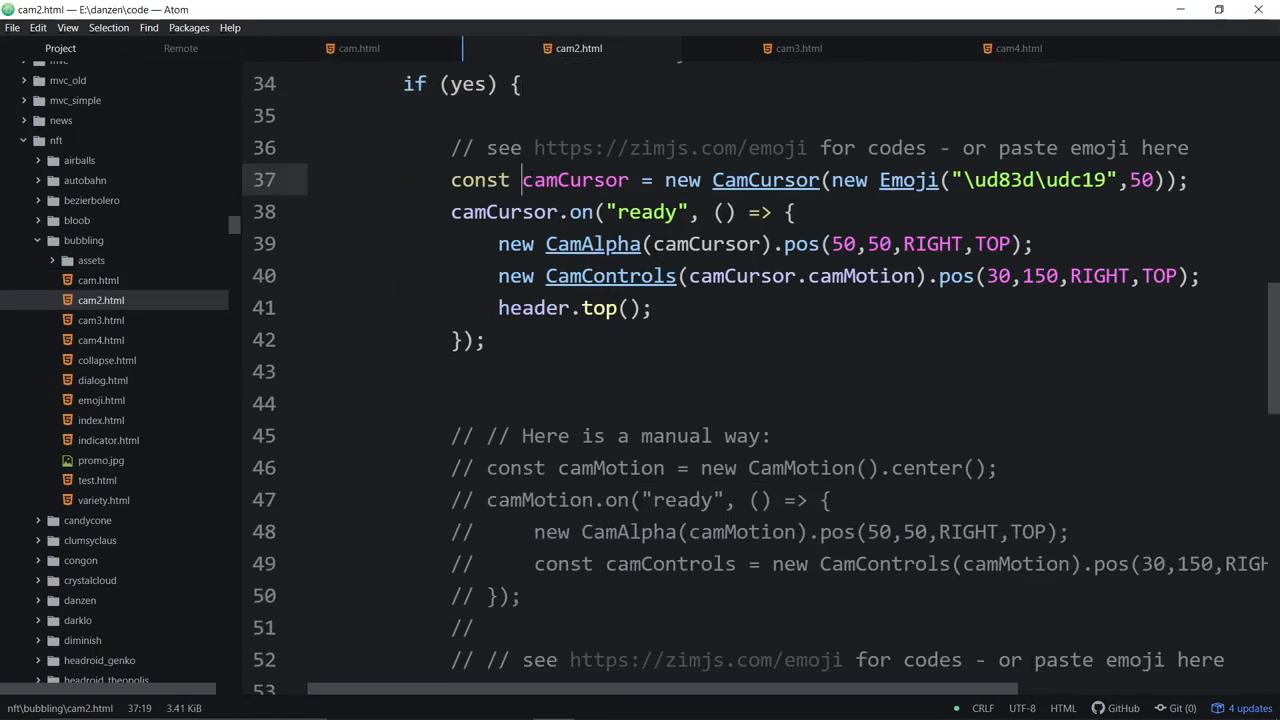
Select the camCursor variable and place the caret at the end of the CamCursor line
{"action": "double_click", "coordinate": [764, 180]}
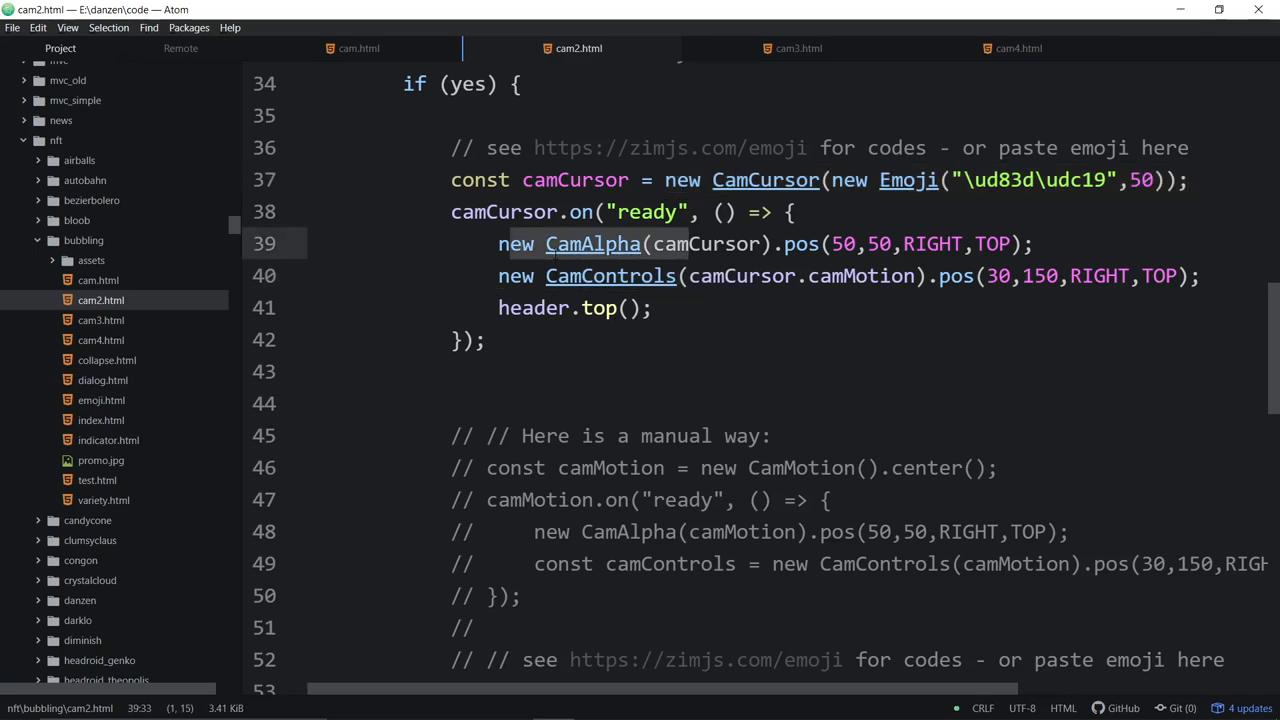
{"action": "left_click", "coordinate": [782, 180]}
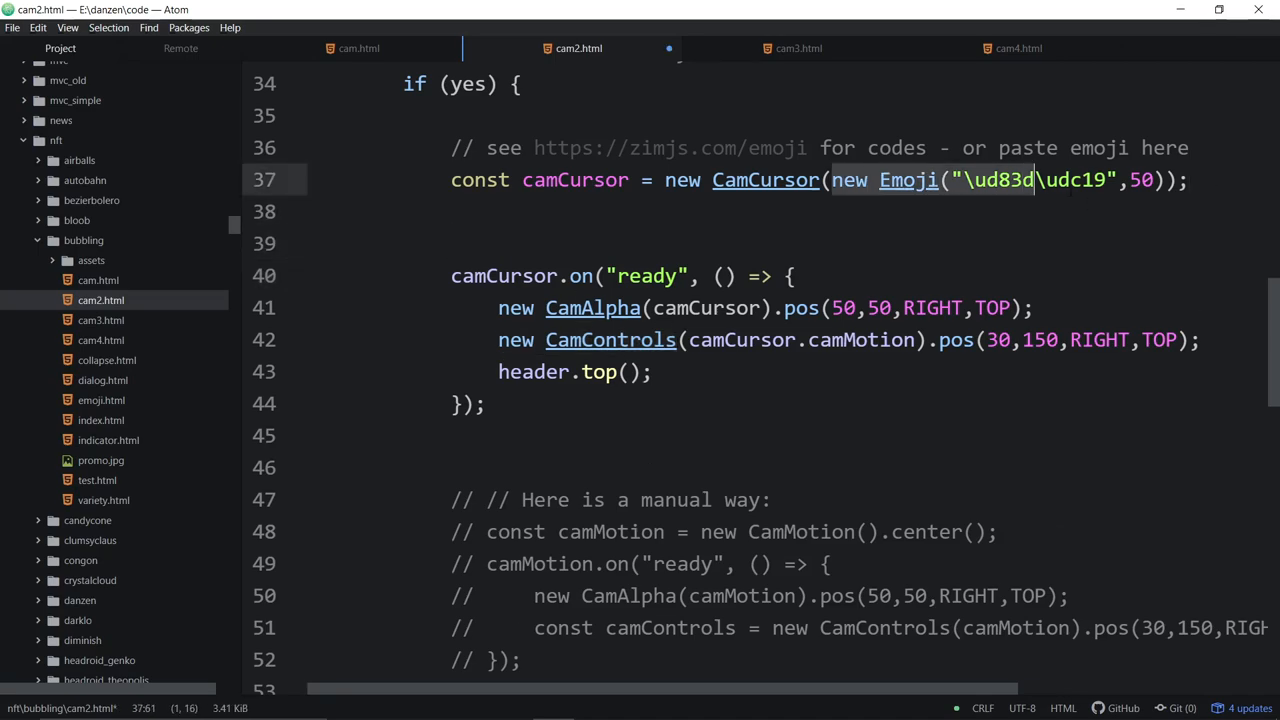
Replace the emoji line with const camCursor = new CamCursor();, then restore the original code
{"action": "key", "text": "Delete"}
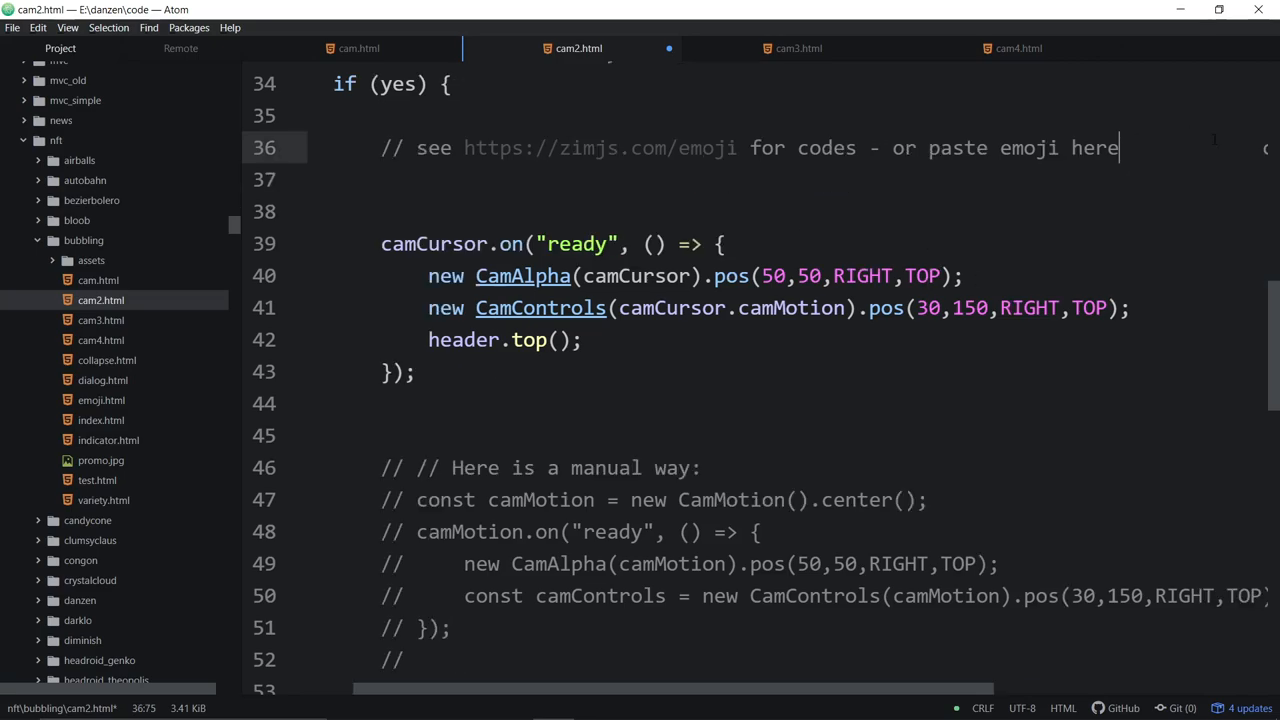
{"action": "type", "text": "const camCursor = new CamCursor();"}
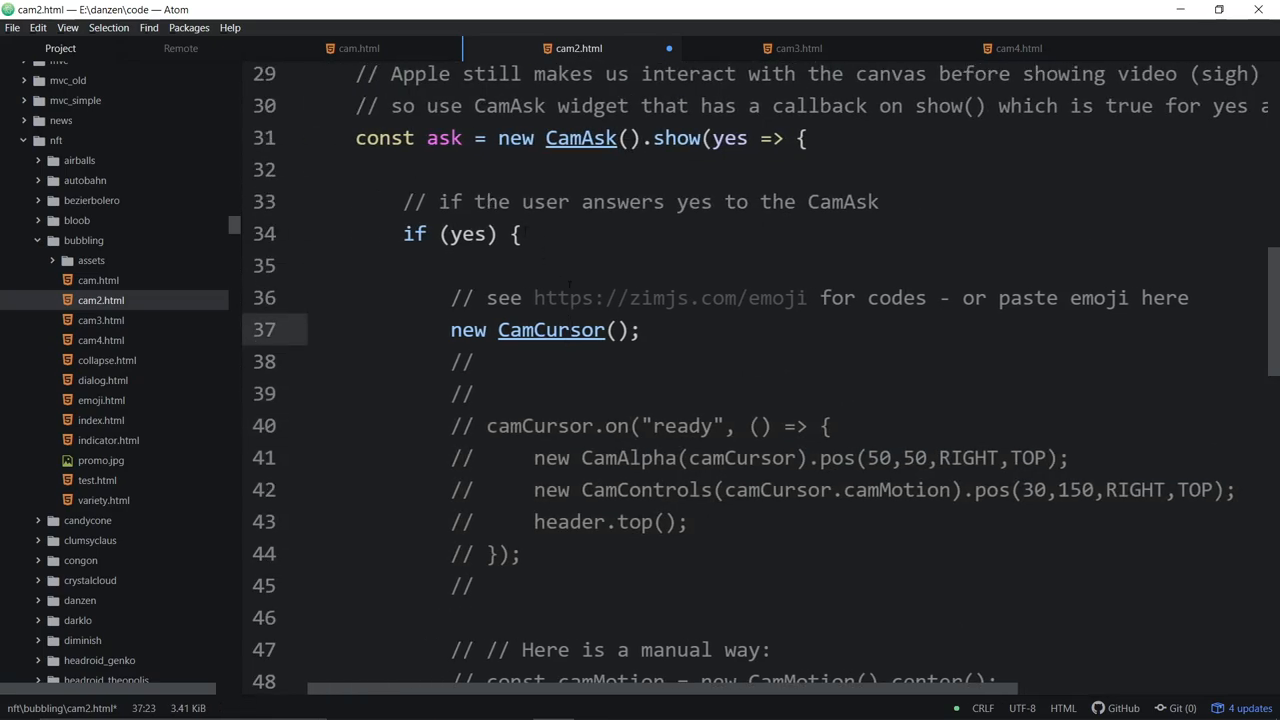
{"action": "triple_click", "coordinate": [544, 330]}
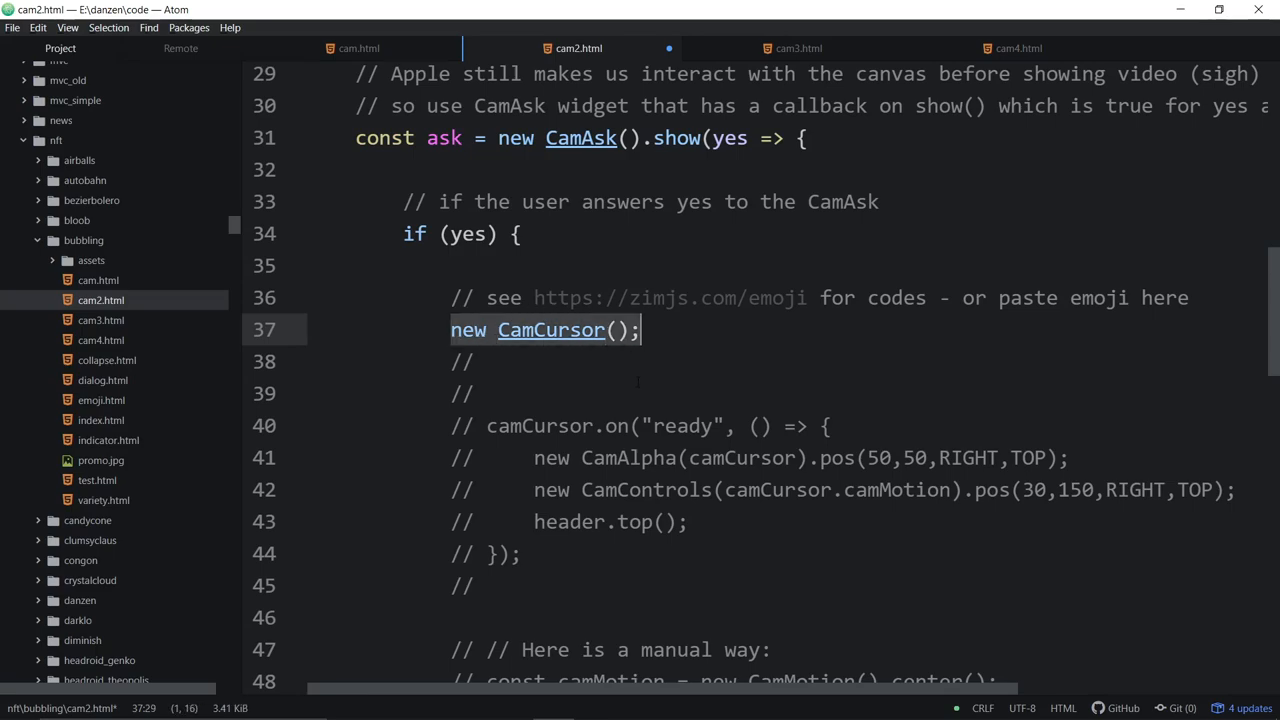
{"action": "left_click", "coordinate": [450, 232]}
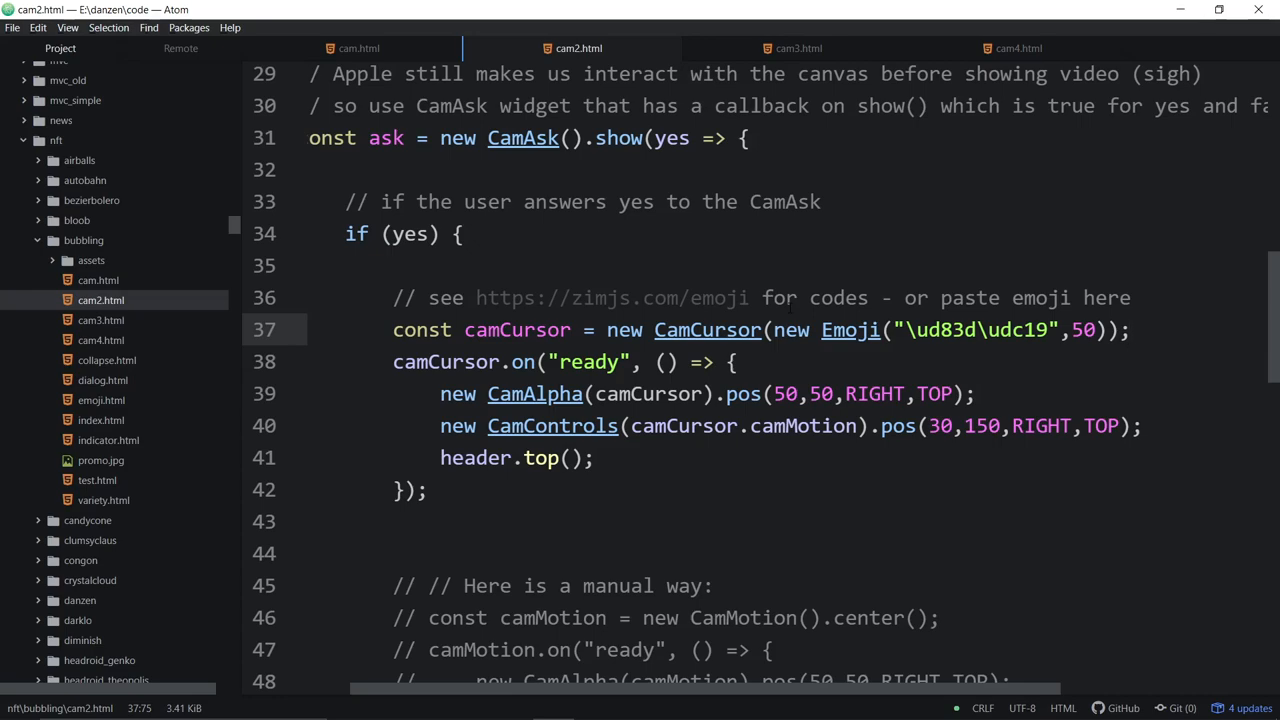
{"action": "left_click", "coordinate": [1128, 330]}
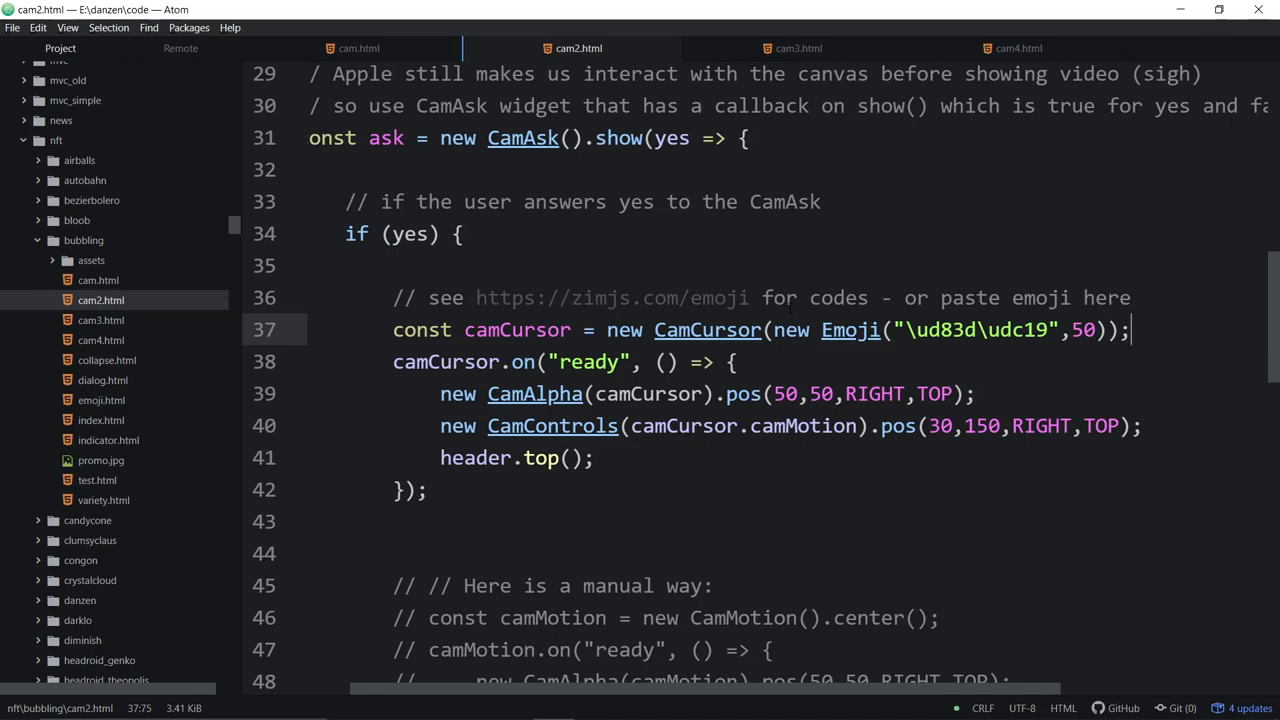
{"action": "key", "text": "BackSpace"}
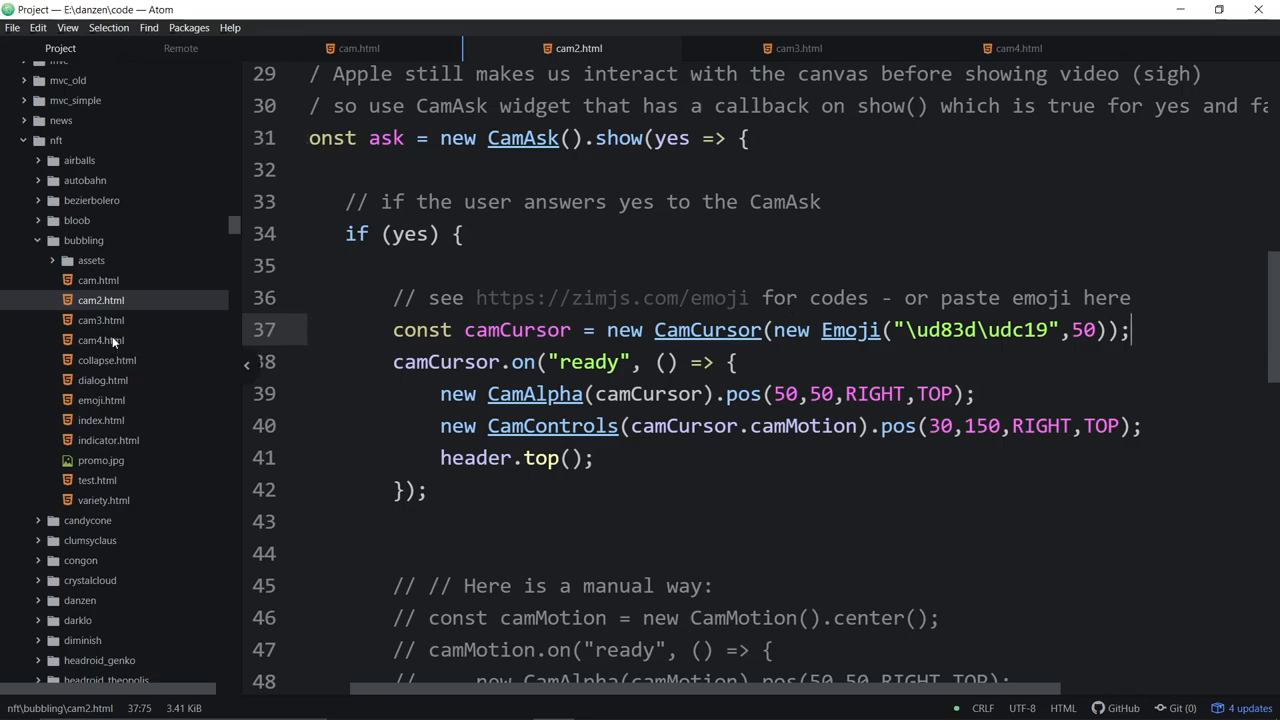
Switch to cam4.html and bring the zim.CamMotion options block into view
{"action": "left_click", "coordinate": [1018, 48]}
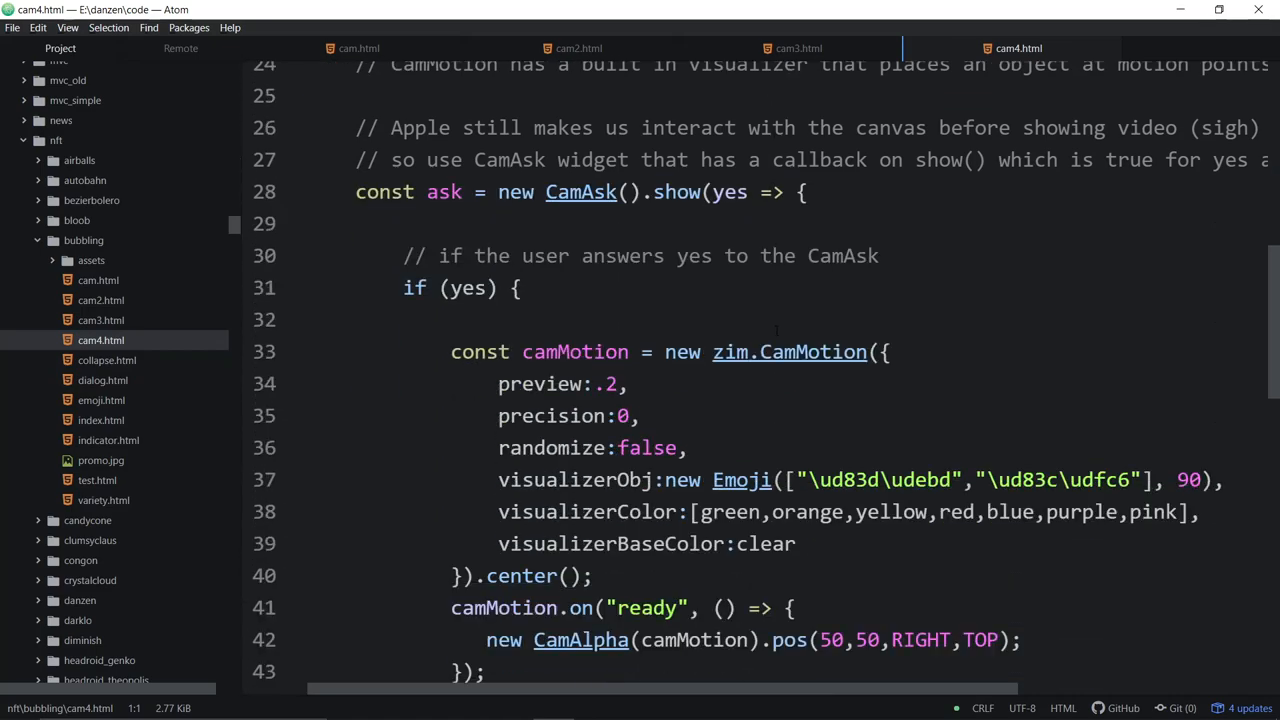
{"action": "scroll", "scroll_direction": "down", "scroll_amount": 3}
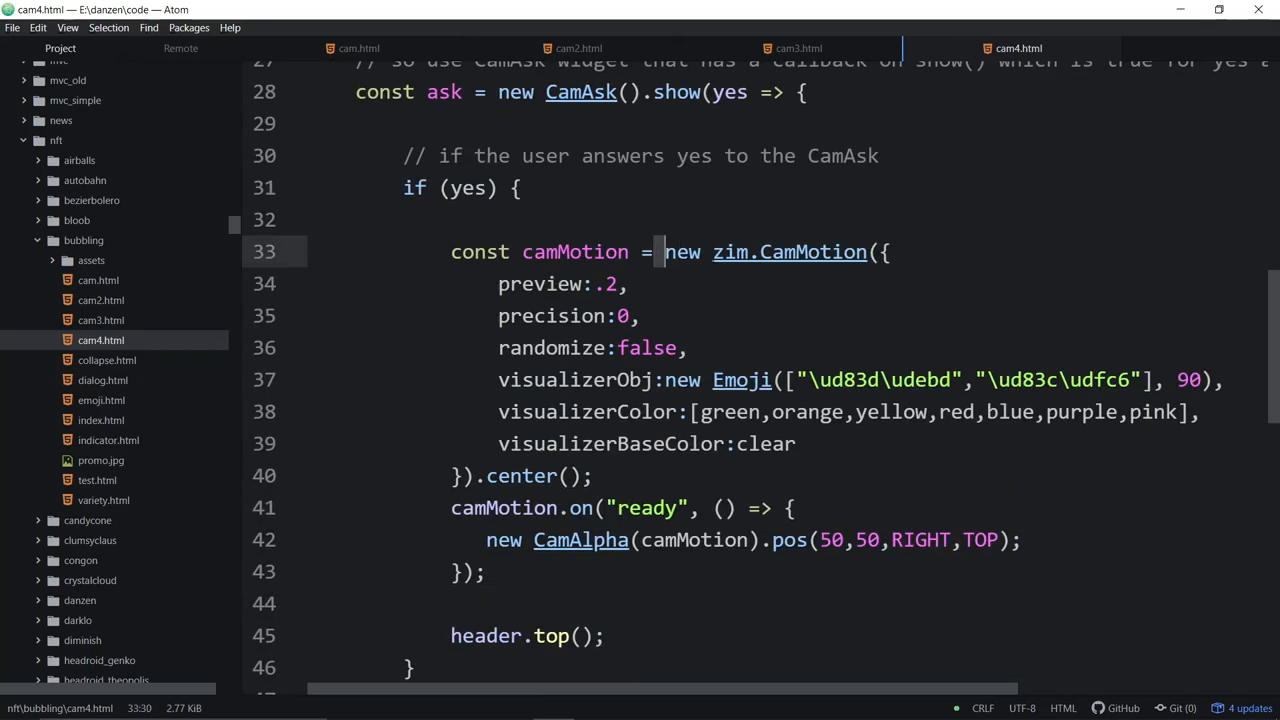
{"action": "left_click", "coordinate": [712, 252]}
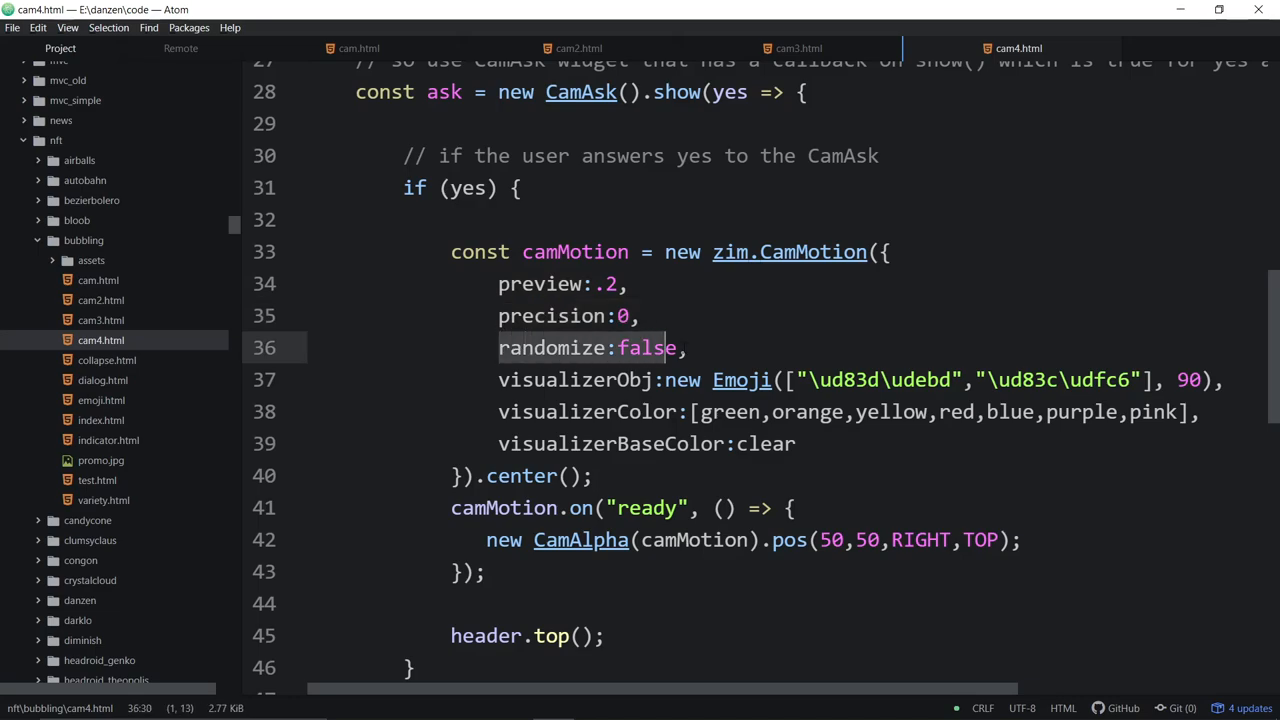
Point out CamMotion's preview .2 and randomize false settings in the code
{"action": "left_click", "coordinate": [556, 284]}
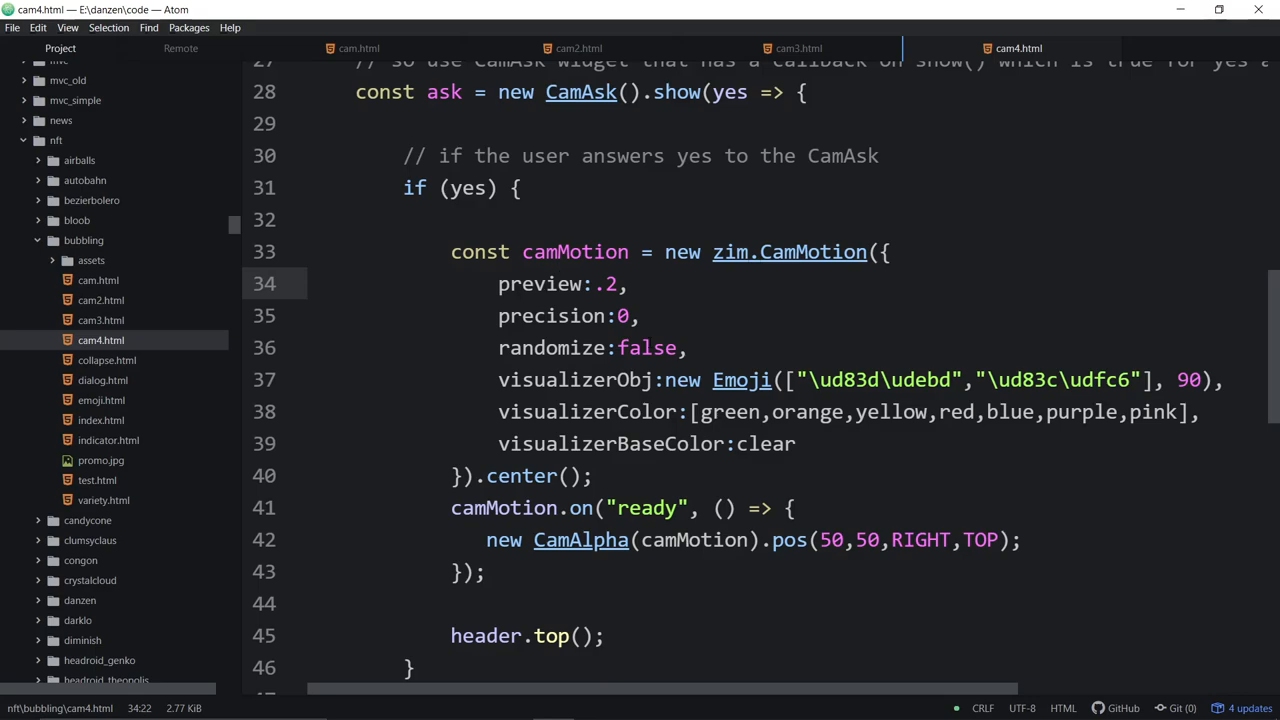
{"action": "double_click", "coordinate": [648, 348]}
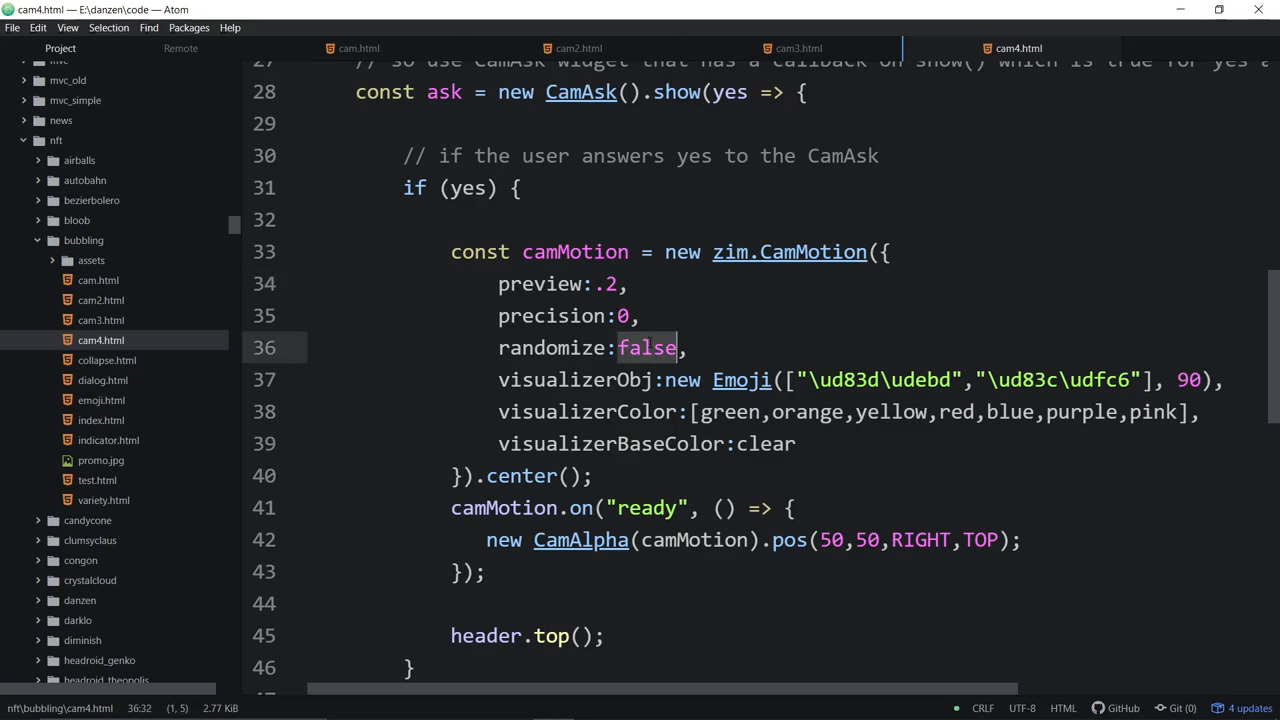
{"action": "left_click", "coordinate": [602, 284]}
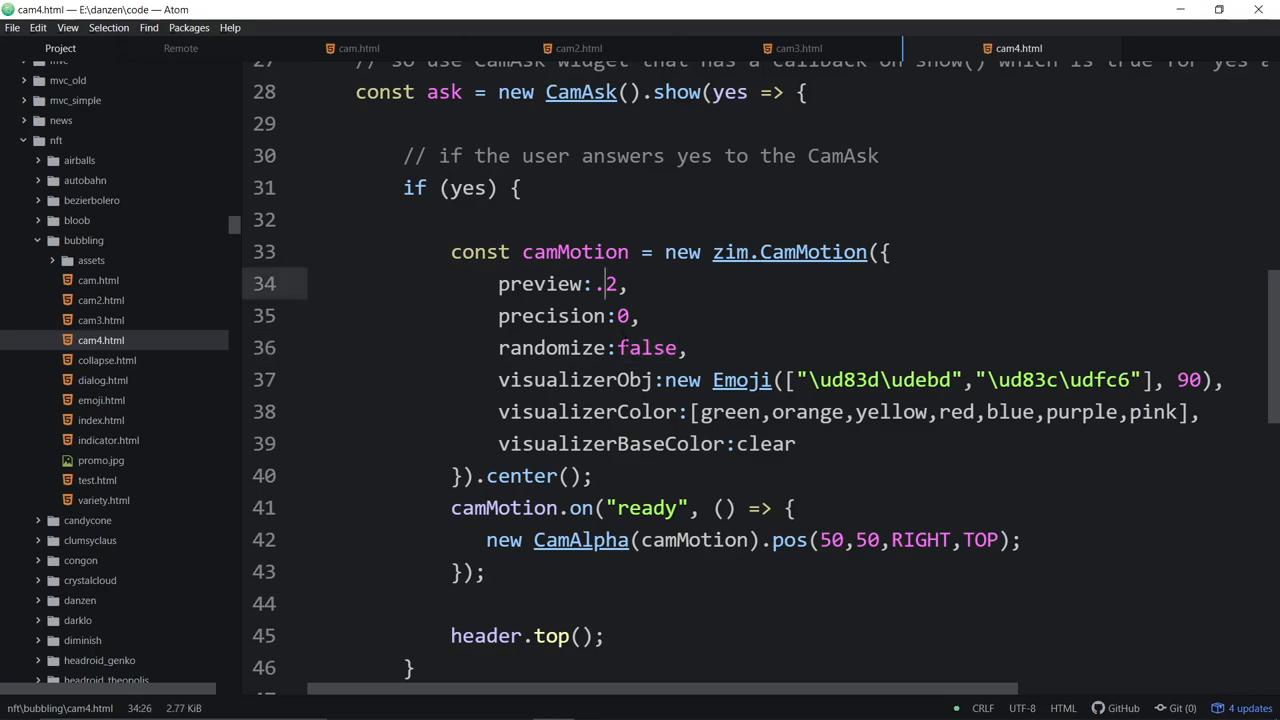
{"action": "double_click", "coordinate": [648, 348]}
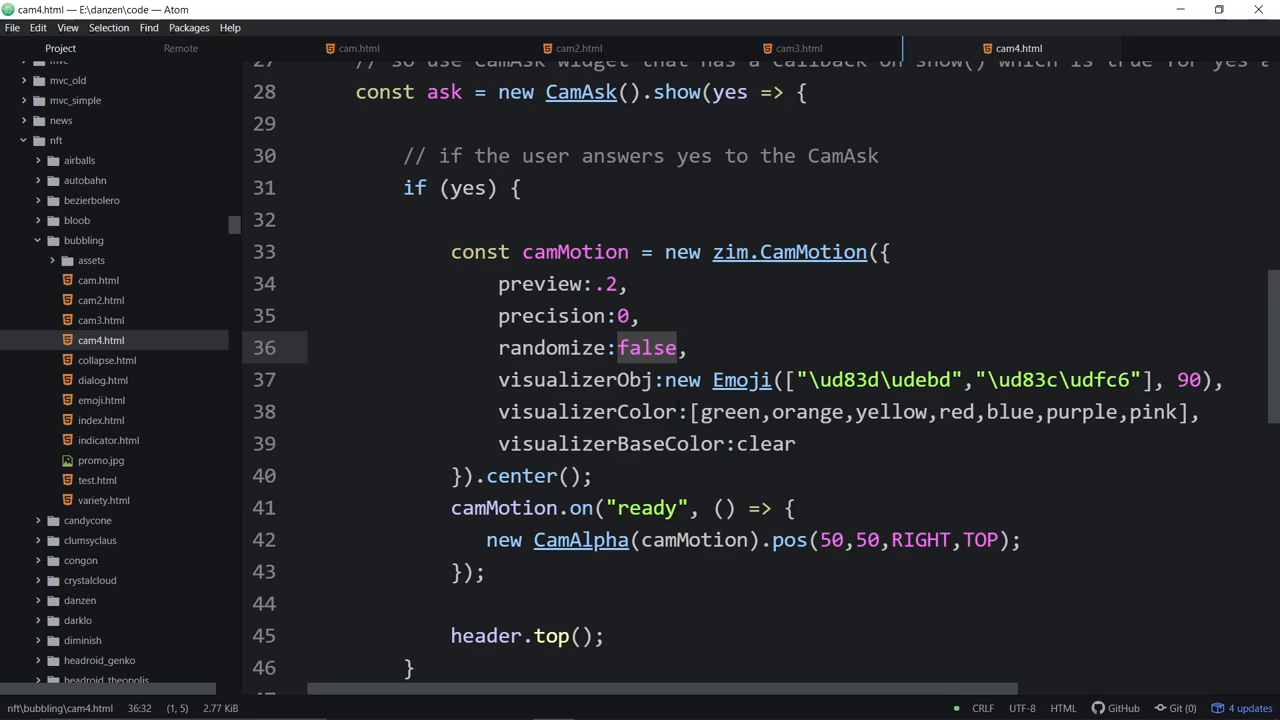
{"action": "left_click", "coordinate": [678, 348]}
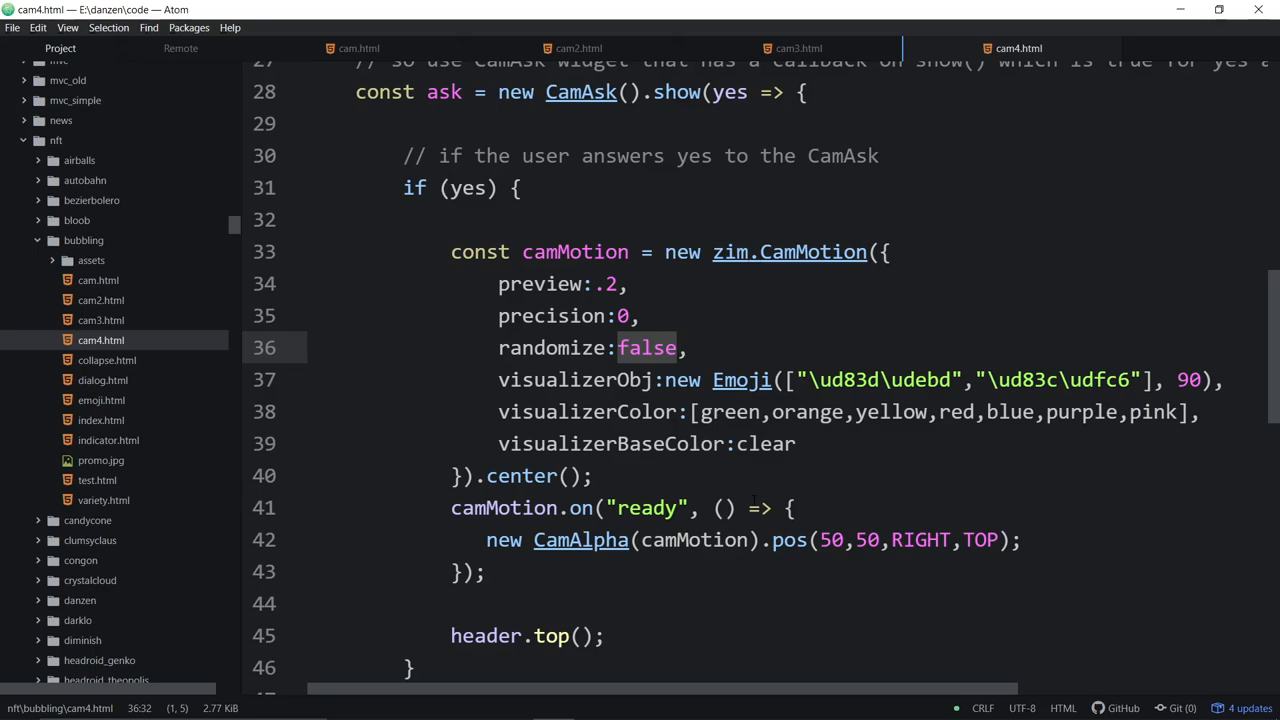
{"action": "left_click", "coordinate": [676, 348]}
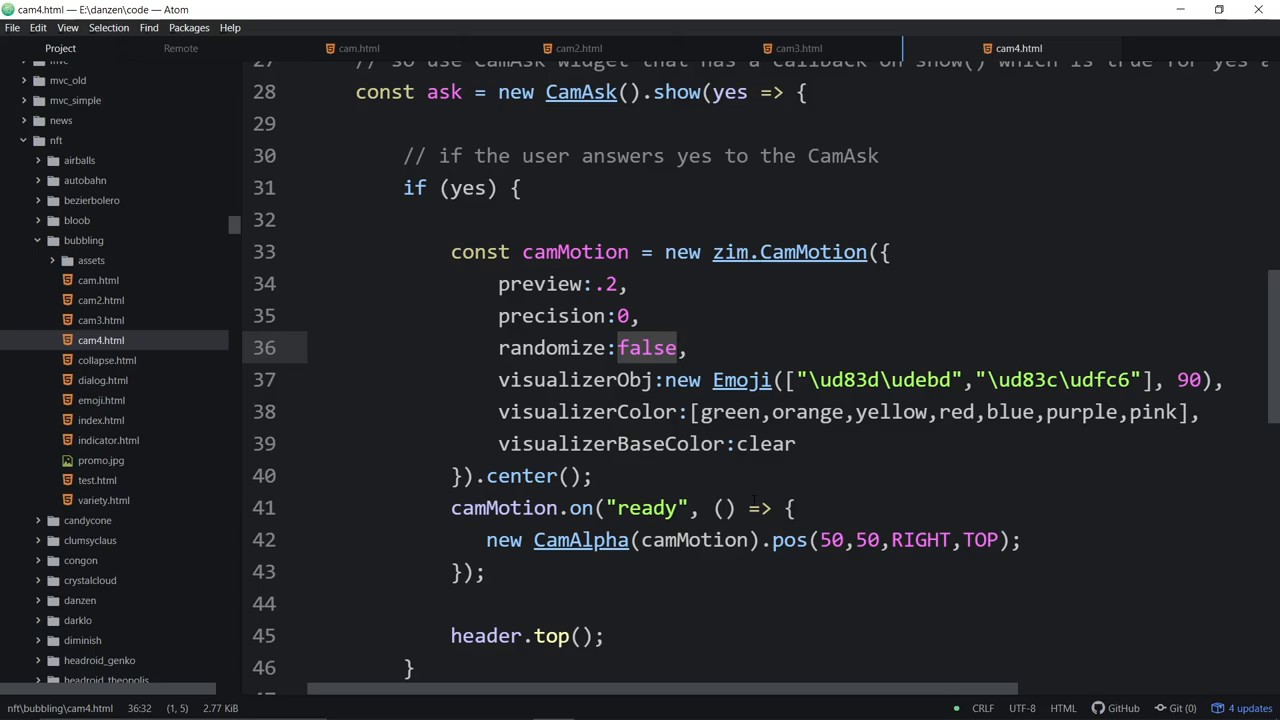
{"action": "left_click", "coordinate": [678, 348]}
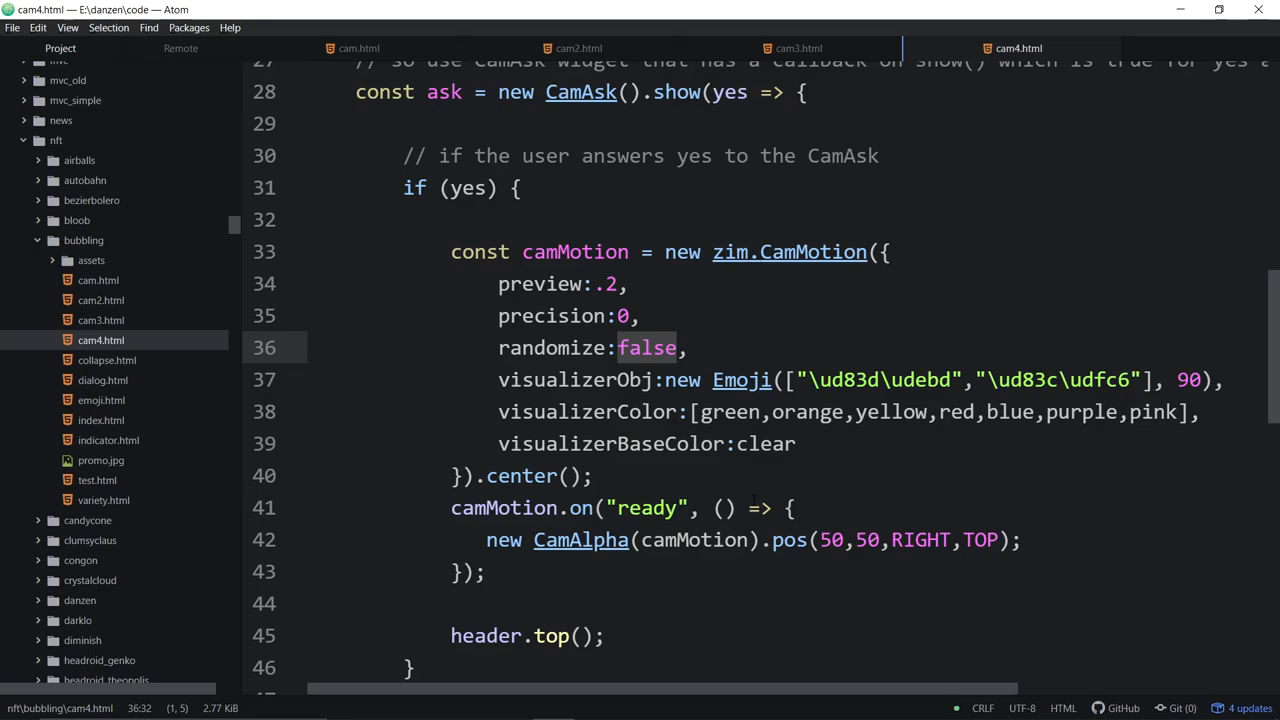
{"action": "left_click", "coordinate": [678, 348]}
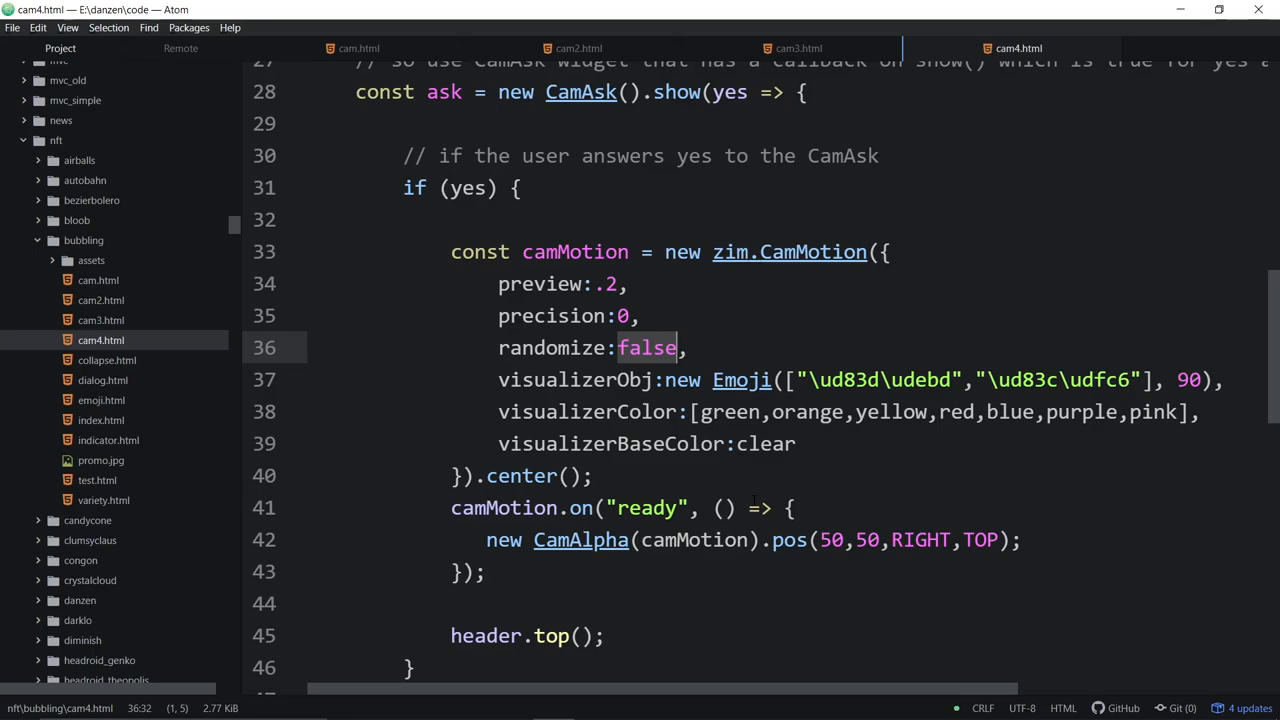